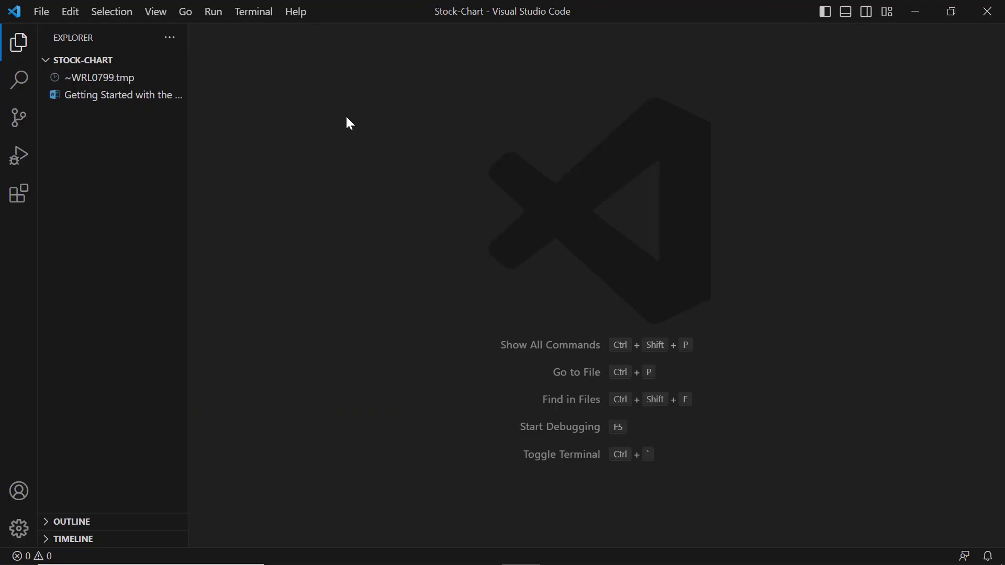
{"action": "left_click", "coordinate": [253, 12]}
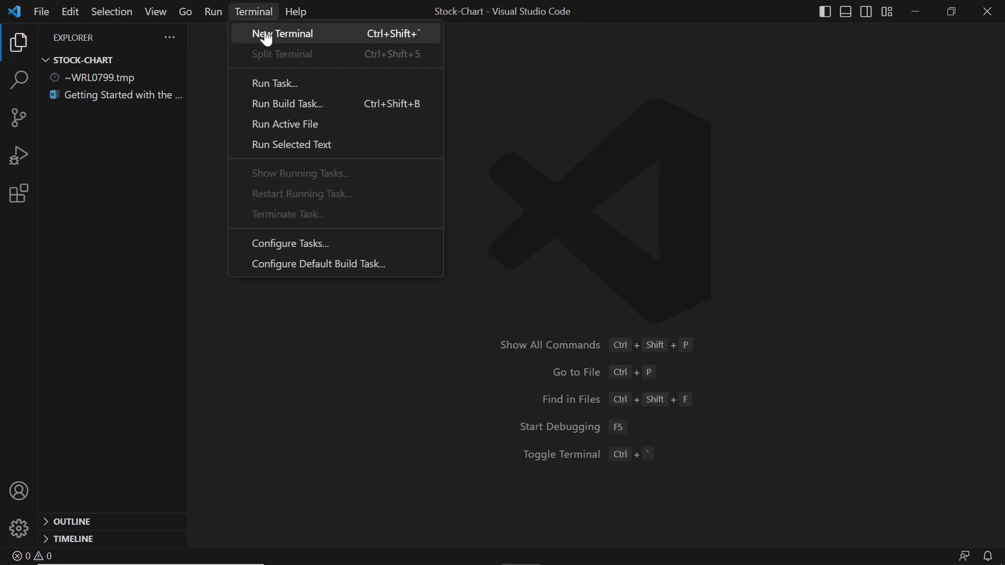
{"action": "left_click", "coordinate": [283, 33]}
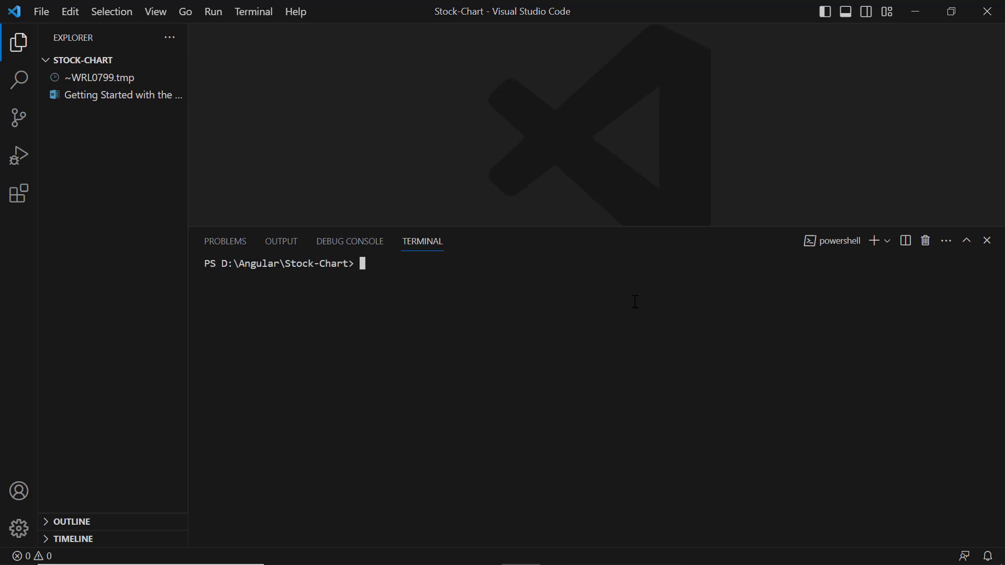
{"action": "type", "text": "npm i -"}
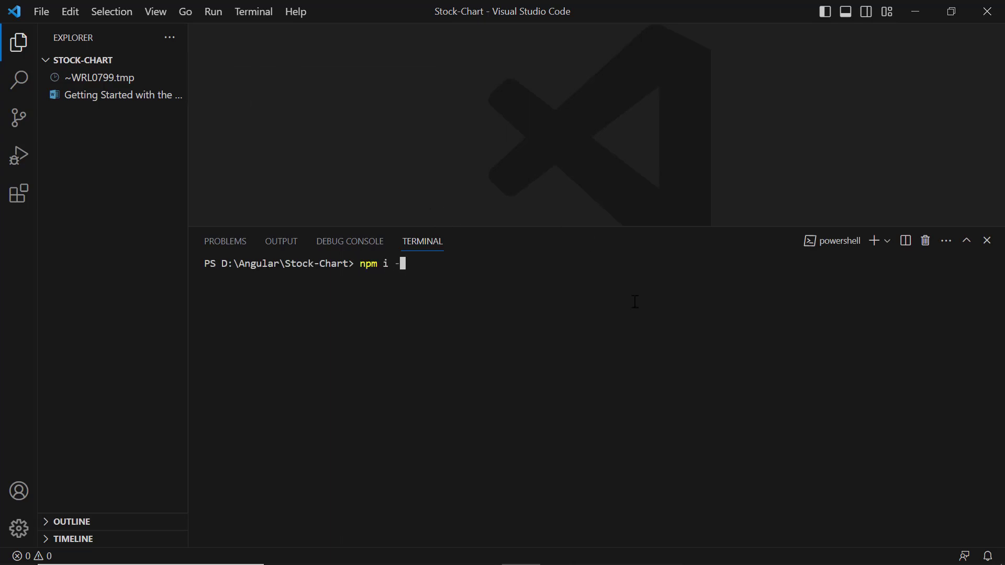
{"action": "type", "text": "g @angular"}
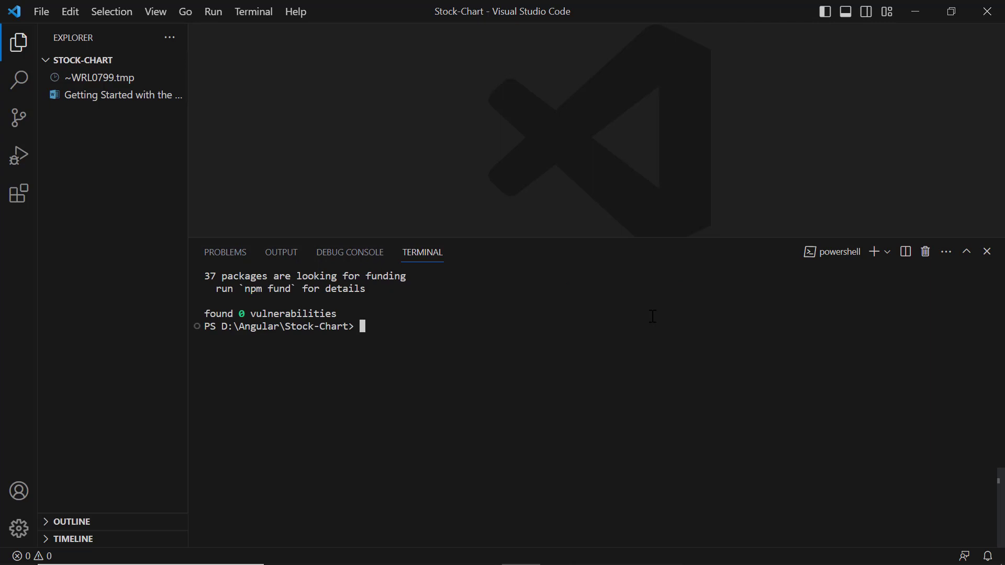
Create the Angular project myangularproject with ng new, declining Angular routing
{"action": "type", "text": "ng new"}
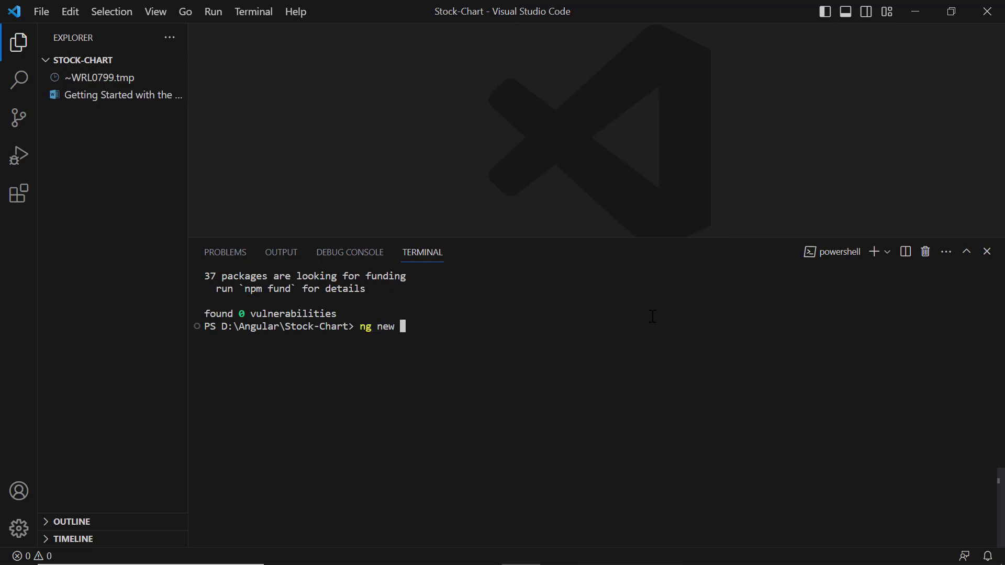
{"action": "type", "text": "myangular"}
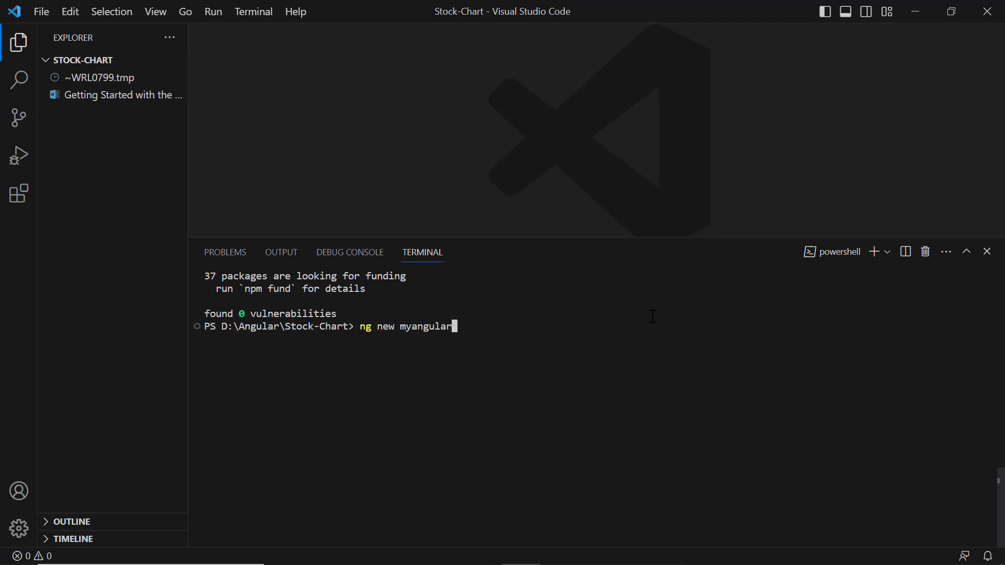
{"action": "type", "text": "project"}
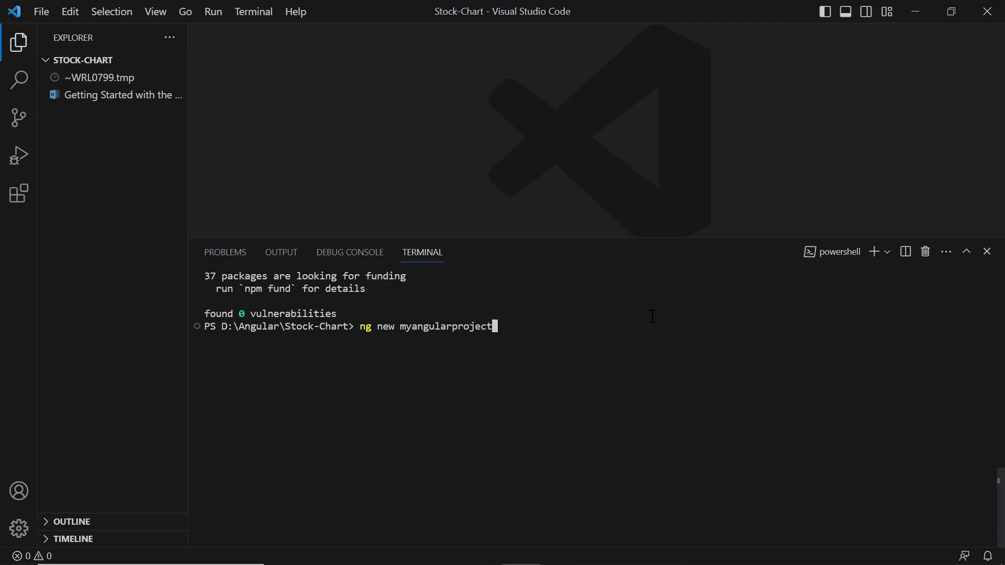
{"action": "key", "text": "Enter"}
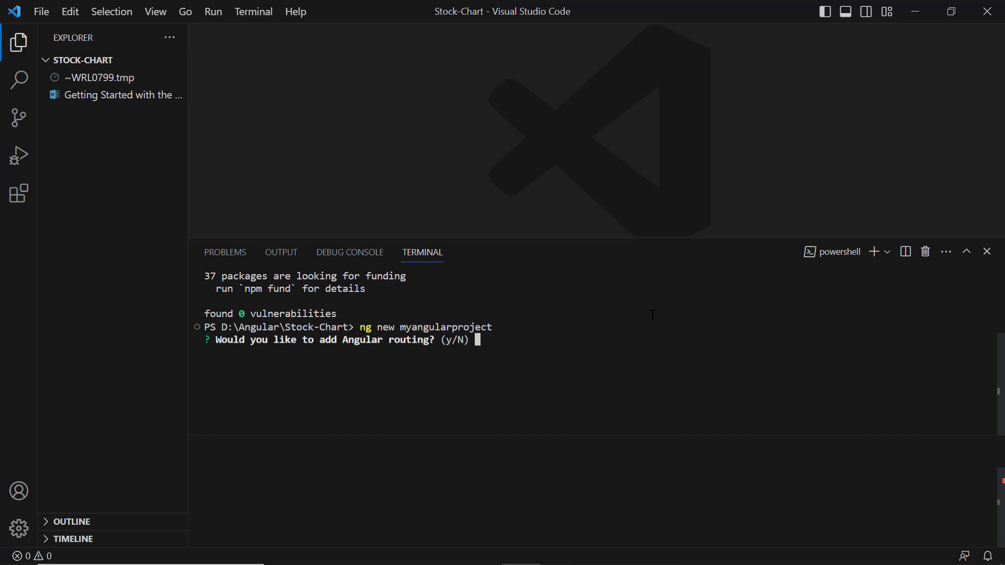
{"action": "type", "text": "n"}
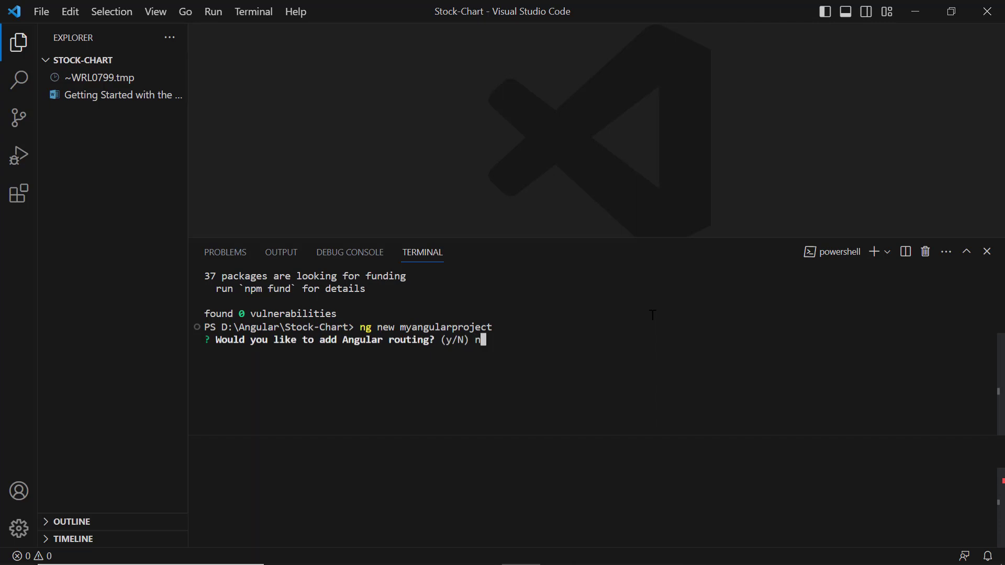
{"action": "key", "text": "Enter"}
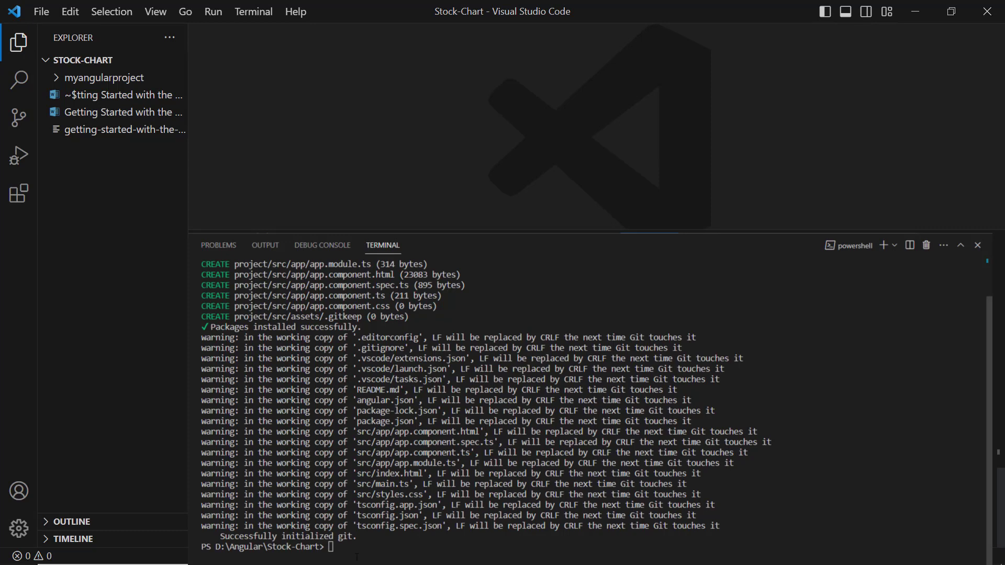
Change the terminal directory into myangularproject
{"action": "type", "text": "cd"}
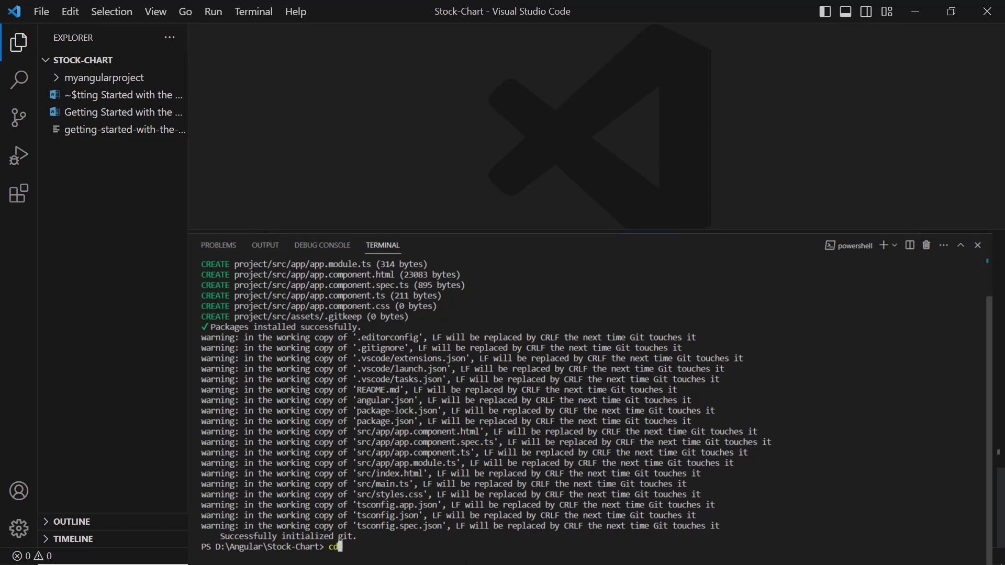
{"action": "type", "text": "myan"}
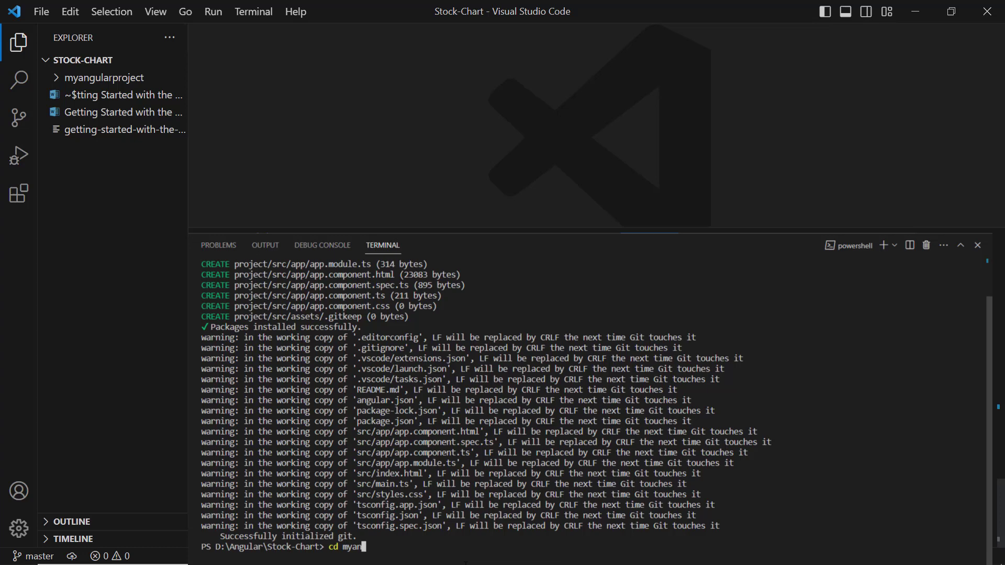
{"action": "type", "text": "gularp"}
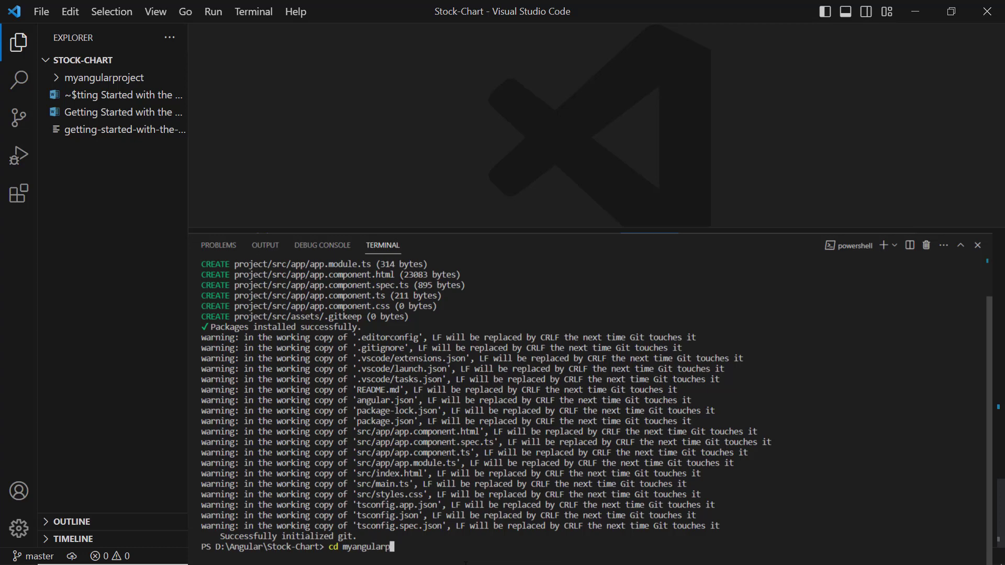
{"action": "type", "text": "roject"}
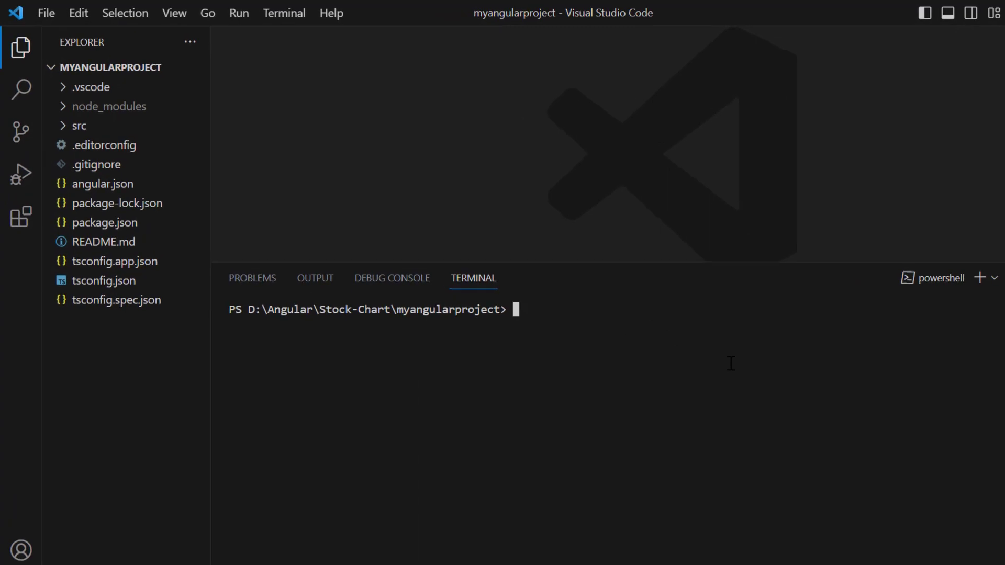
{"action": "type", "text": "ng add @"}
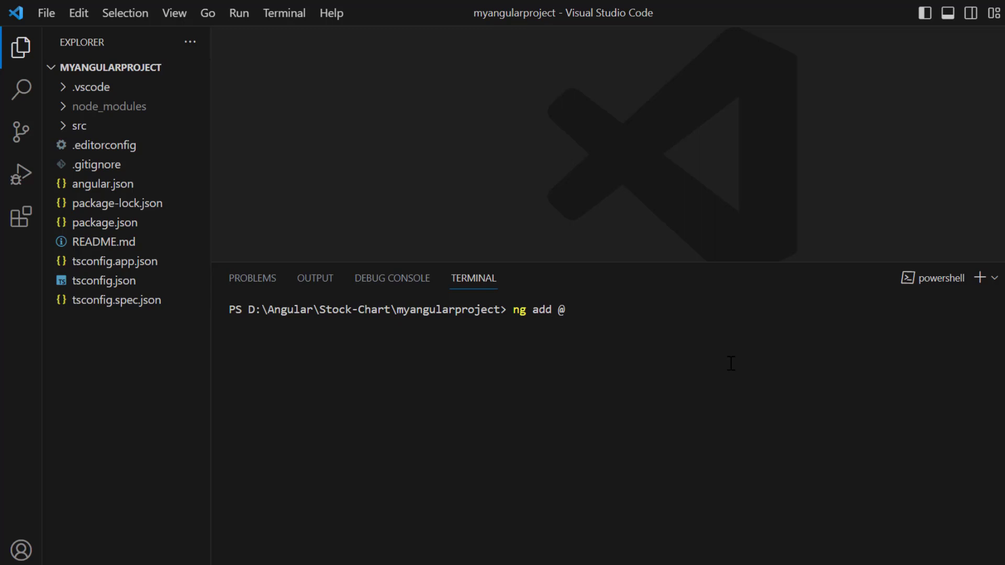
{"action": "type", "text": "syncfusion/"}
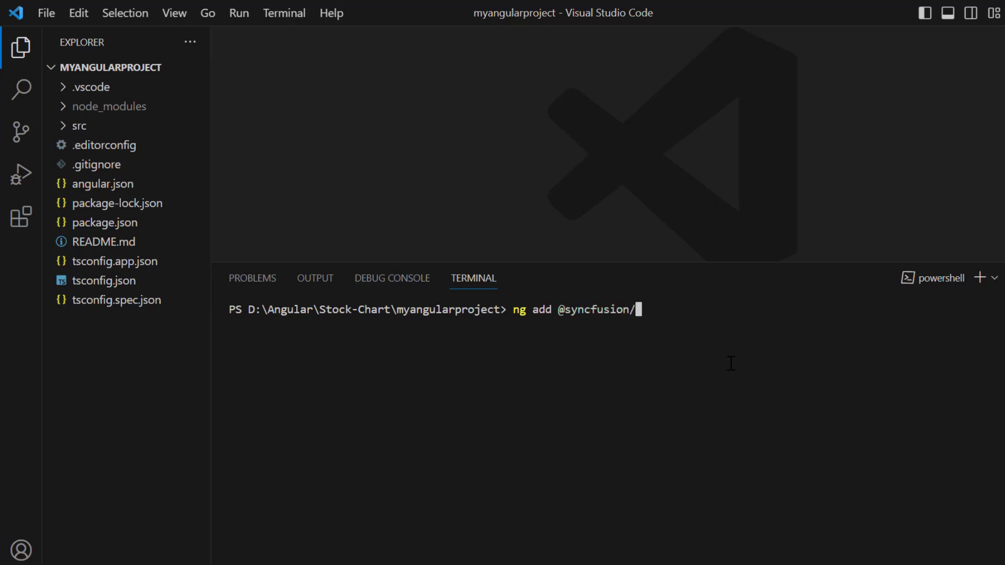
{"action": "type", "text": "ej2-angula"}
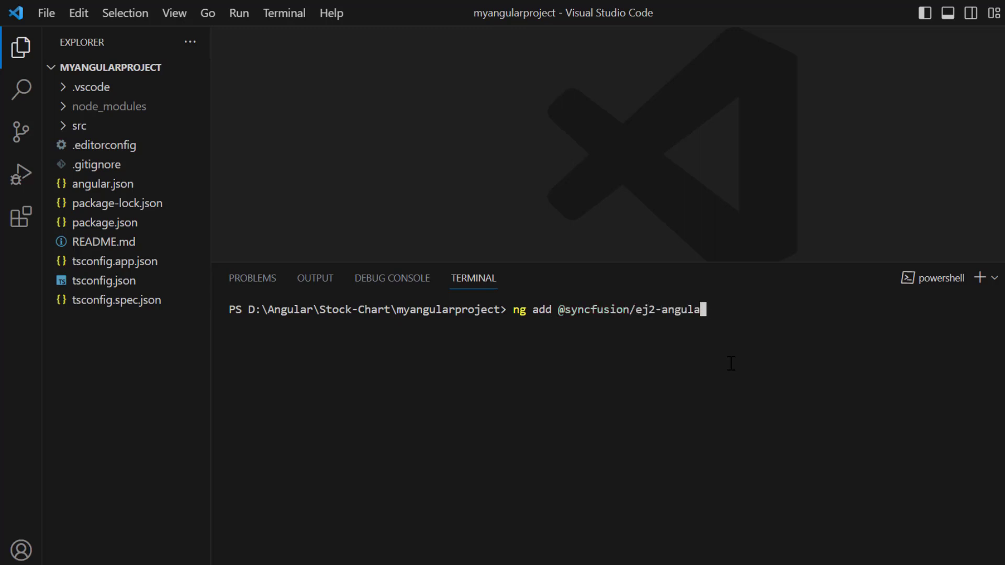
{"action": "key", "text": "Enter"}
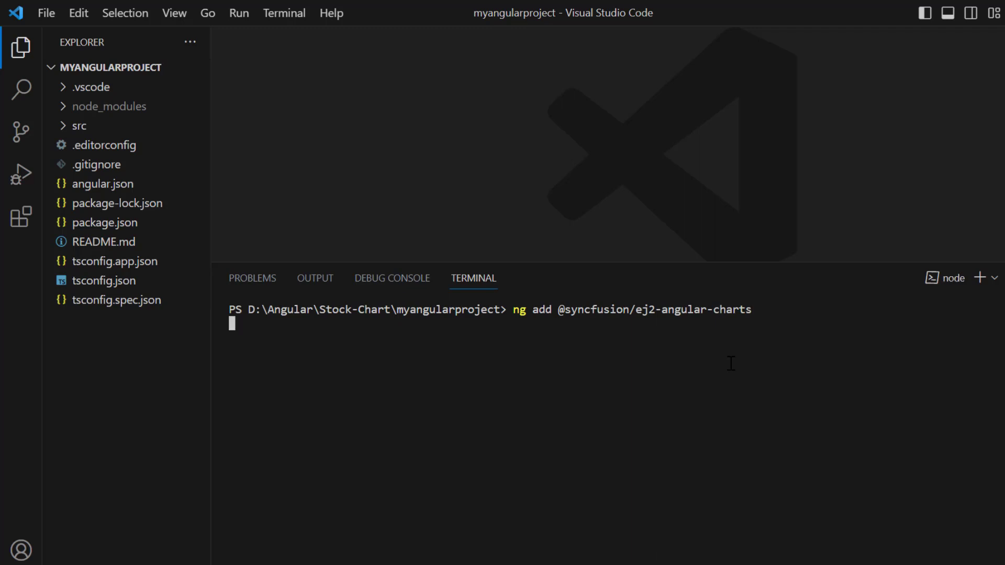
{"action": "key", "text": "Enter"}
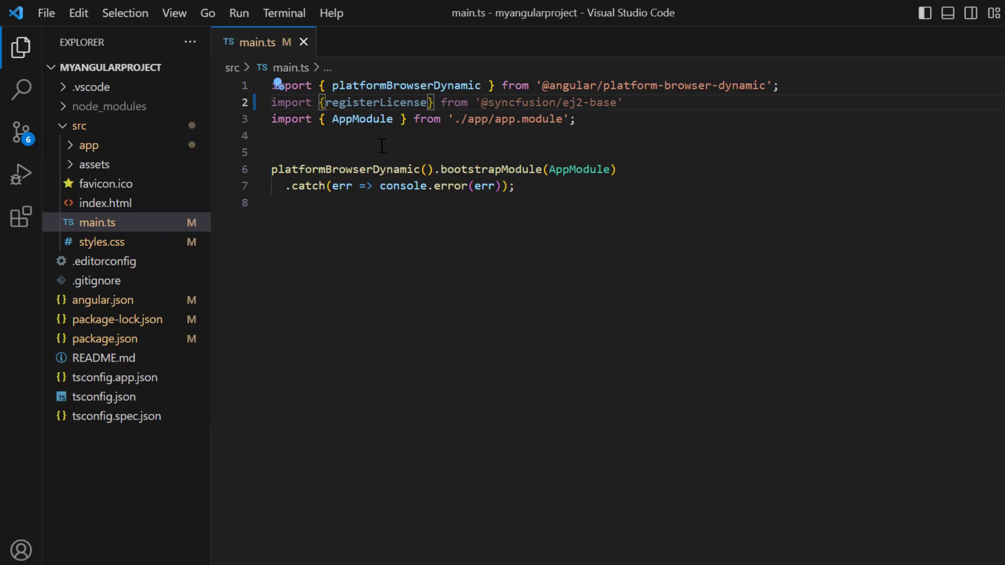
{"action": "type", "text": "re"}
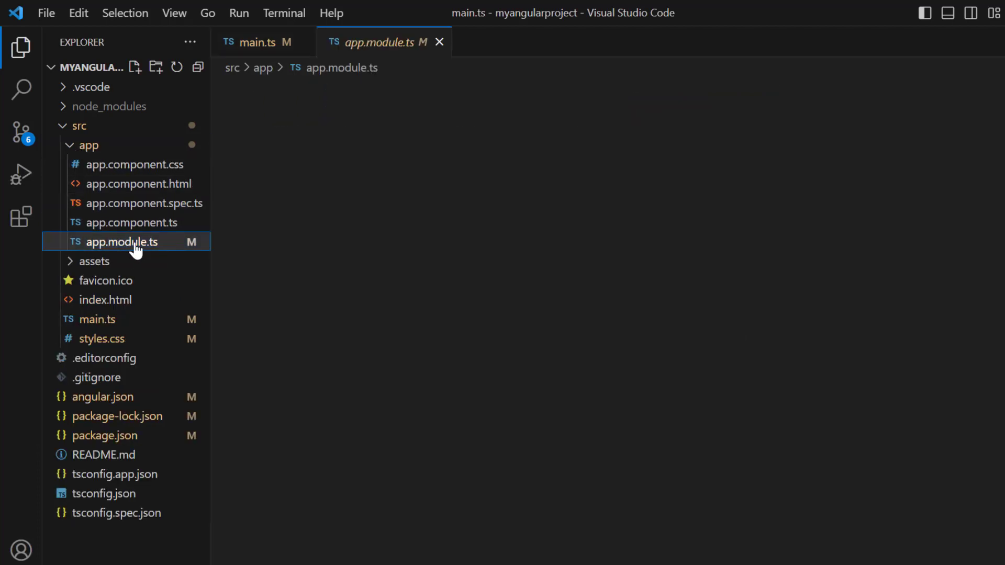
Keep only StockChartModule in app.module.ts, check the styles.css theme import, and open app.component.html
{"action": "left_click", "coordinate": [121, 241]}
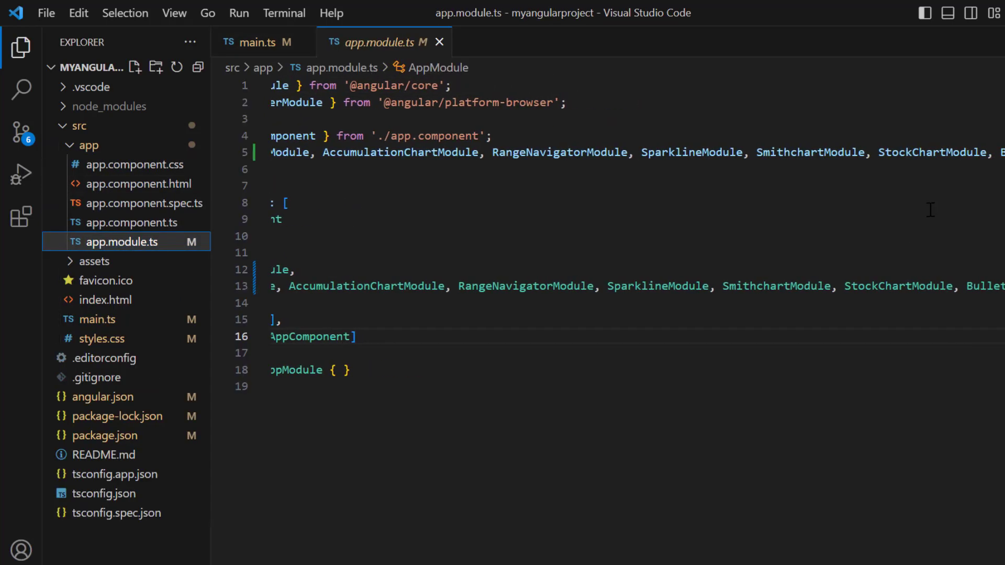
{"action": "double_click", "coordinate": [932, 153]}
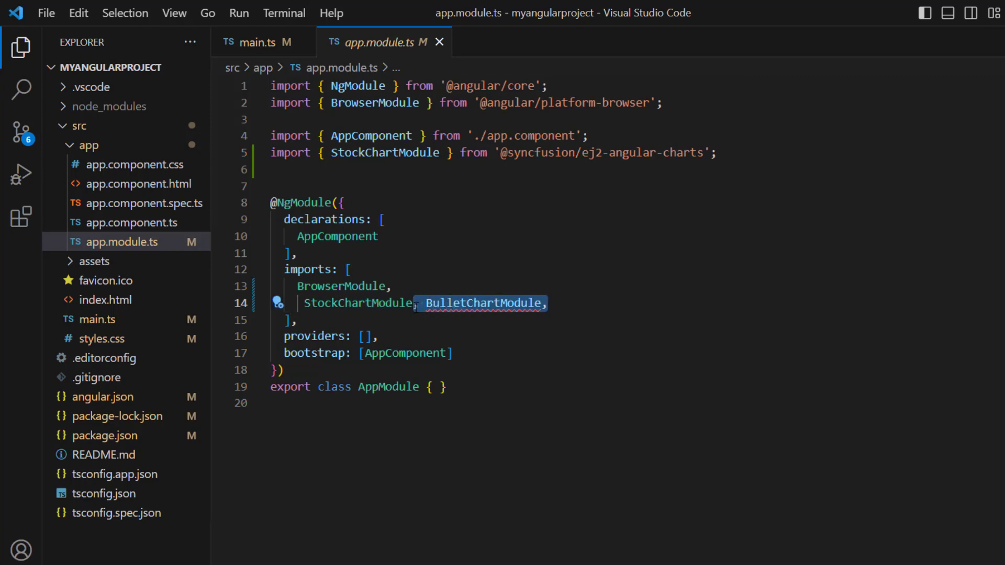
{"action": "key", "text": "Delete"}
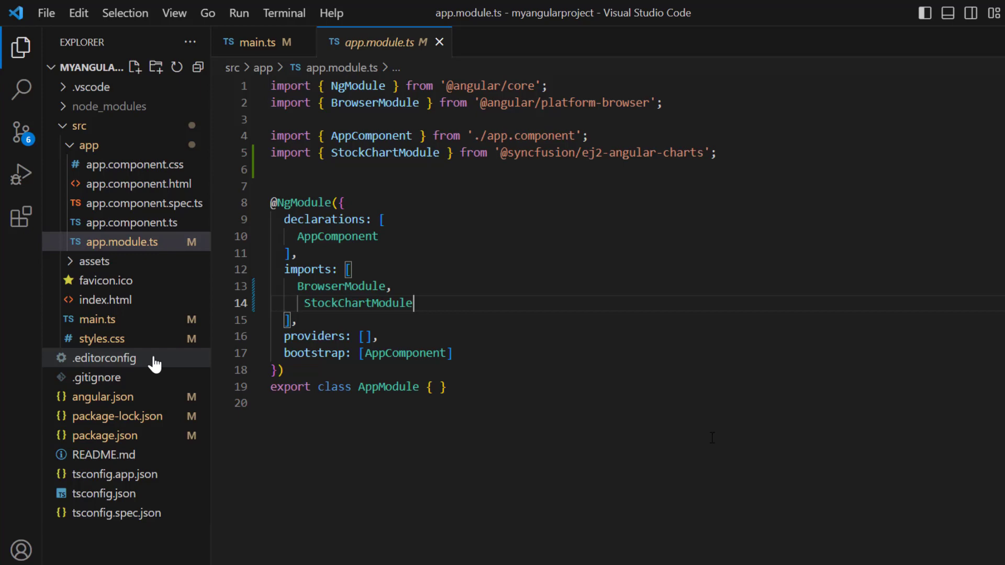
{"action": "left_click", "coordinate": [103, 339]}
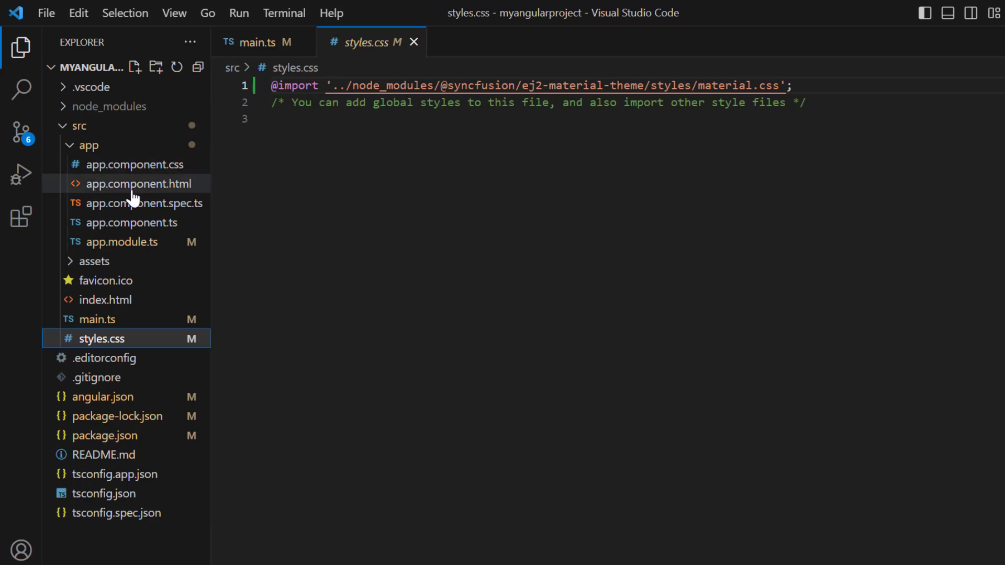
{"action": "left_click", "coordinate": [138, 183]}
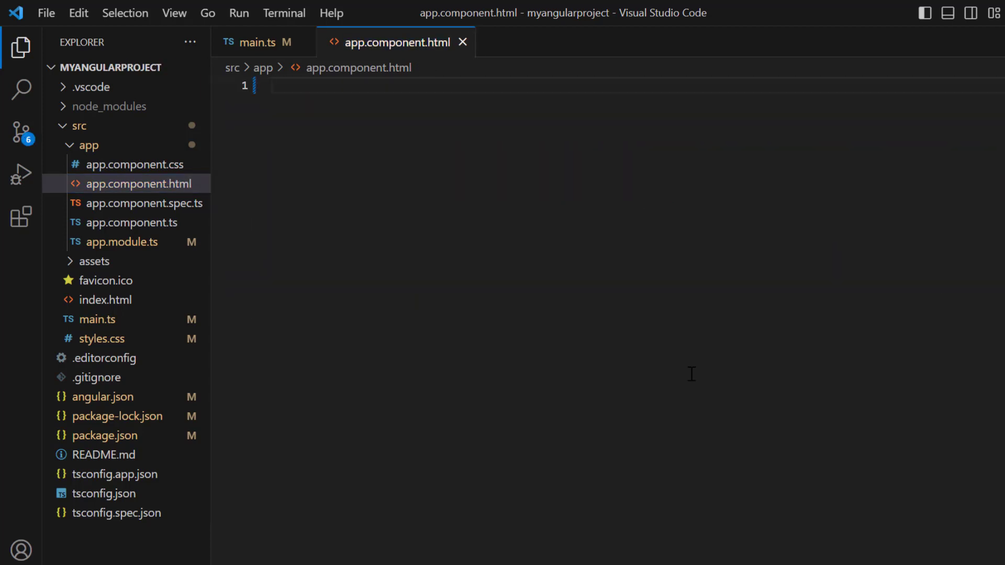
Add an empty ejs-stockchart element with a blank line between its tags
{"action": "type", "text": "<ejs-s"}
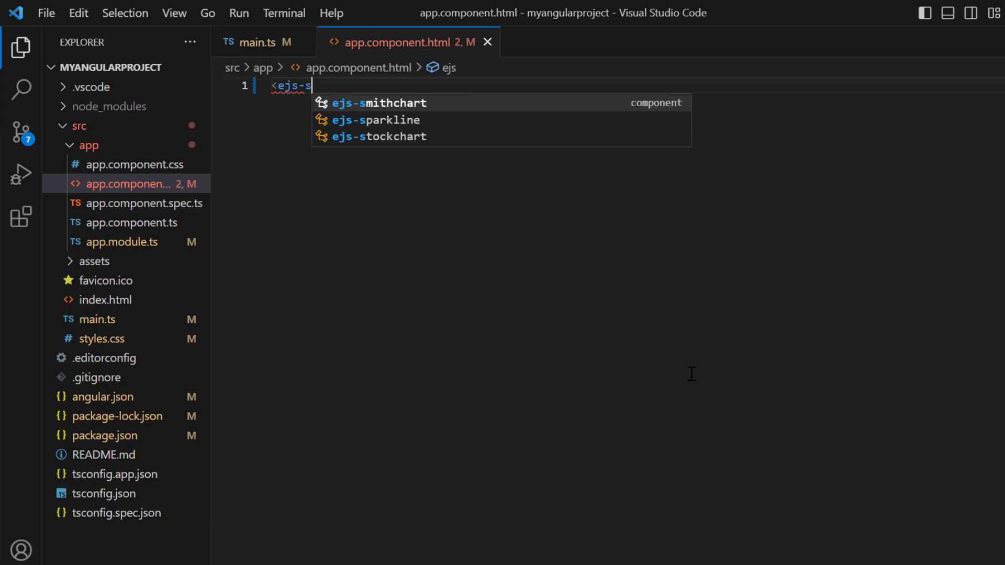
{"action": "left_click", "coordinate": [378, 136]}
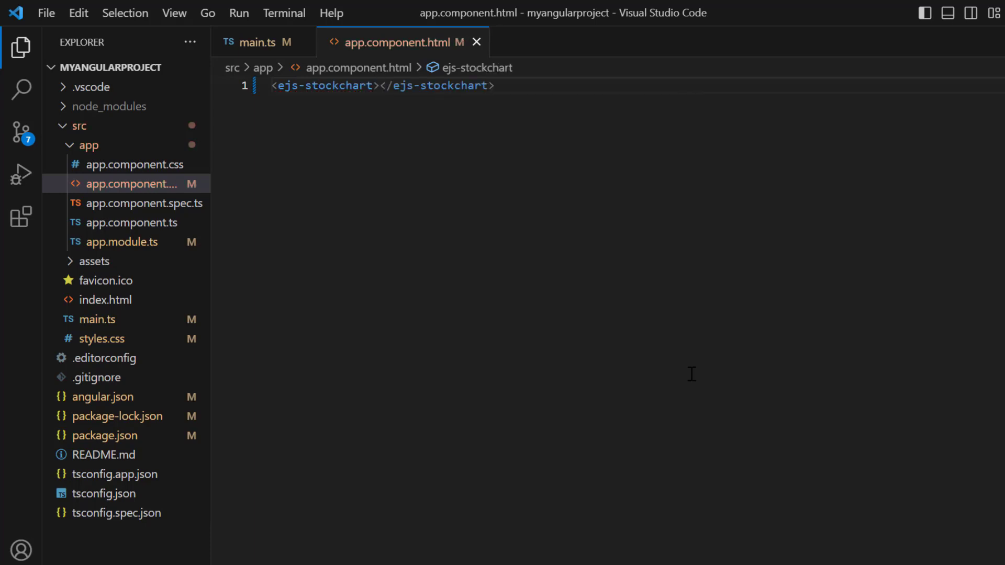
{"action": "key", "text": "Enter"}
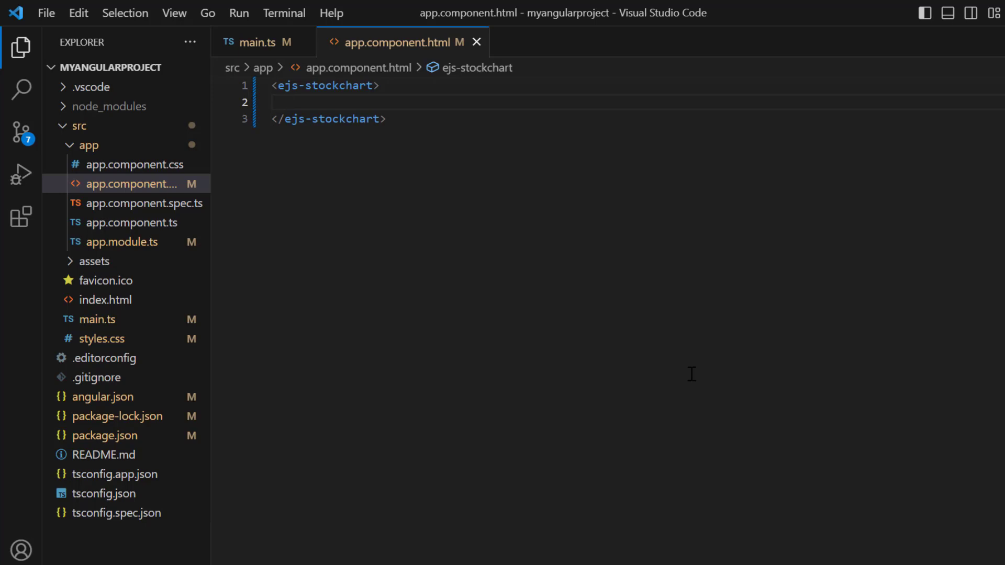
{"action": "mouse_move", "coordinate": [605, 307]}
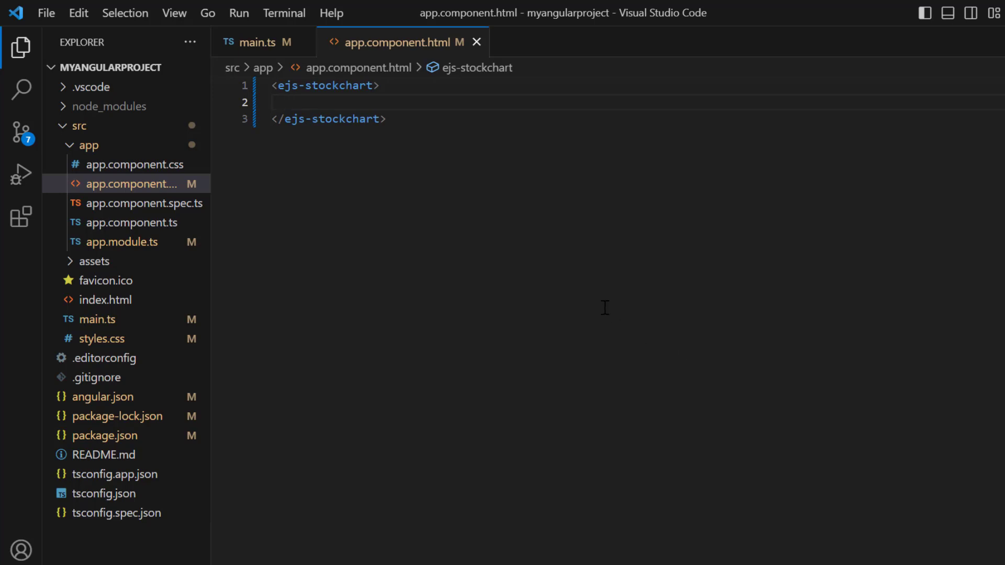
{"action": "mouse_move", "coordinate": [134, 242]}
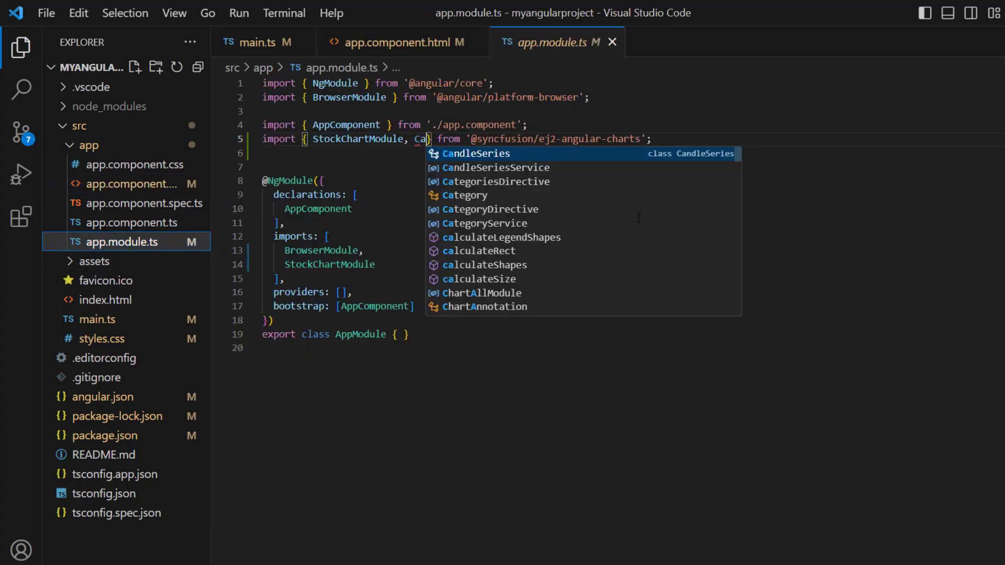
Import CandleSeriesService in app.module.ts, add it to providers, and close the file
{"action": "type", "text": "ndleSe"}
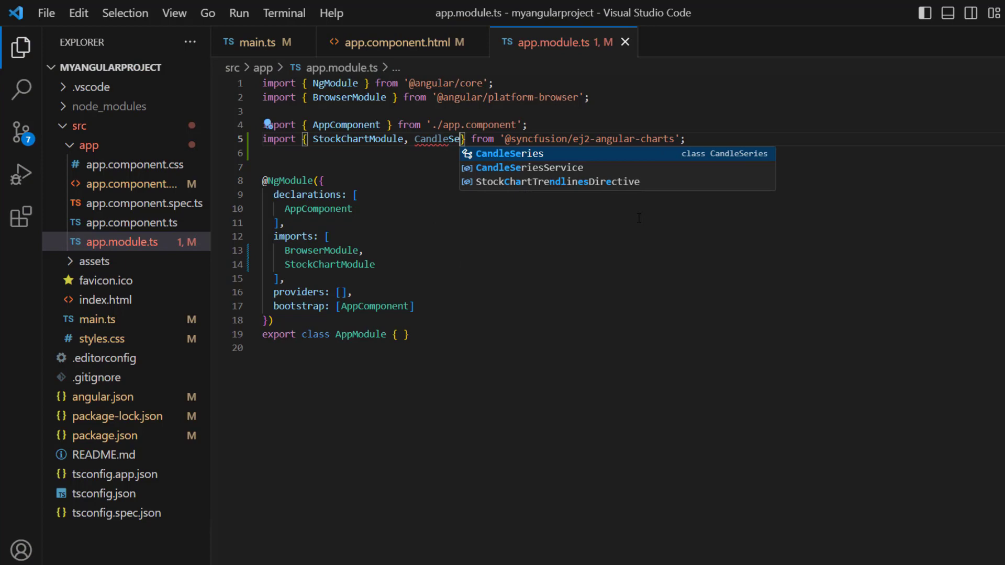
{"action": "left_click", "coordinate": [529, 167]}
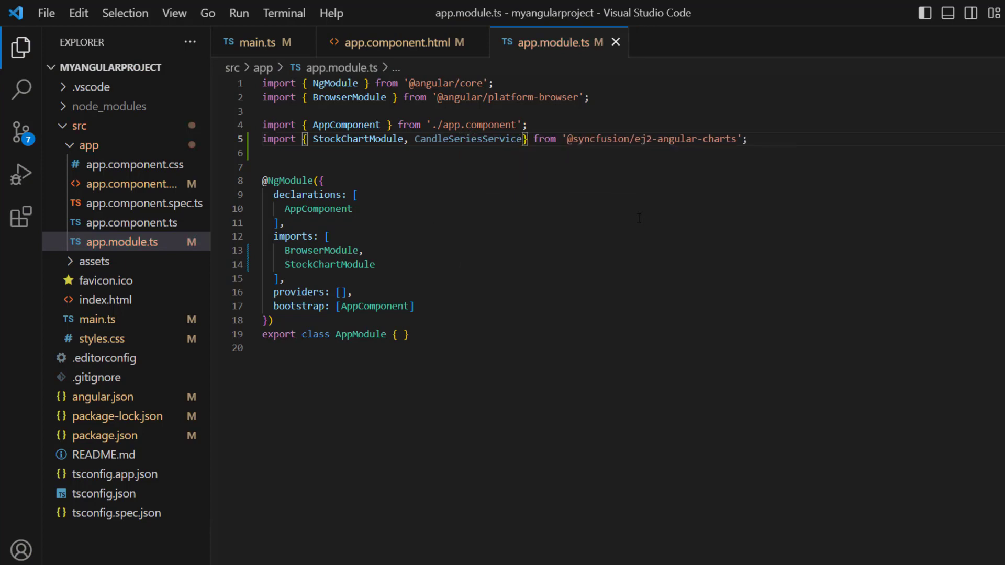
{"action": "double_click", "coordinate": [469, 138]}
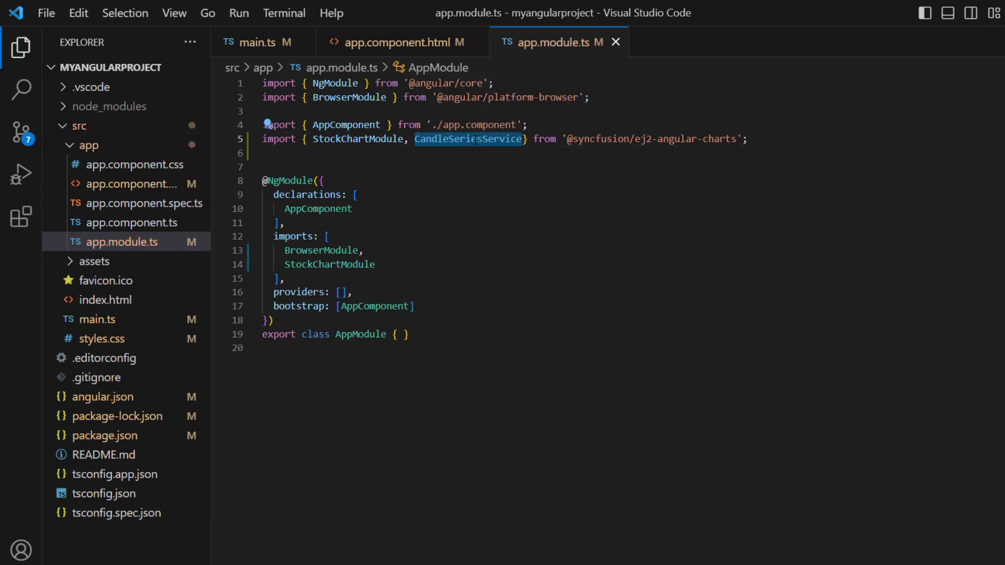
{"action": "type", "text": "CandleSeriesService"}
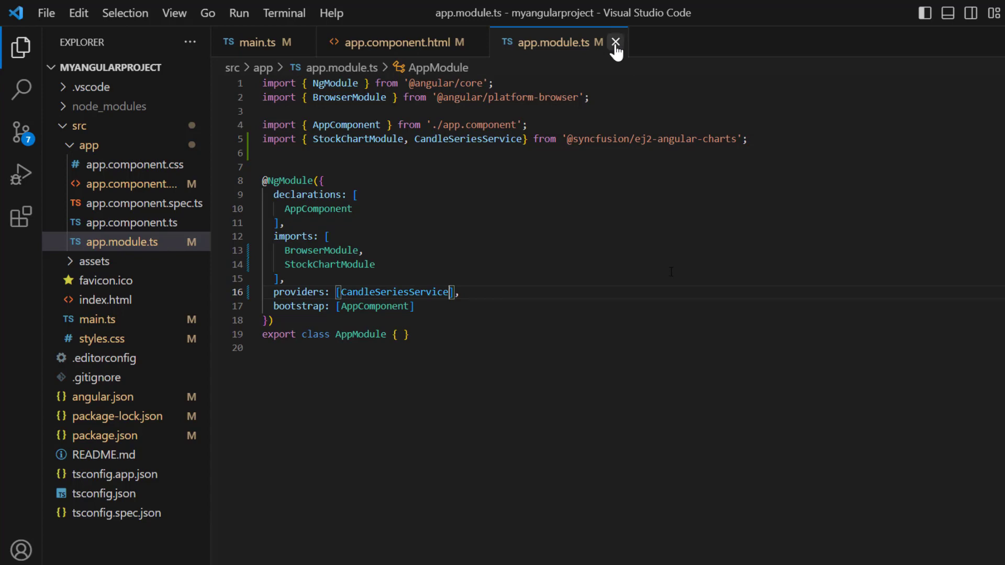
{"action": "left_click", "coordinate": [618, 42]}
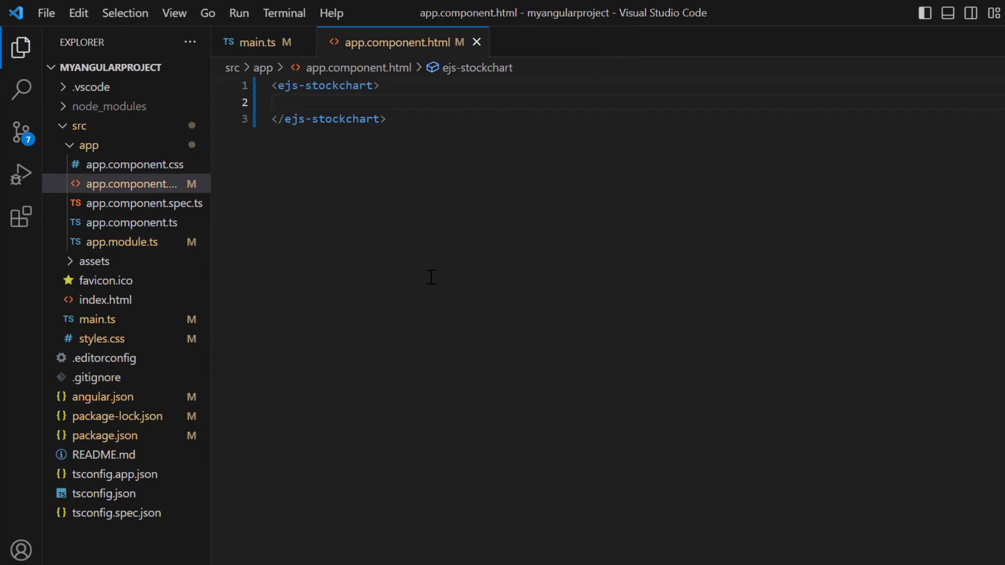
Add an e-stockchart-series-collection inside ejs-stockchart
{"action": "type", "text": "<e-stockc"}
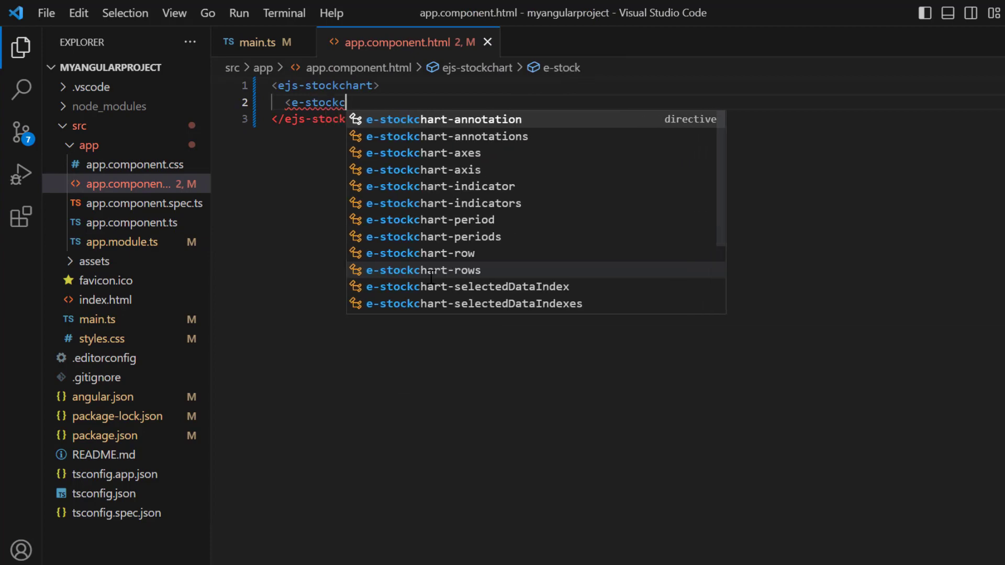
{"action": "type", "text": "hart-seri"}
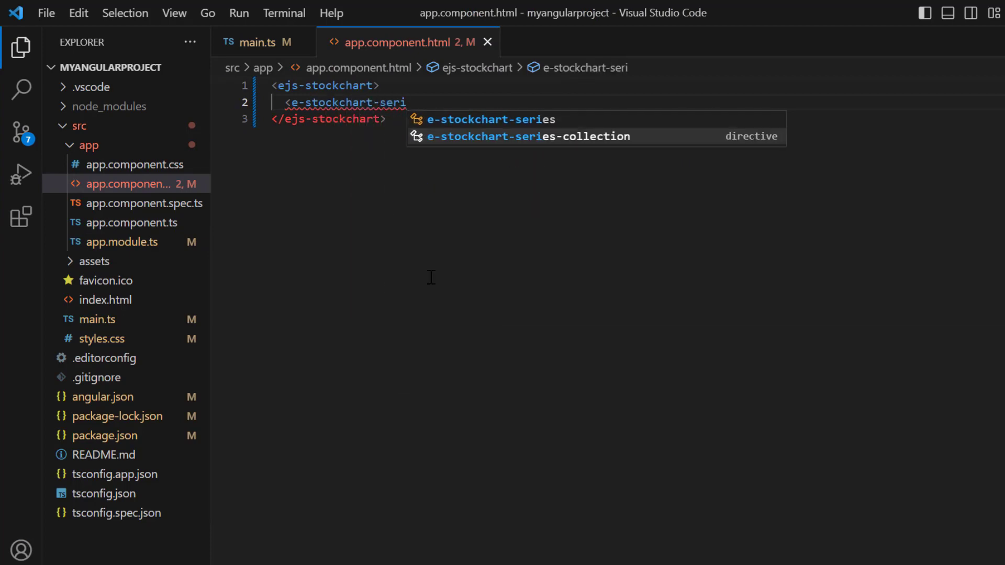
{"action": "left_click", "coordinate": [526, 136]}
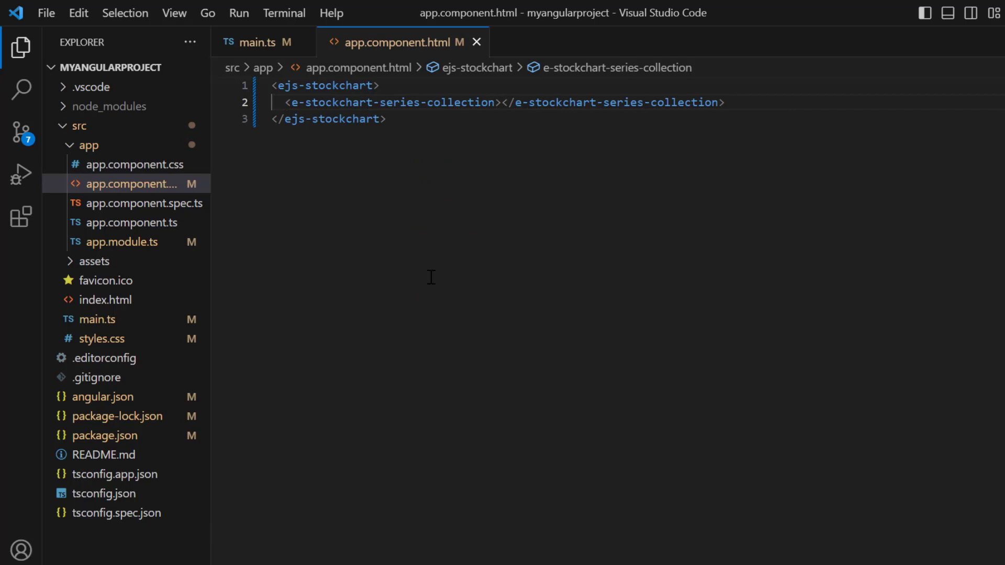
Add an e-stockchart-series with type Candle and name Apple Inc., then save
{"action": "type", "text": "<e-s"}
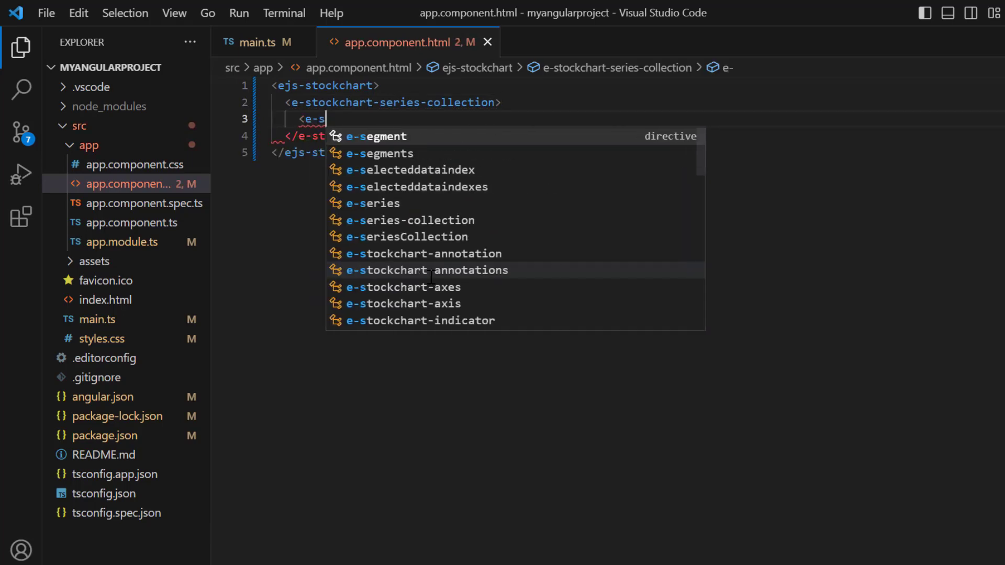
{"action": "type", "text": "tockchart-series></e-stockchart-series>"}
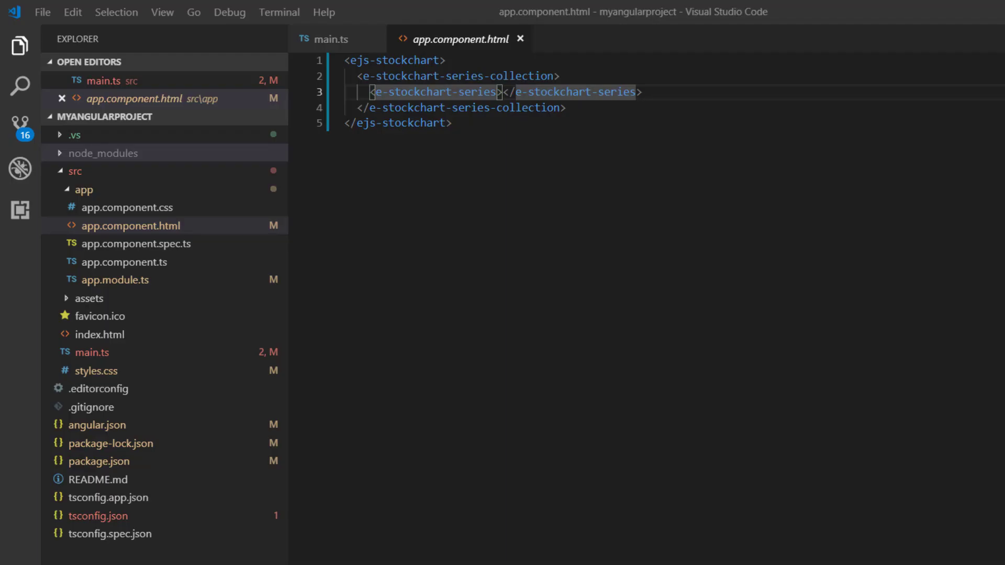
{"action": "type", "text": "type"}
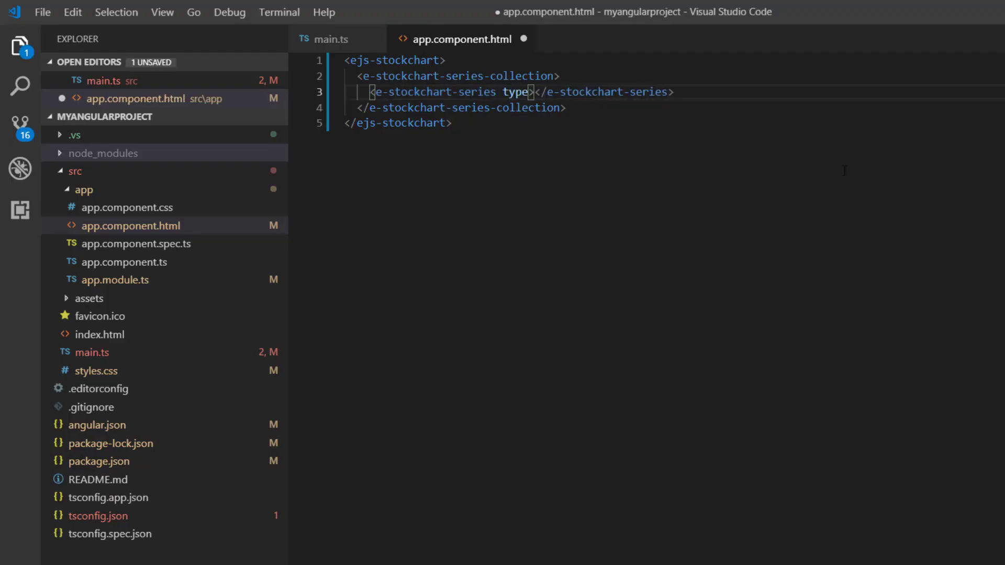
{"action": "type", "text": "=\"Candle\" name=\"Apple Inc."}
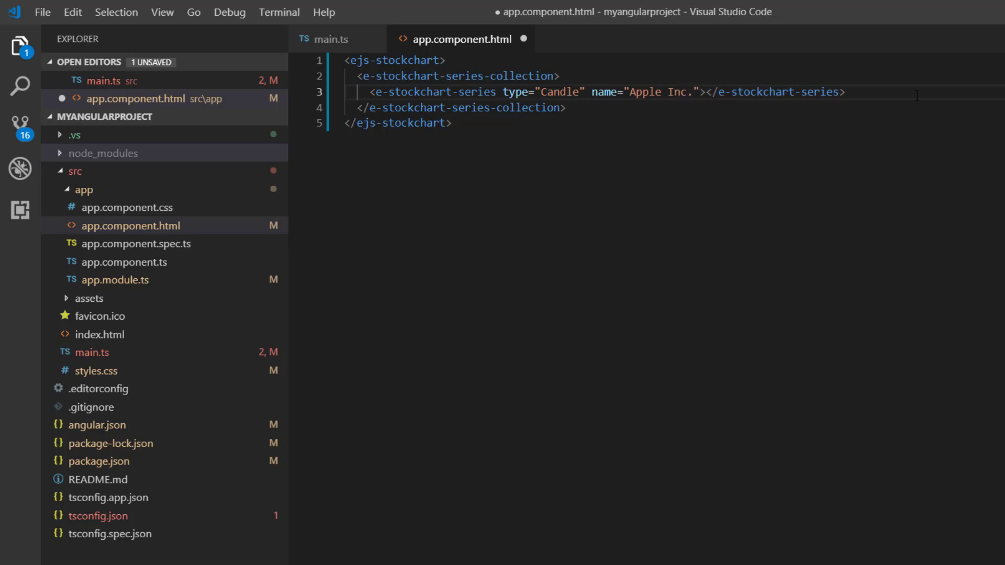
{"action": "key", "text": "Ctrl+s"}
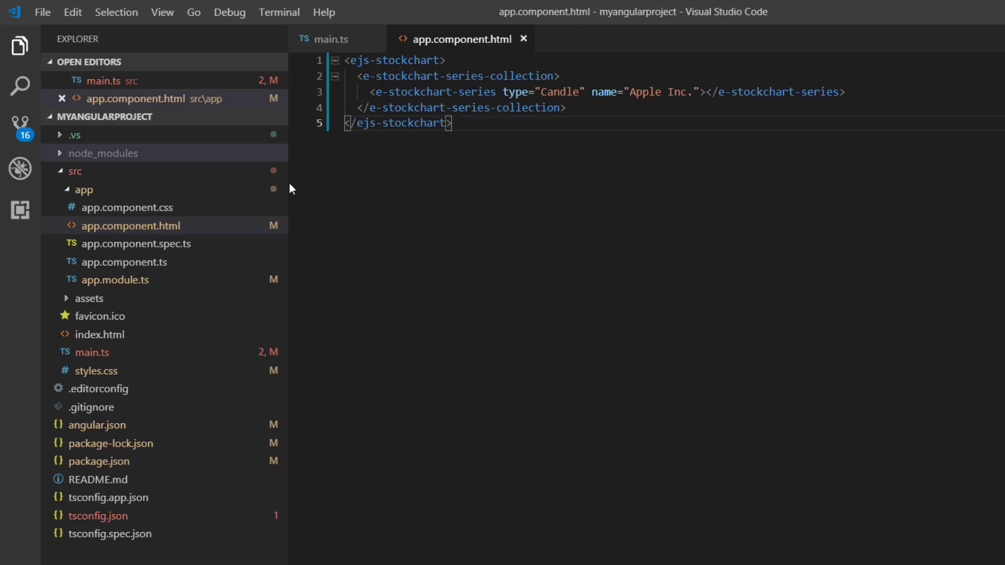
{"action": "mouse_move", "coordinate": [247, 154]}
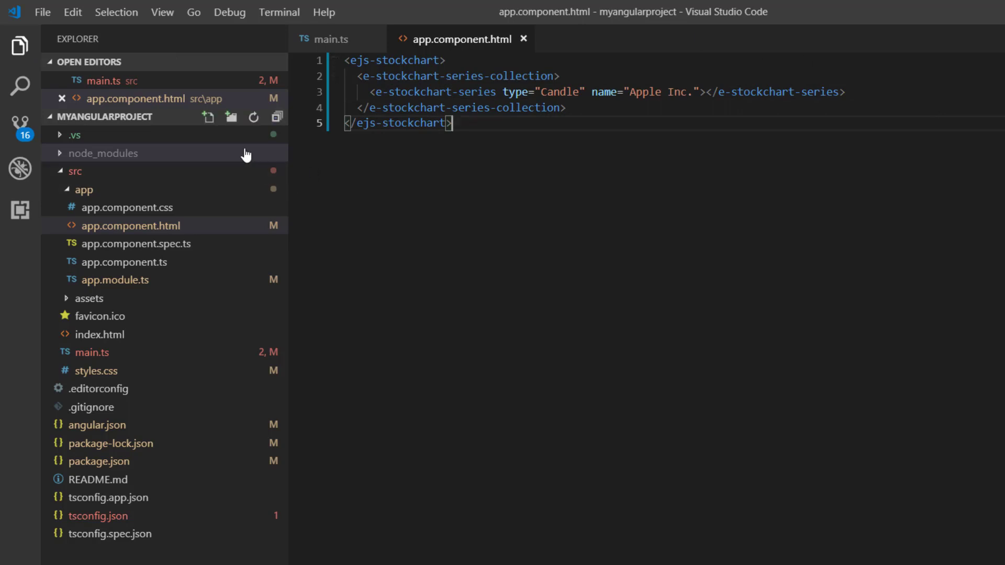
Create a data.ts file holding the chartData price array
{"action": "type", "text": "data"}
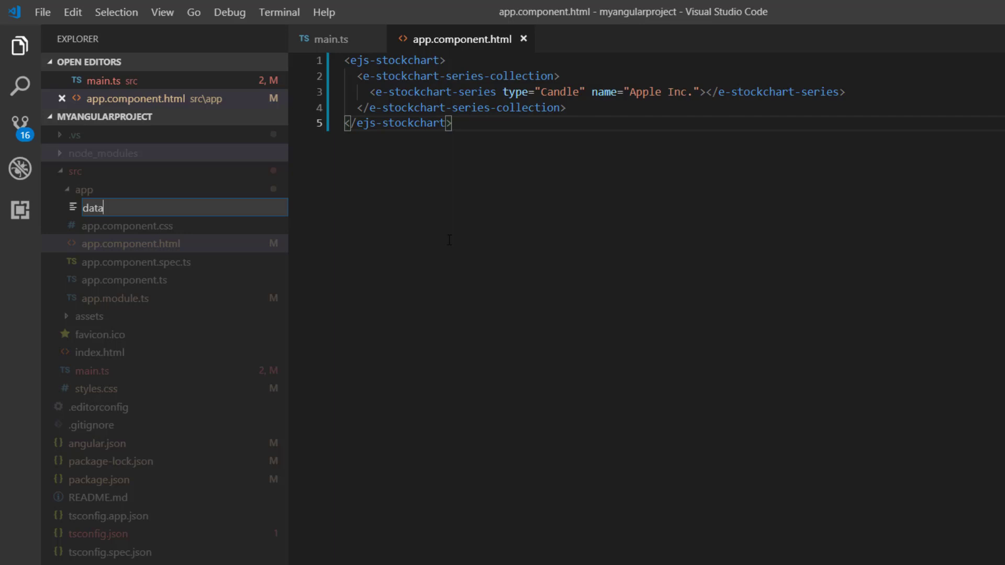
{"action": "key", "text": "Enter"}
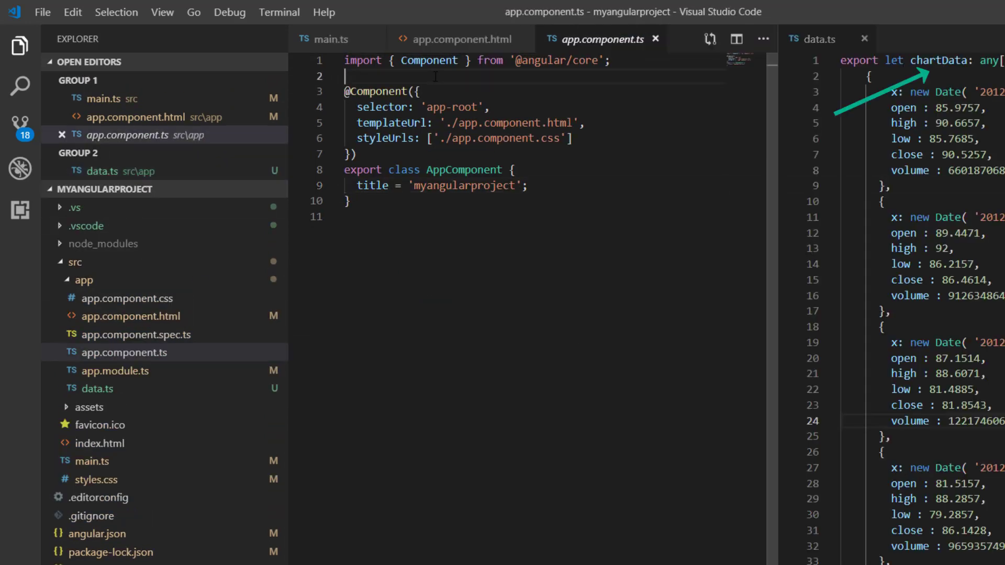
Import chartData in app.component.ts and expose it as public data: object[]
{"action": "type", "text": "import {} from './data'"}
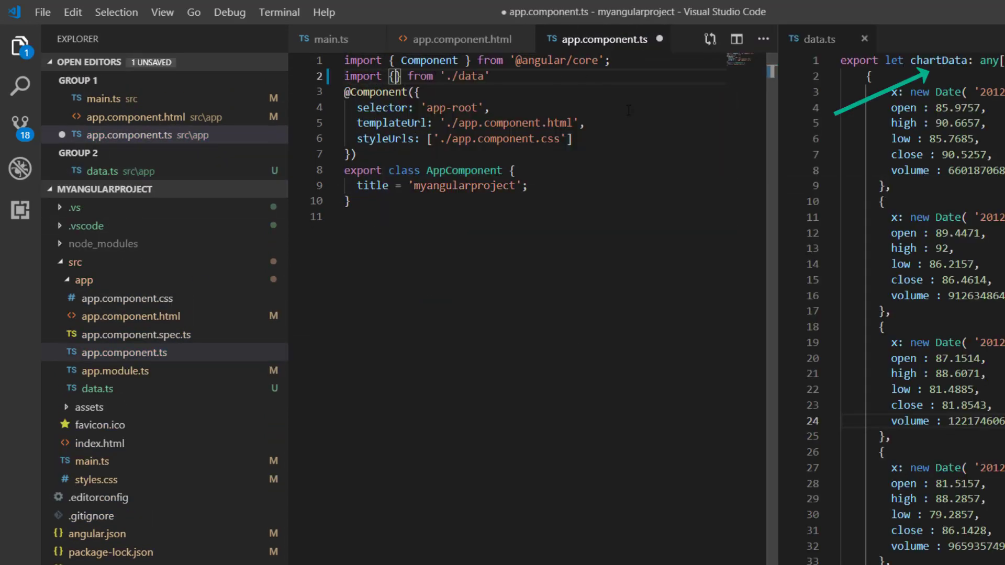
{"action": "type", "text": "chartData"}
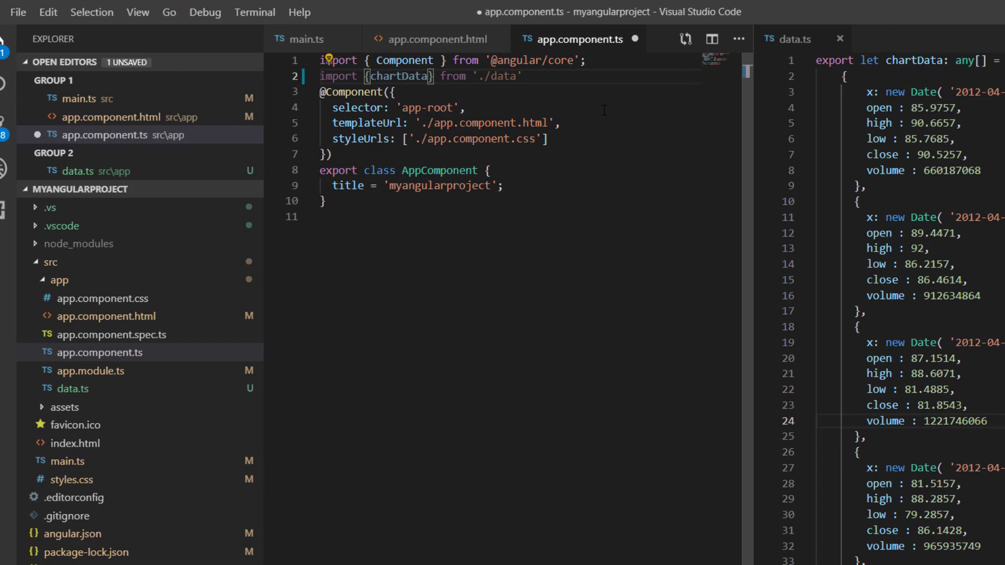
{"action": "type", "text": "public da"}
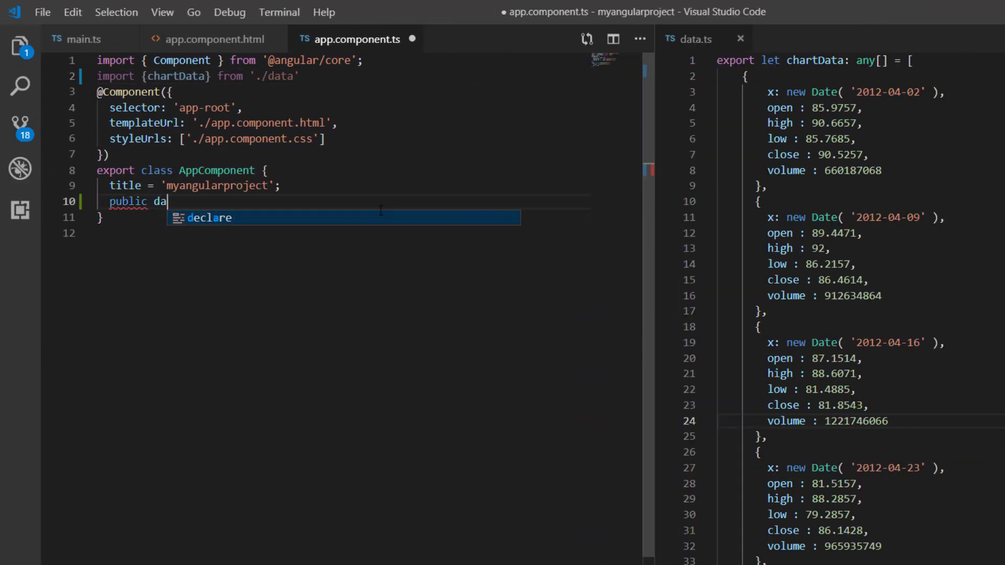
{"action": "type", "text": "ta: object[]"}
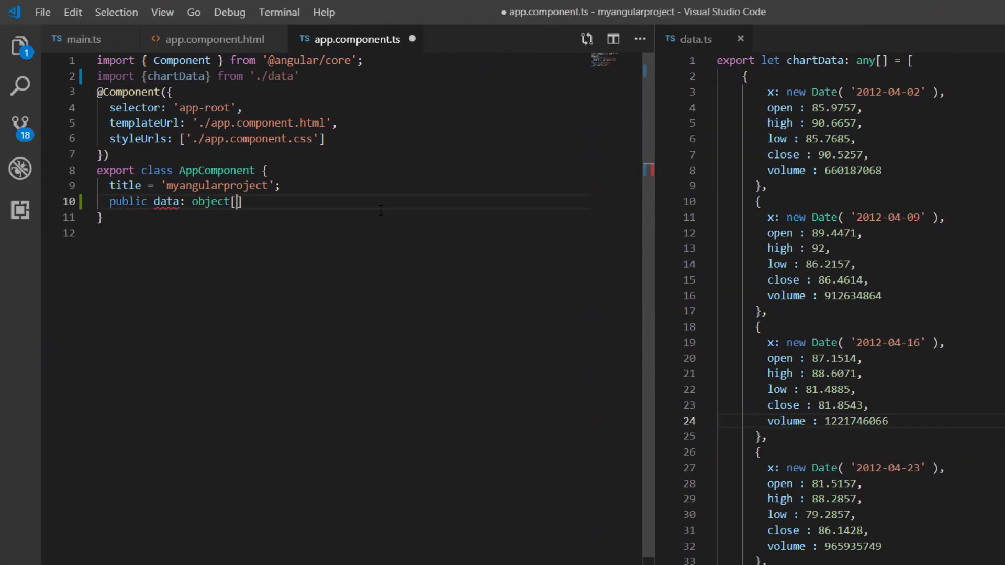
{"action": "type", "text": "= chartData;"}
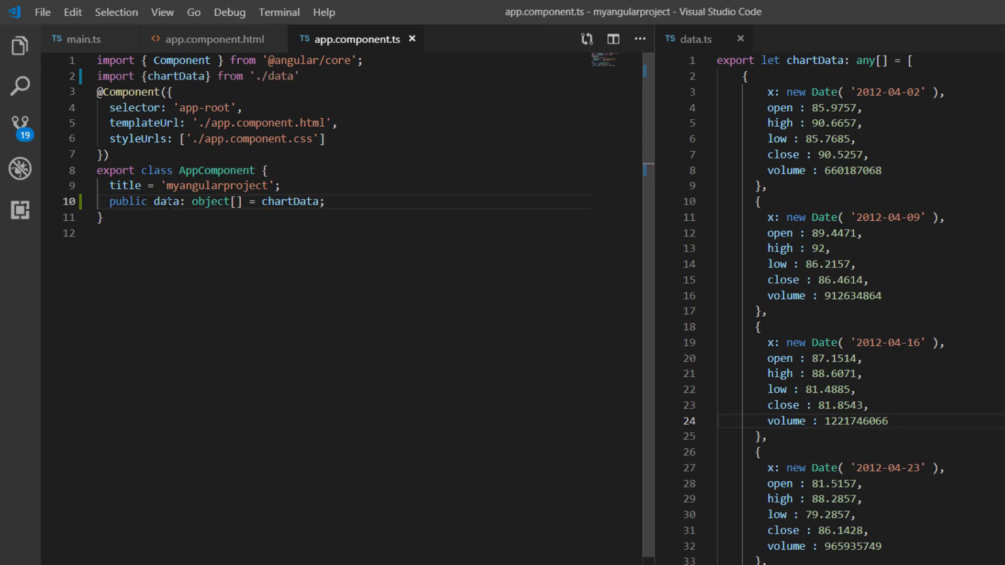
Bind the Candle series with [dataSource]="data" and xName="x", then save
{"action": "left_click", "coordinate": [209, 39]}
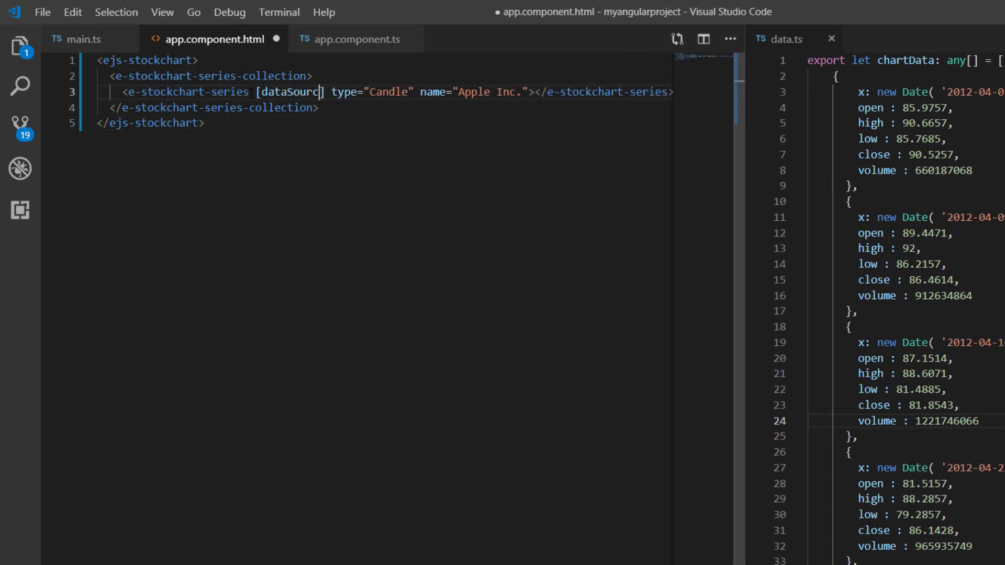
{"action": "type", "text": "]=\"data"}
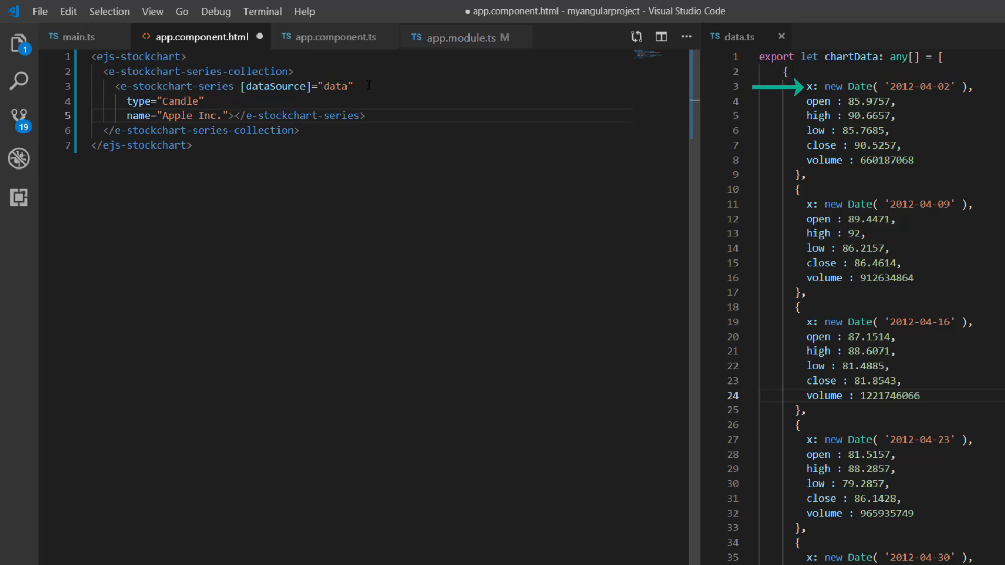
{"action": "key", "text": "Enter"}
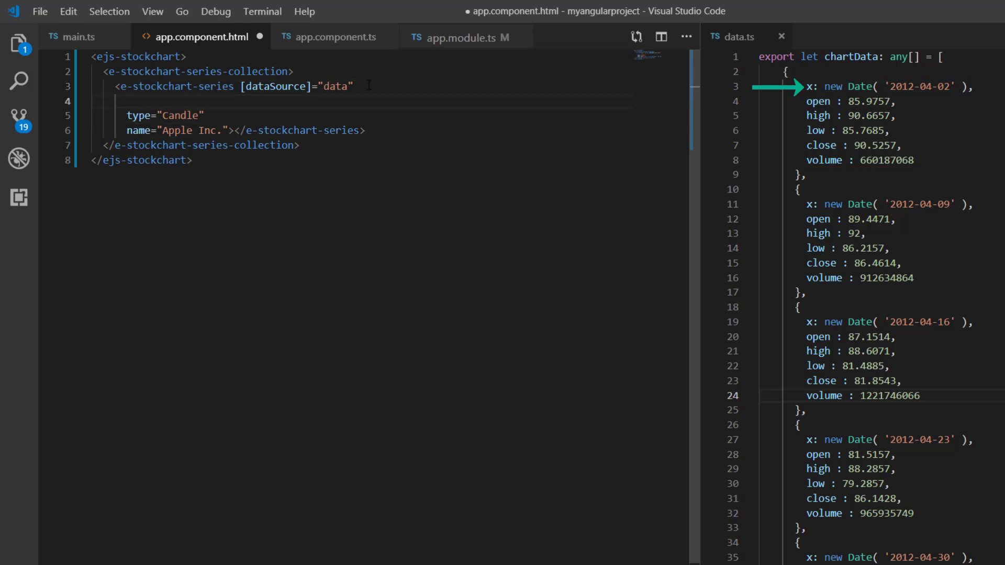
{"action": "type", "text": "xName=\"x"}
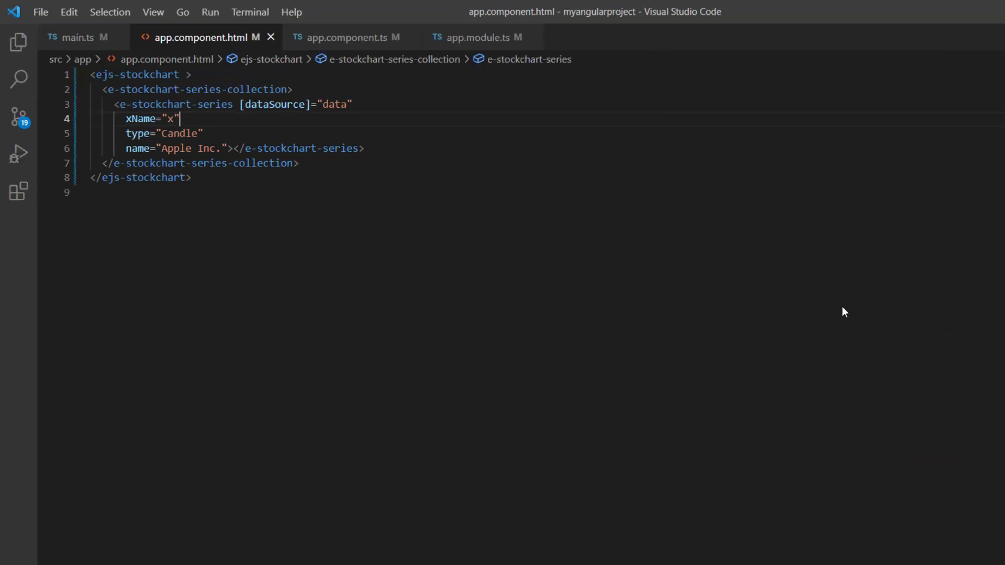
Import DateTimeService and add it to providers beside CandleSeriesService, then save app.module.ts
{"action": "left_click", "coordinate": [477, 38]}
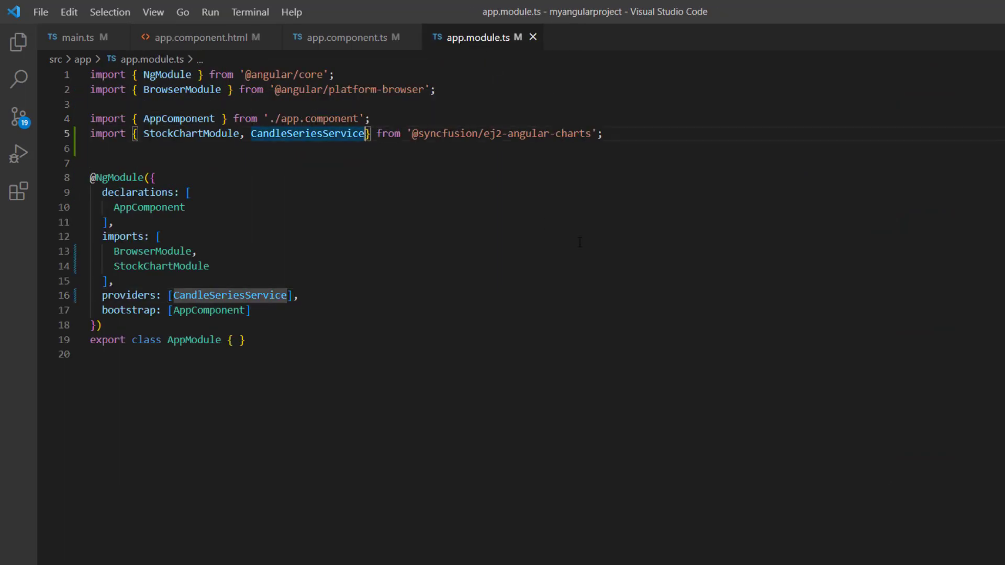
{"action": "type", "text": ", DateTimeSer"}
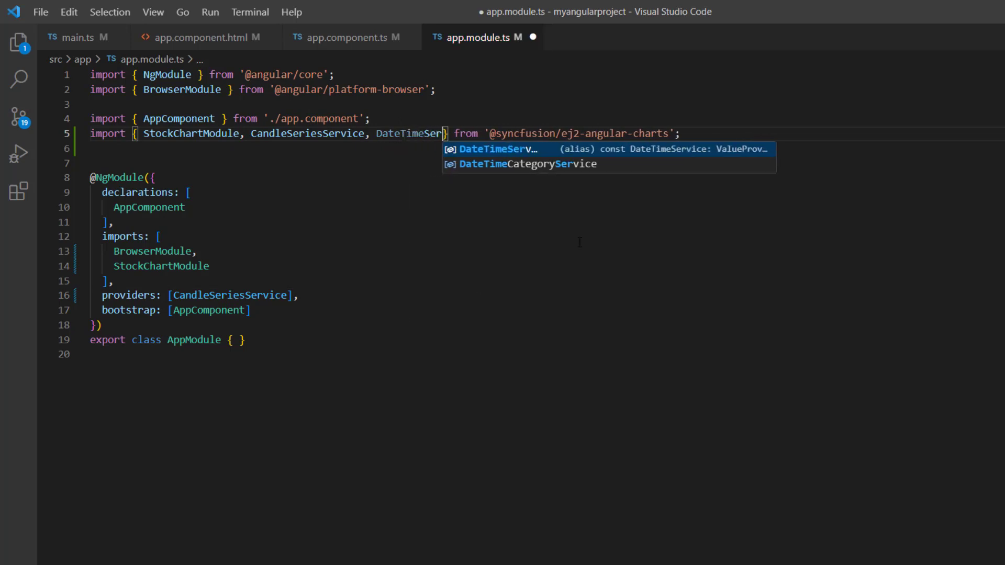
{"action": "key", "text": "Tab"}
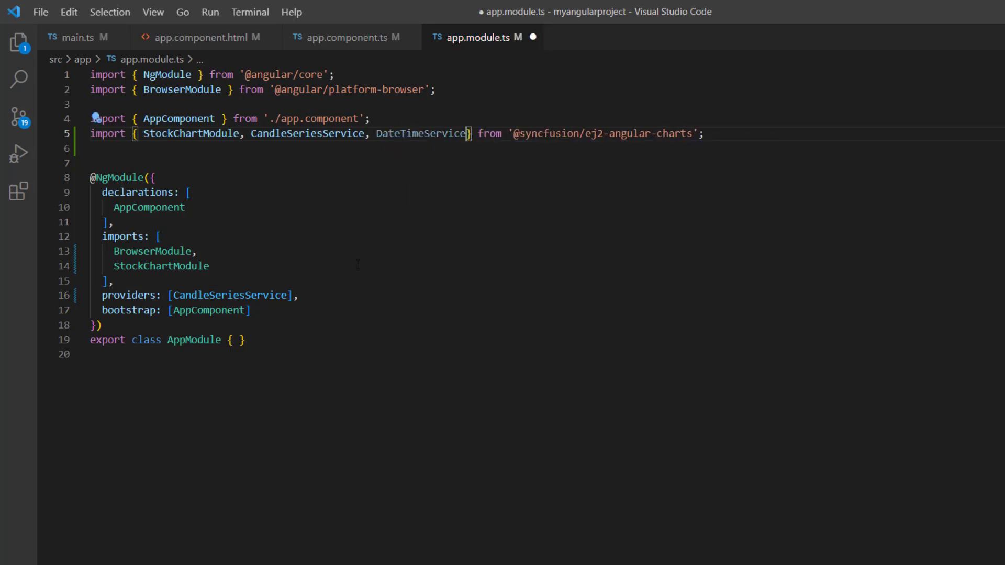
{"action": "type", "text": "Date"}
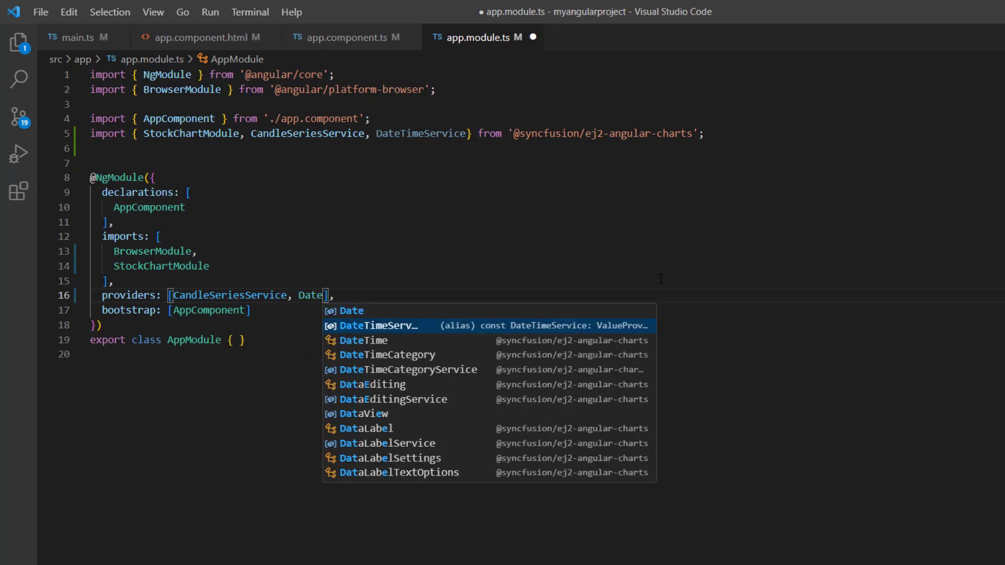
{"action": "key", "text": "Tab"}
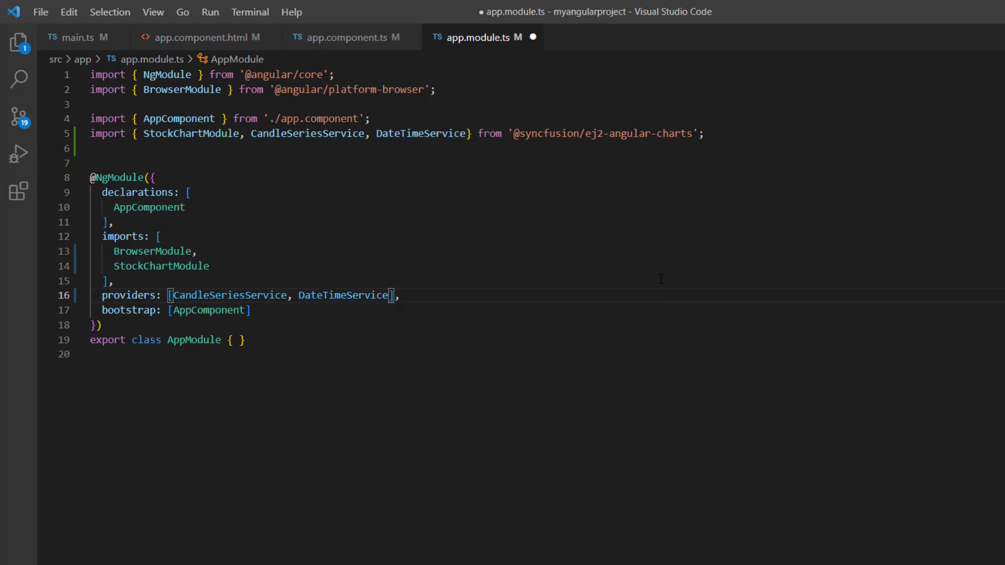
{"action": "key", "text": "Ctrl+s"}
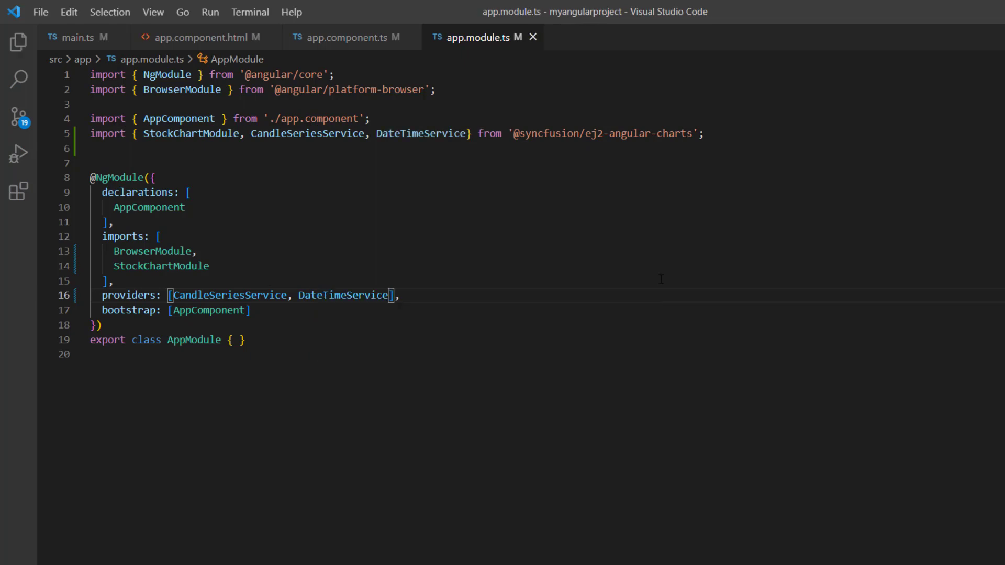
{"action": "left_click", "coordinate": [250, 13]}
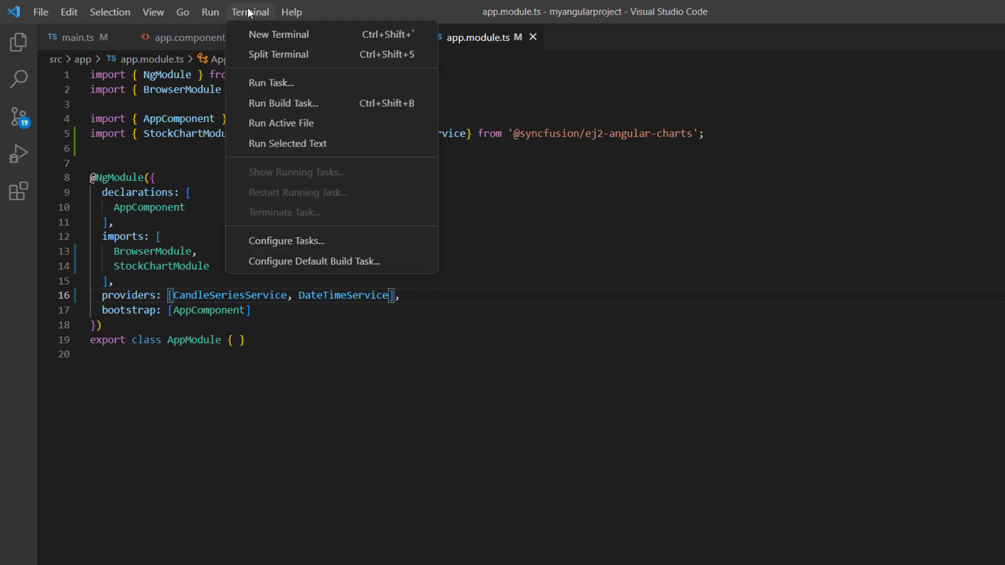
Run ng serve in a new terminal so the stock chart loads at localhost:4200
{"action": "left_click", "coordinate": [279, 34]}
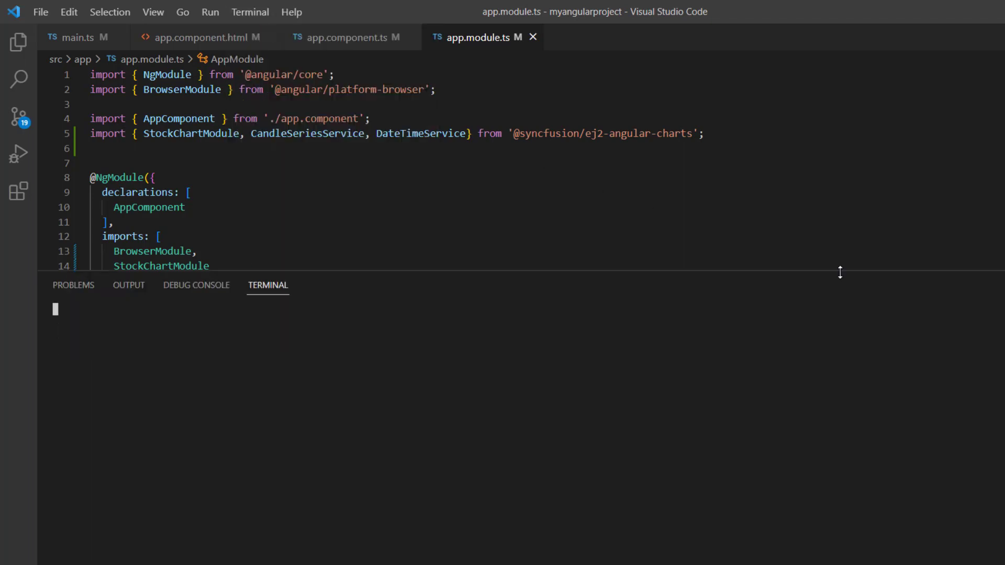
{"action": "type", "text": "ng serve"}
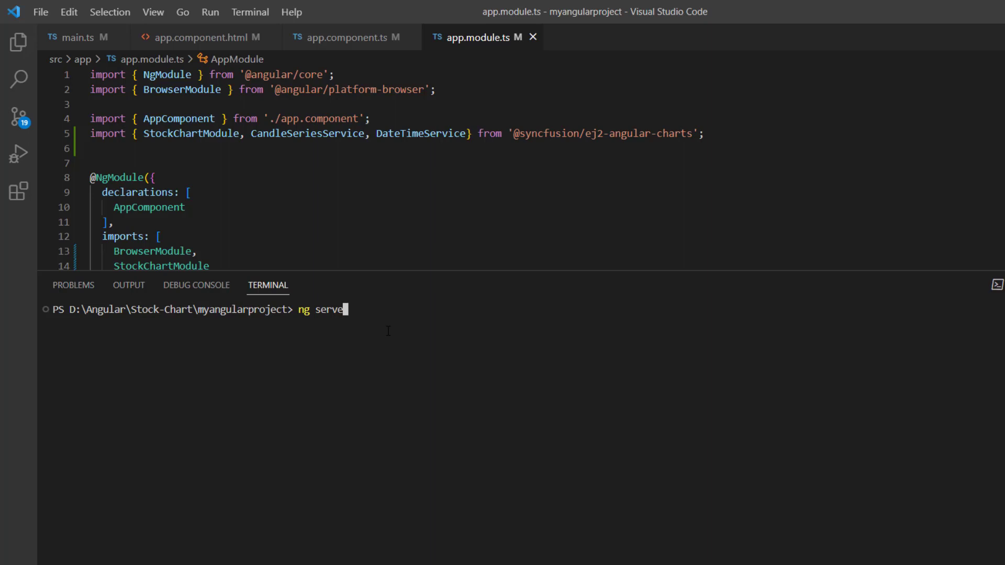
{"action": "key", "text": "Enter"}
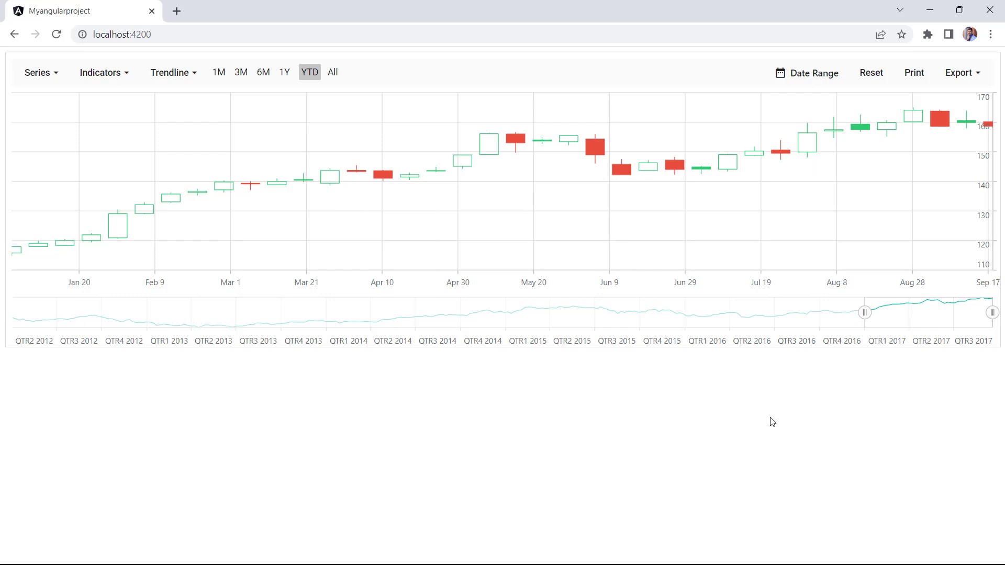
{"action": "mouse_move", "coordinate": [94, 251]}
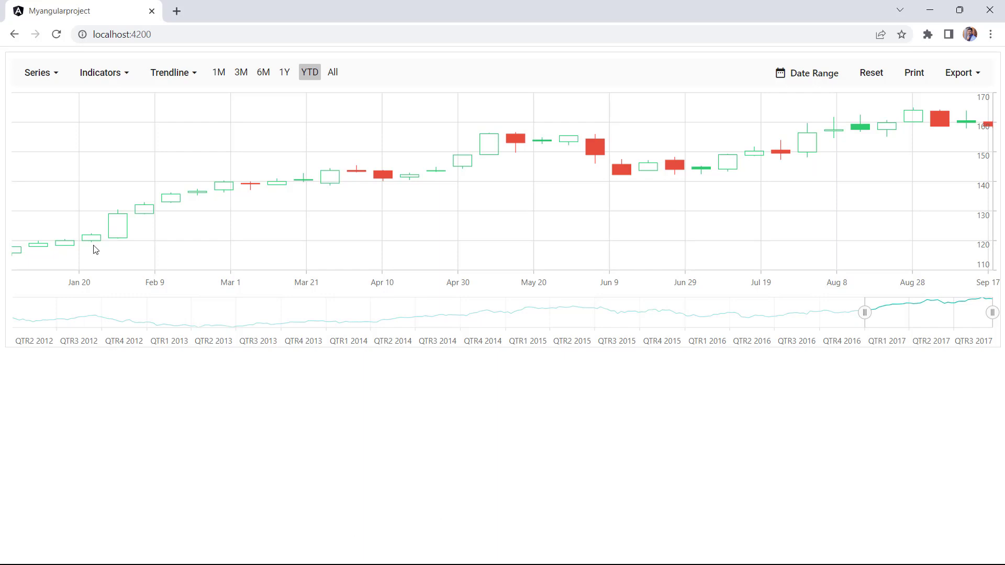
Switch the chart to high-low bars with a TMA indicator, a linear trendline and a 3M range
{"action": "left_click", "coordinate": [41, 72]}
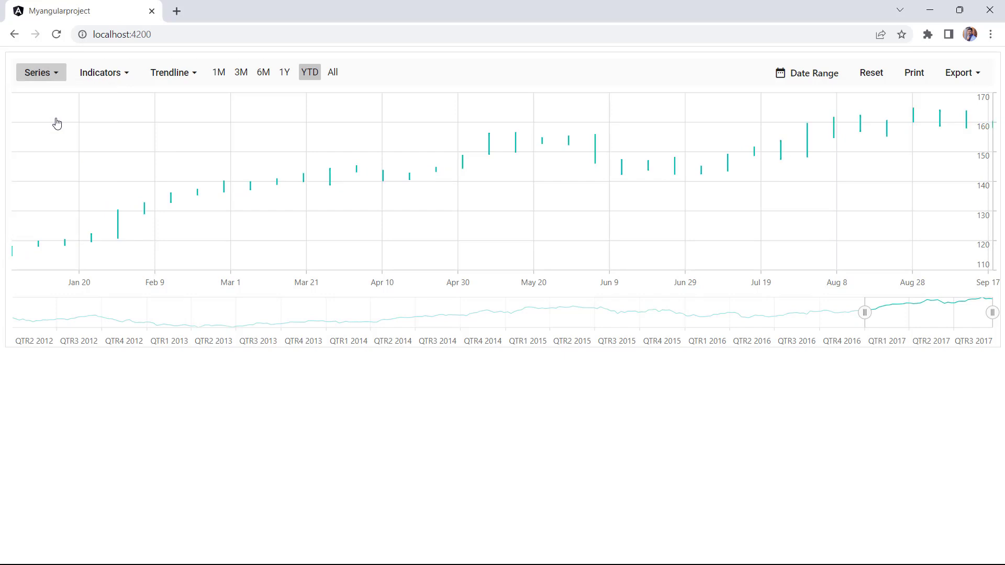
{"action": "left_click", "coordinate": [102, 73]}
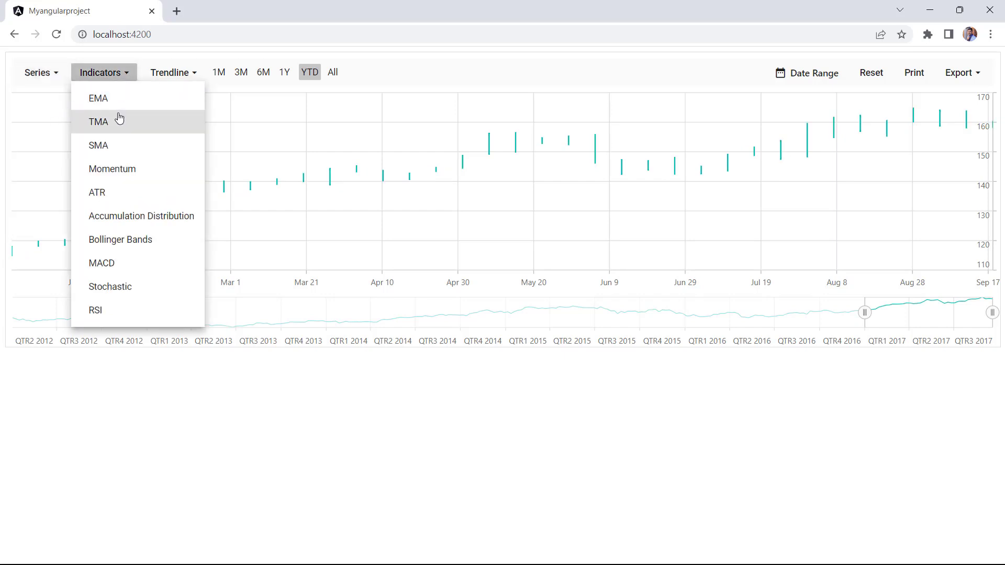
{"action": "left_click", "coordinate": [98, 122]}
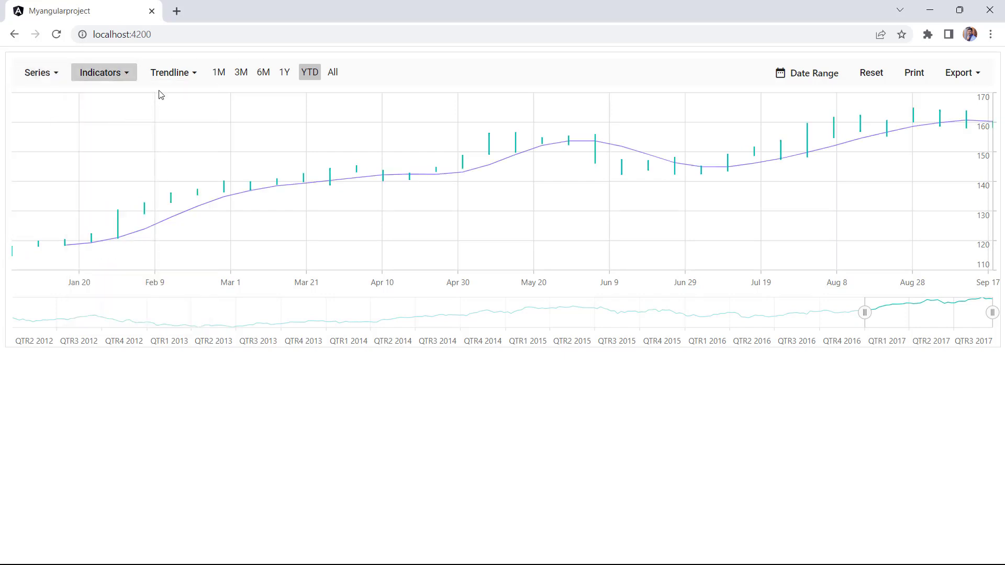
{"action": "left_click", "coordinate": [173, 73]}
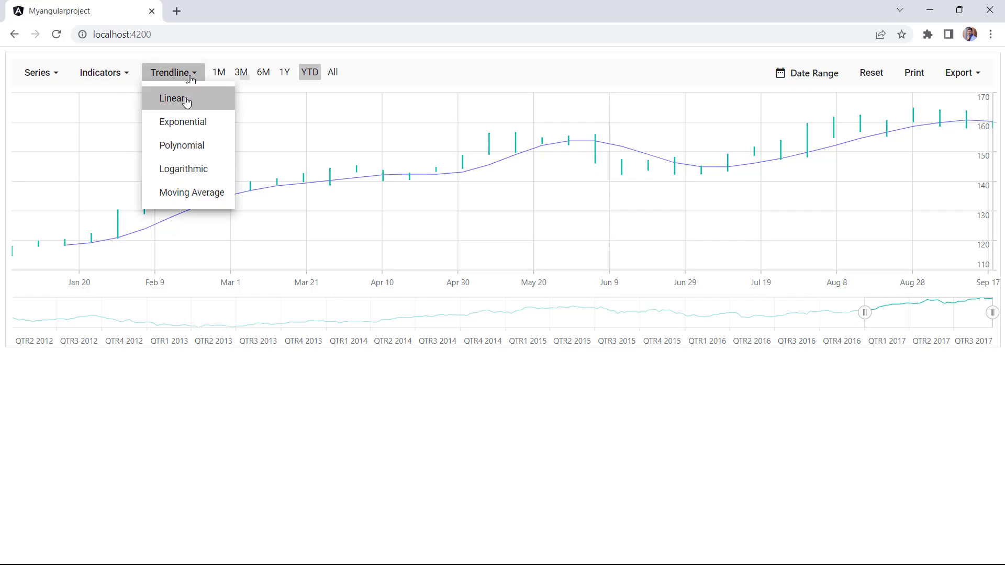
{"action": "left_click", "coordinate": [170, 99]}
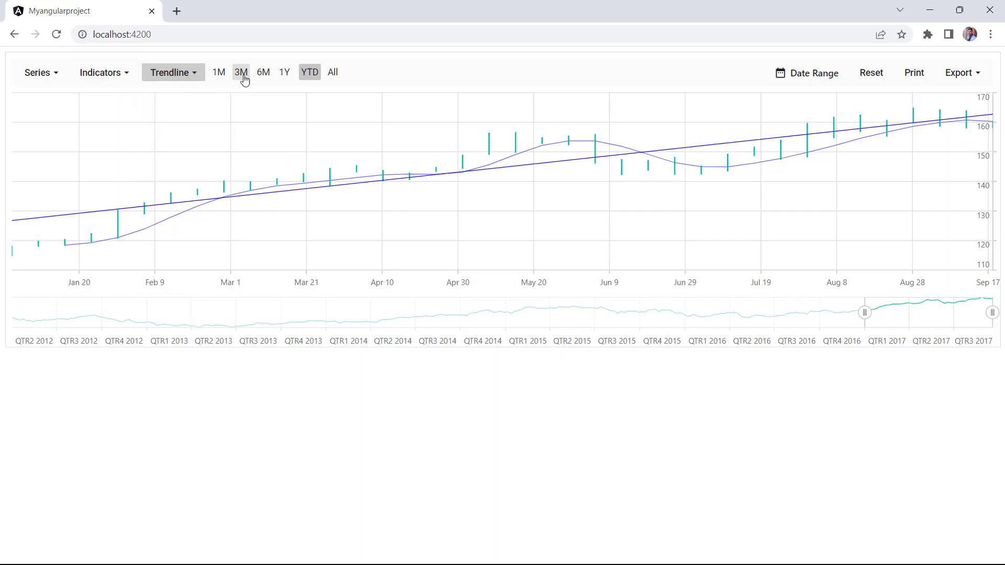
{"action": "left_click", "coordinate": [241, 73]}
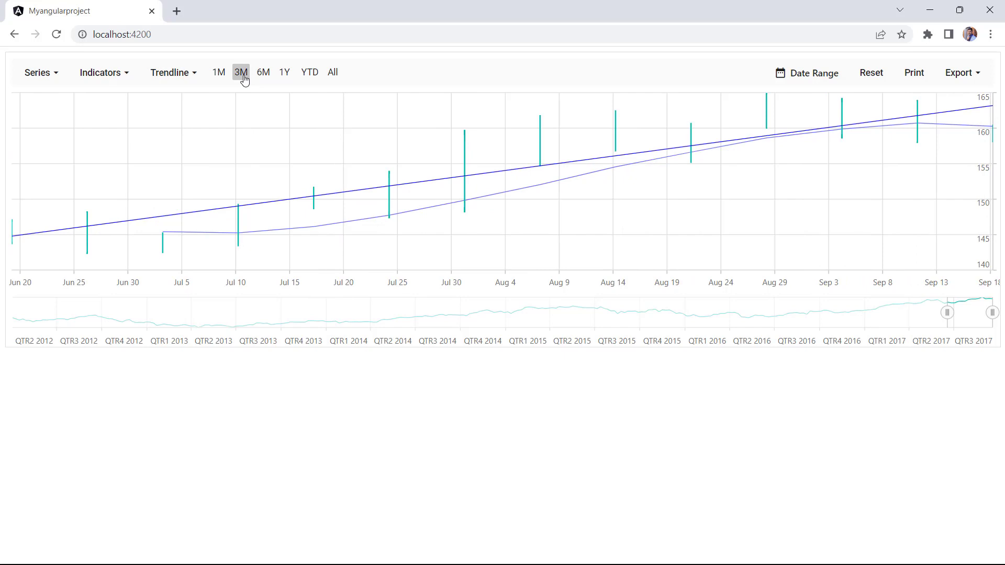
{"action": "mouse_move", "coordinate": [315, 419]}
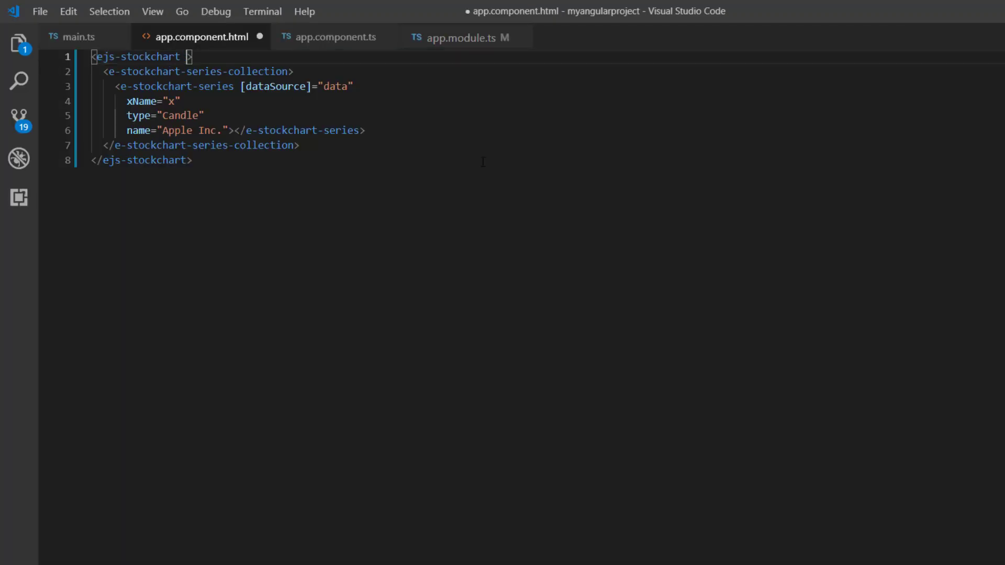
Give the ejs-stockchart tag the title "AAPL Stock Price"
{"action": "type", "text": "title=\"AAPL Stock"}
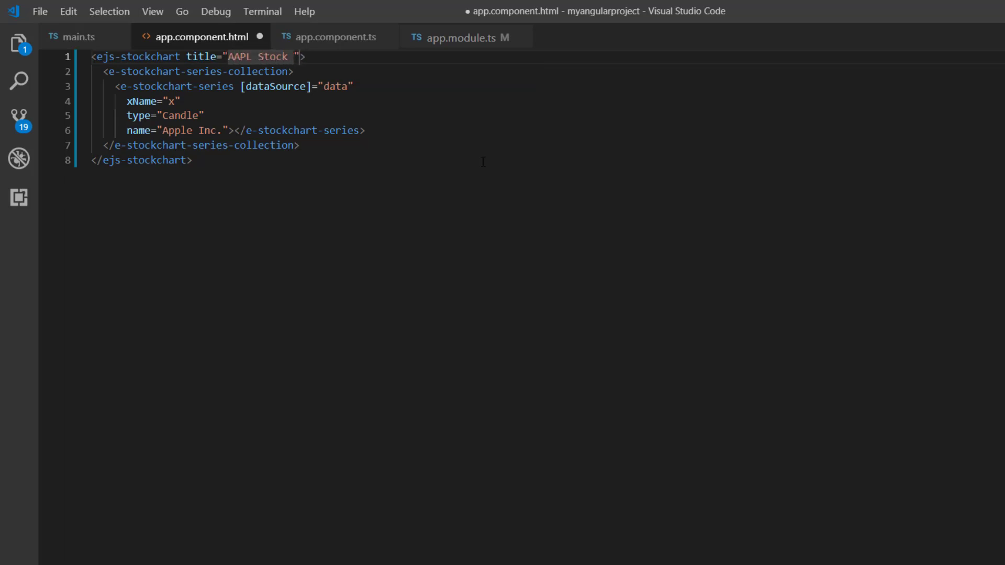
{"action": "type", "text": "Price"}
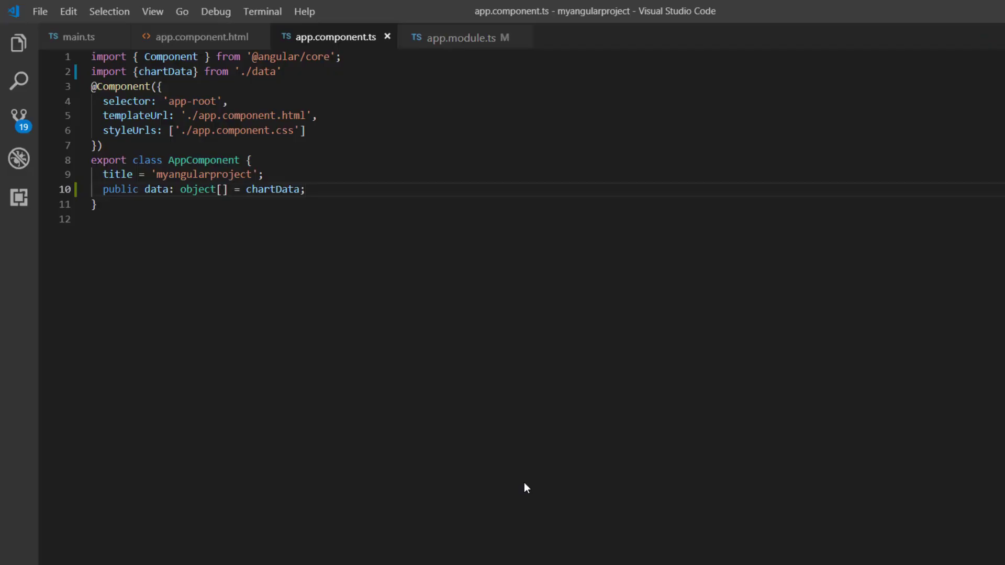
Define public crosshairSettings = { enable: true } in app.component.ts
{"action": "type", "text": "pu"}
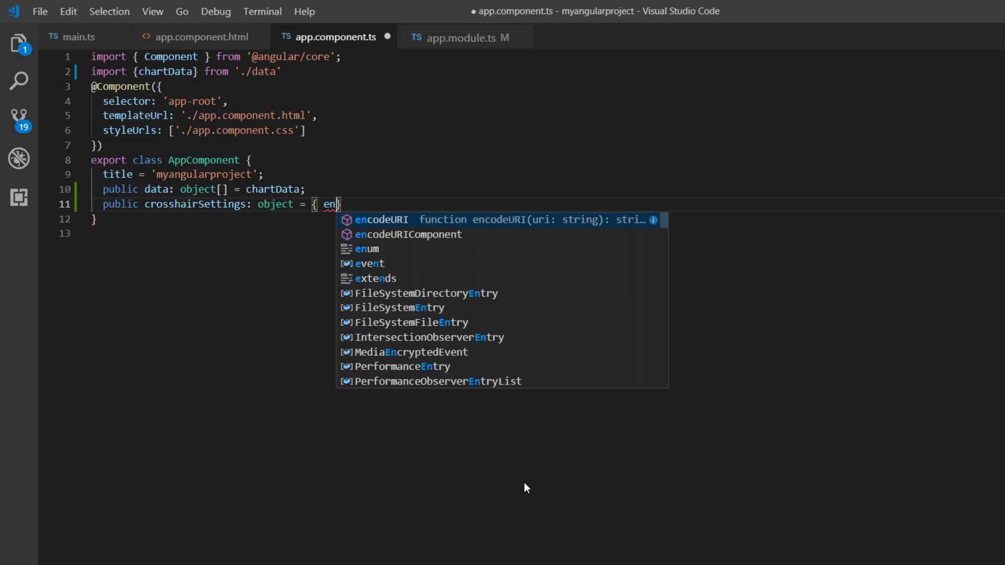
{"action": "type", "text": "able"}
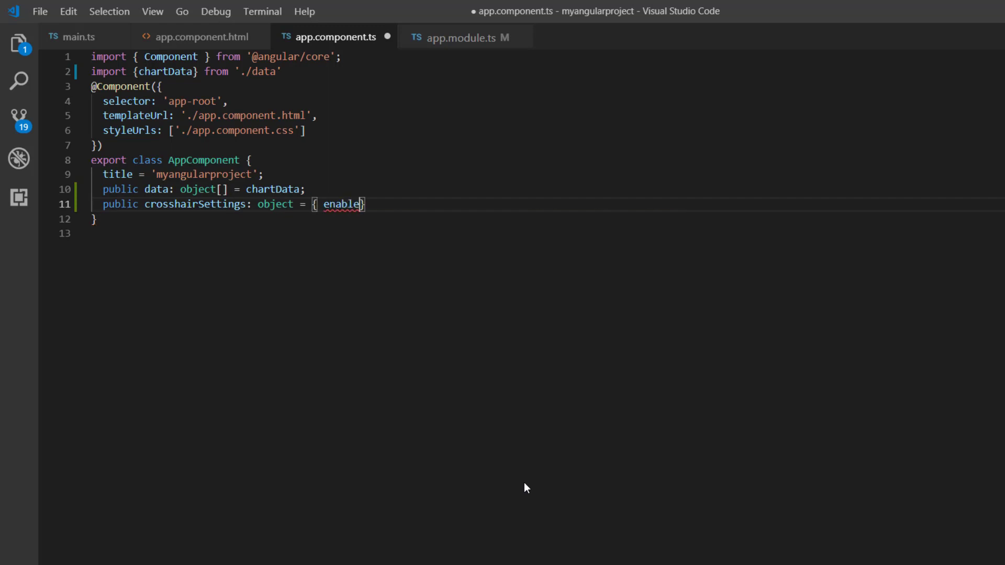
{"action": "type", "text": ": tru"}
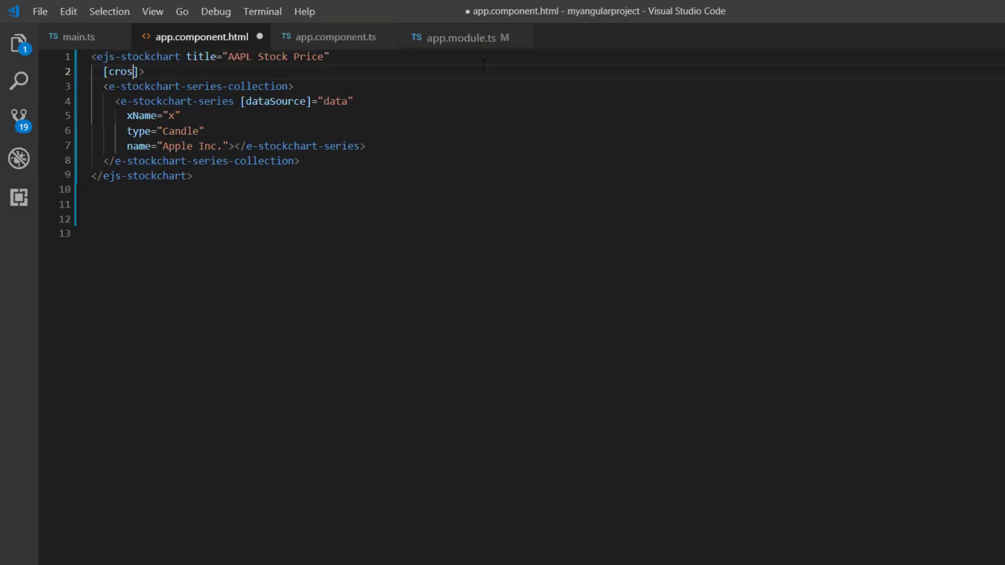
Bind [crosshair]="crosshairSettings" on the stock chart in the template
{"action": "type", "text": "hair]="}
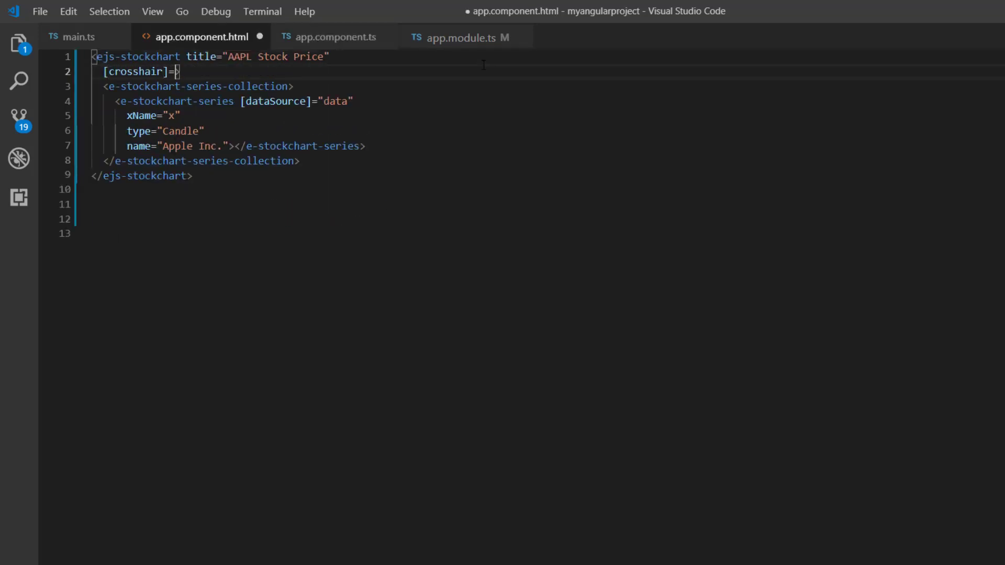
{"action": "type", "text": "\""}
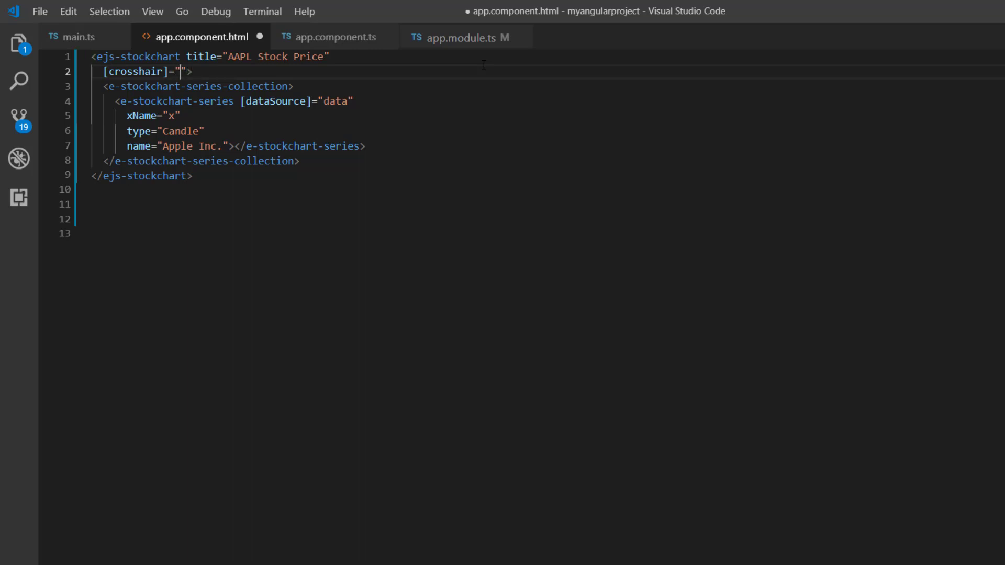
{"action": "type", "text": "crosshairSettings"}
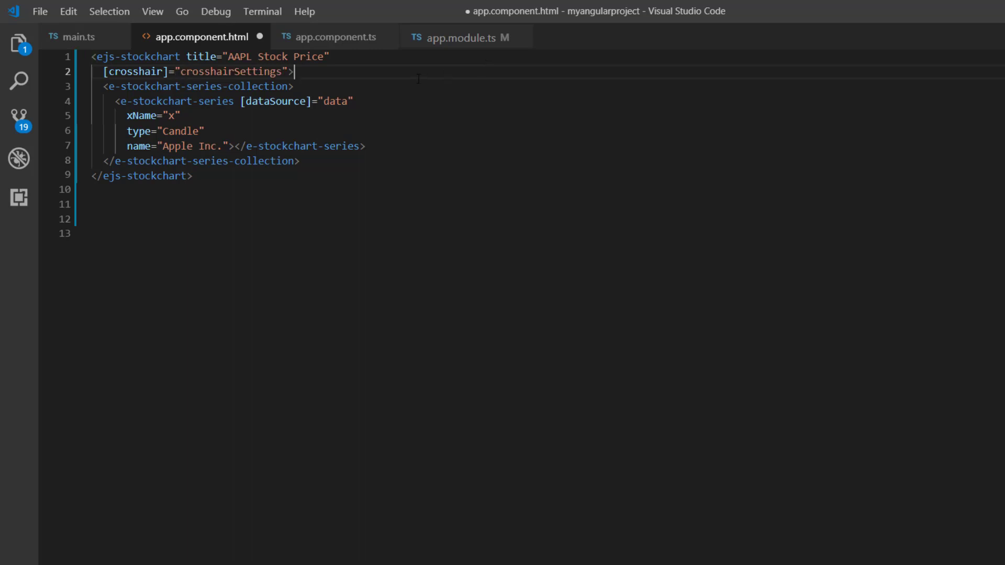
{"action": "left_click", "coordinate": [477, 38]}
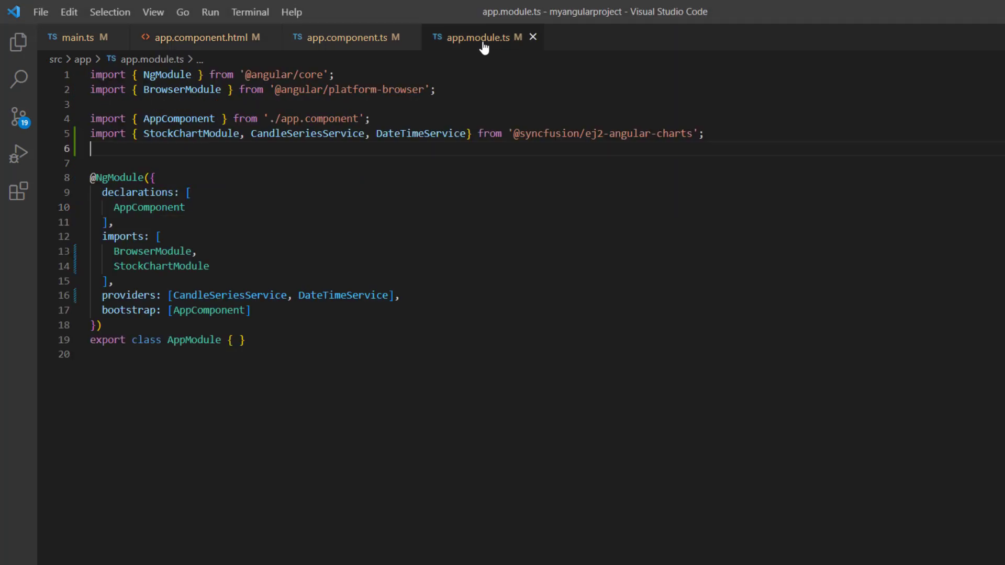
Import CrosshairService after DateTimeService and list it among the providers
{"action": "left_click", "coordinate": [462, 134]}
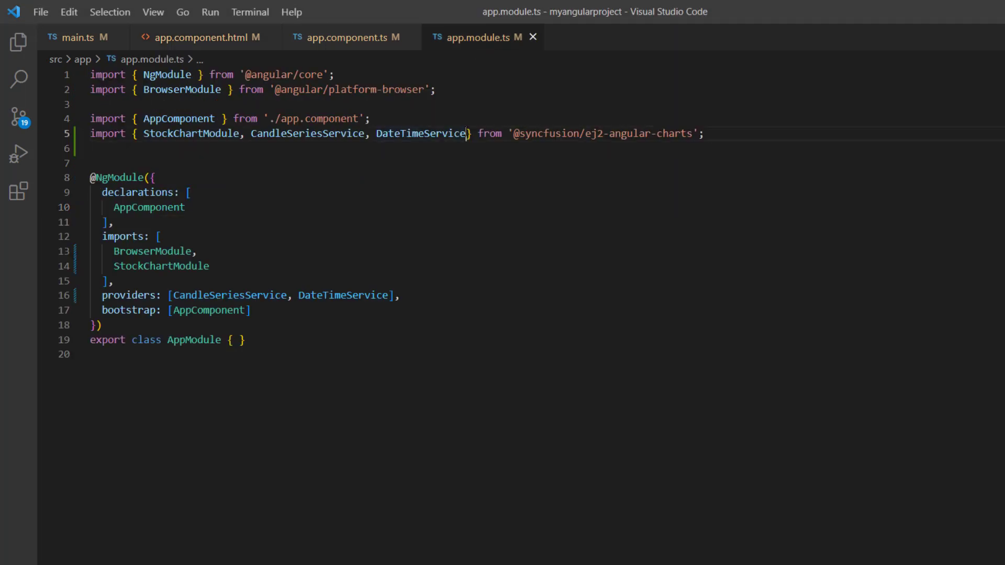
{"action": "type", "text": ", Cro"}
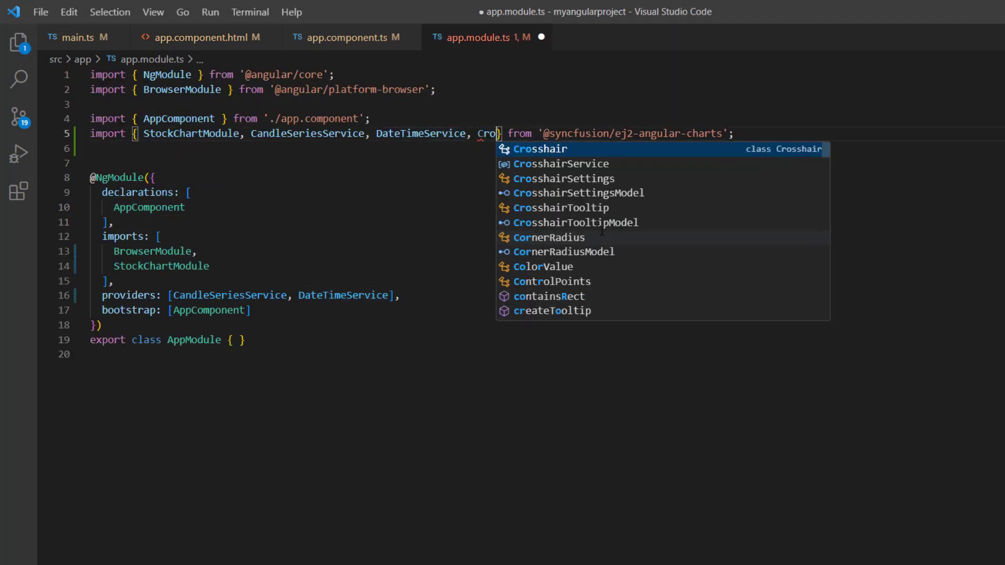
{"action": "type", "text": "sshairService"}
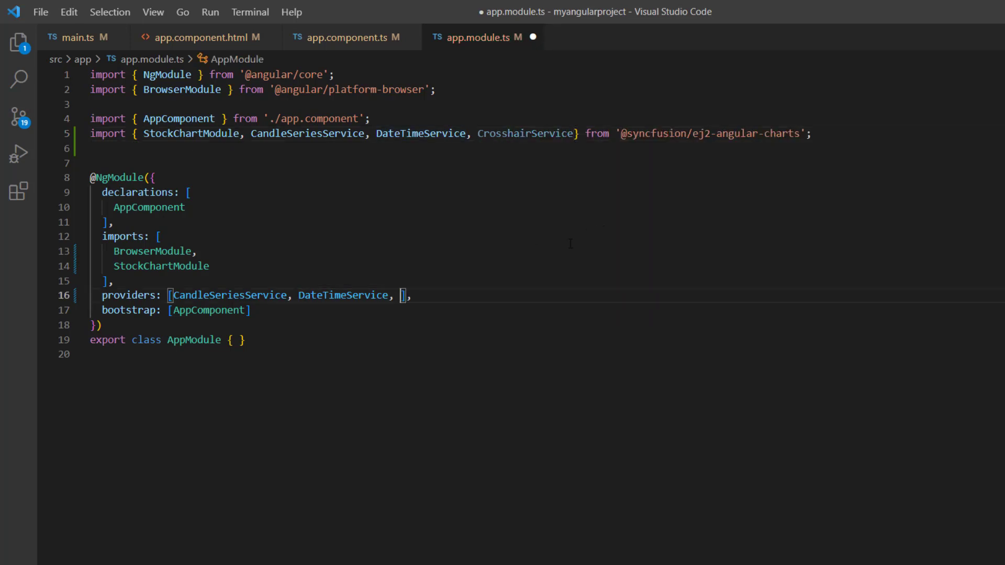
{"action": "type", "text": "Cross"}
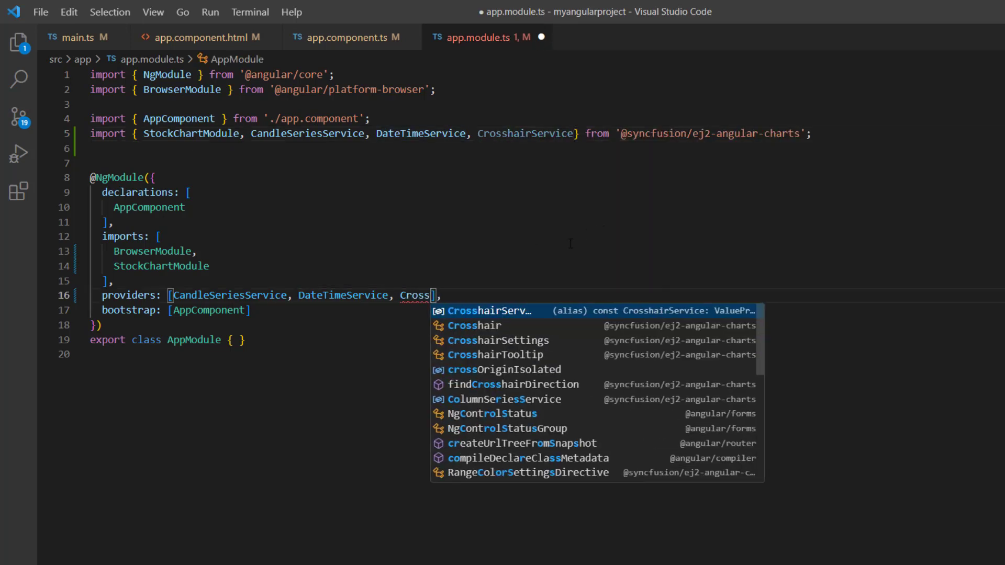
{"action": "key", "text": "Tab"}
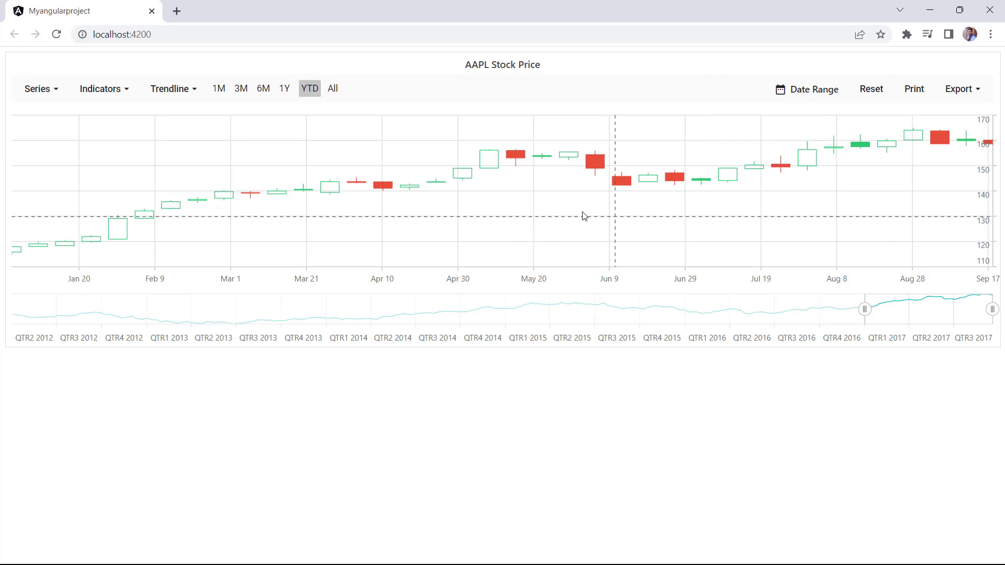
{"action": "mouse_move", "coordinate": [322, 234]}
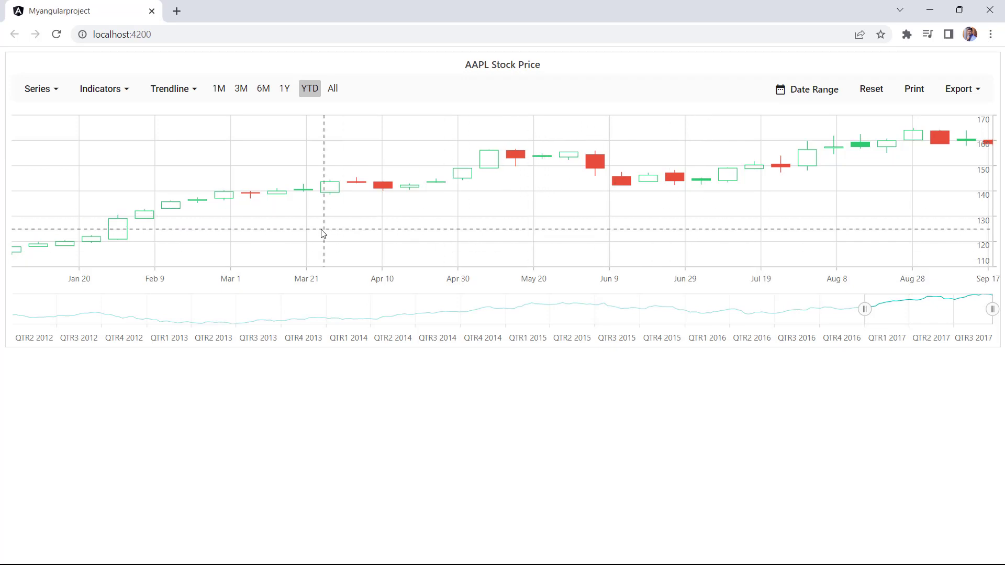
{"action": "mouse_move", "coordinate": [561, 206]}
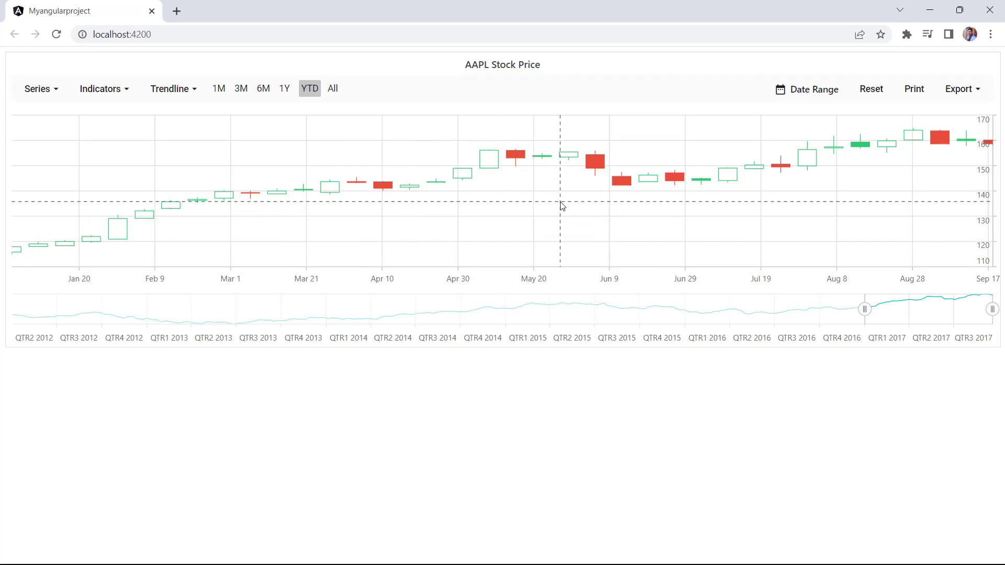
{"action": "mouse_move", "coordinate": [567, 206]}
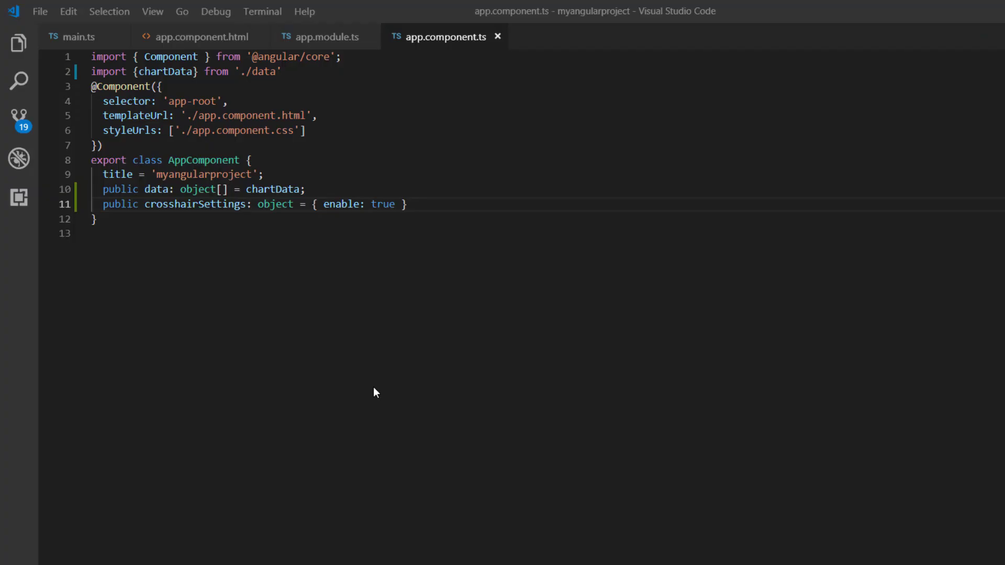
Define public xAxis: object = { crosshairTooltip: { enable: true } } in the component
{"action": "key", "text": "Enter"}
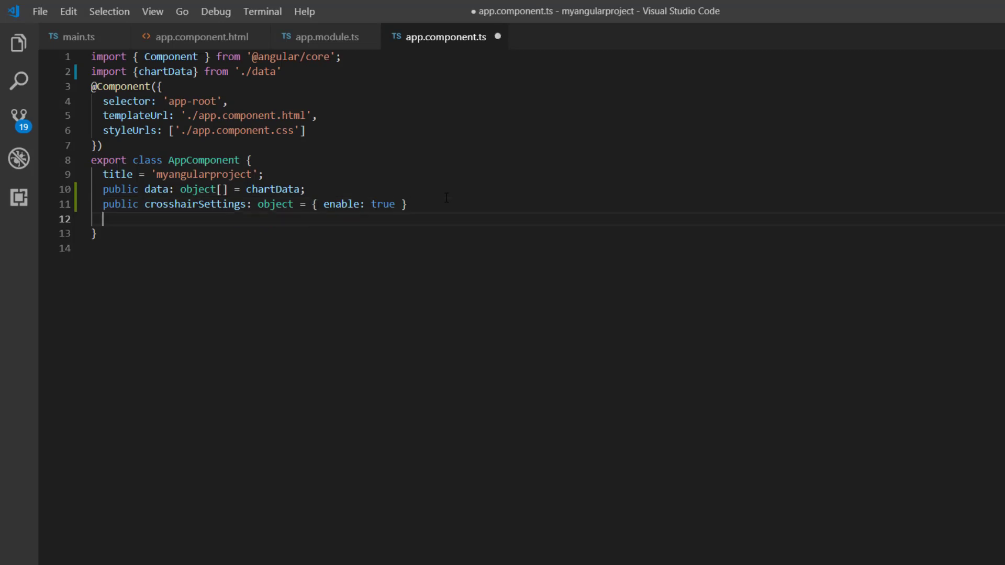
{"action": "type", "text": "public xA"}
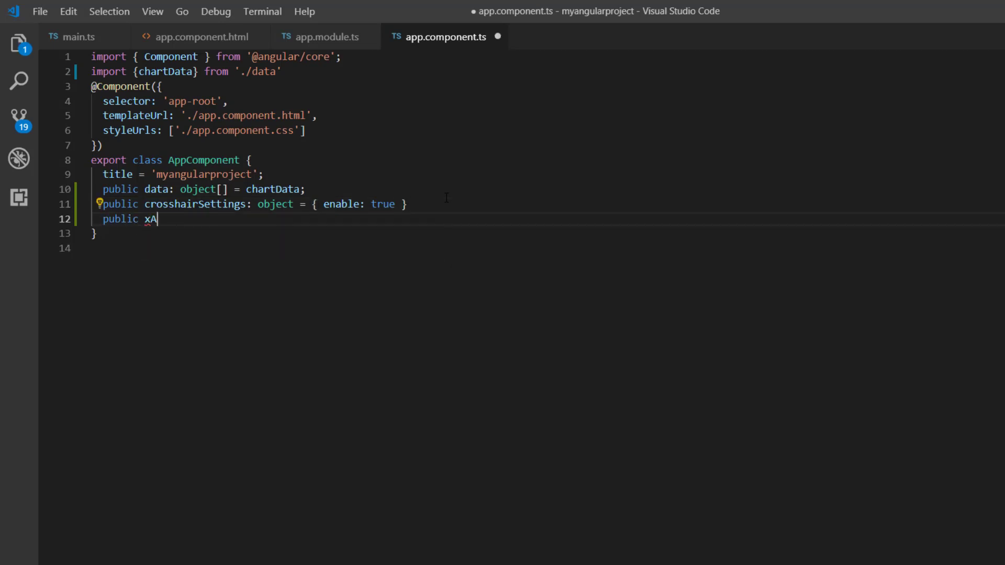
{"action": "type", "text": "xis: object = { }"}
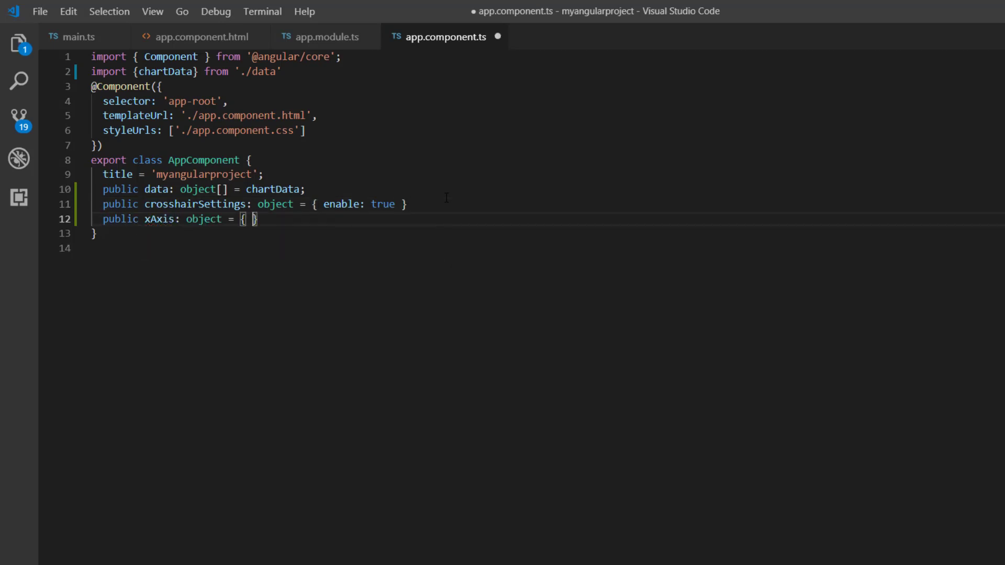
{"action": "type", "text": "crossha"}
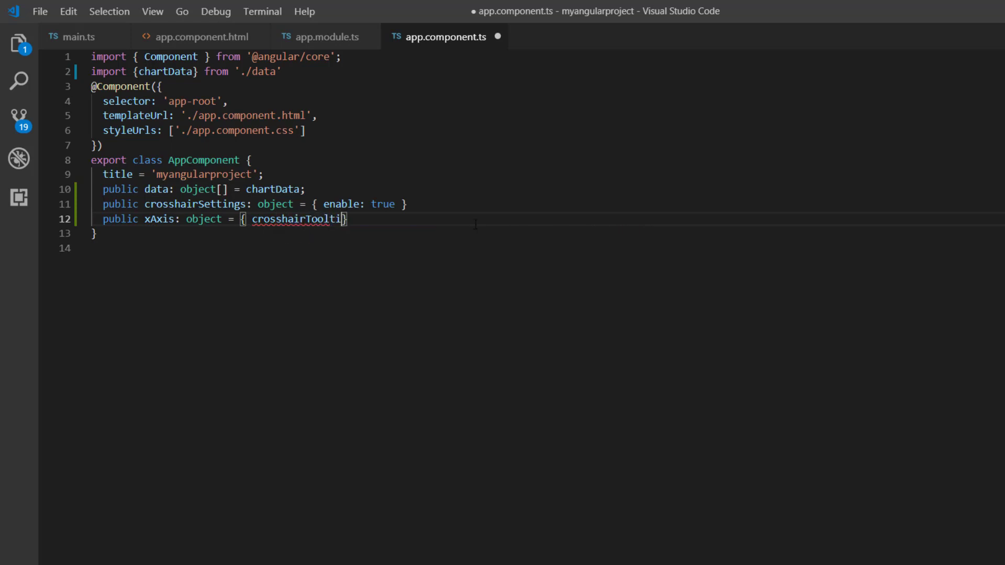
{"action": "type", "text": "p:{ e"}
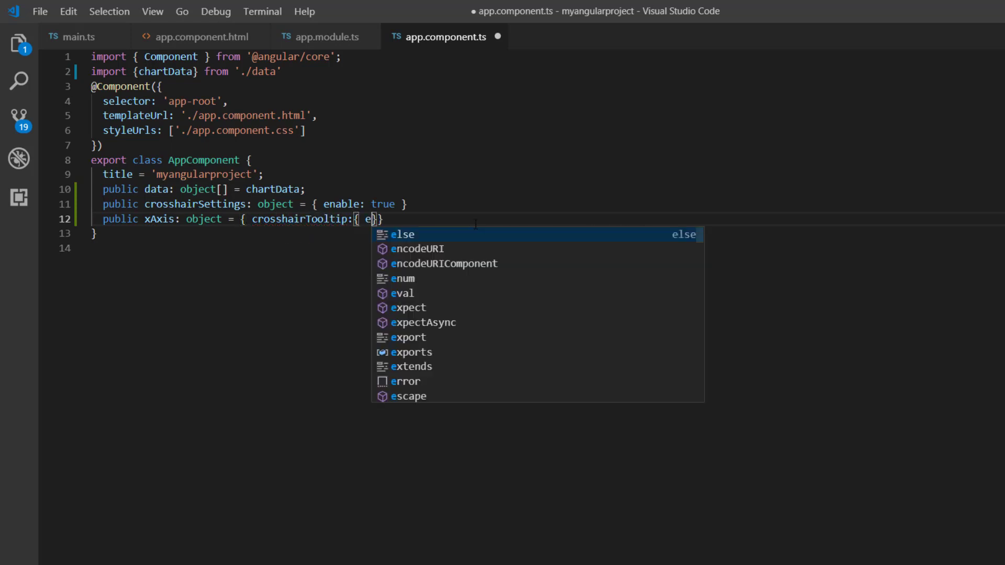
{"action": "type", "text": "nable: true"}
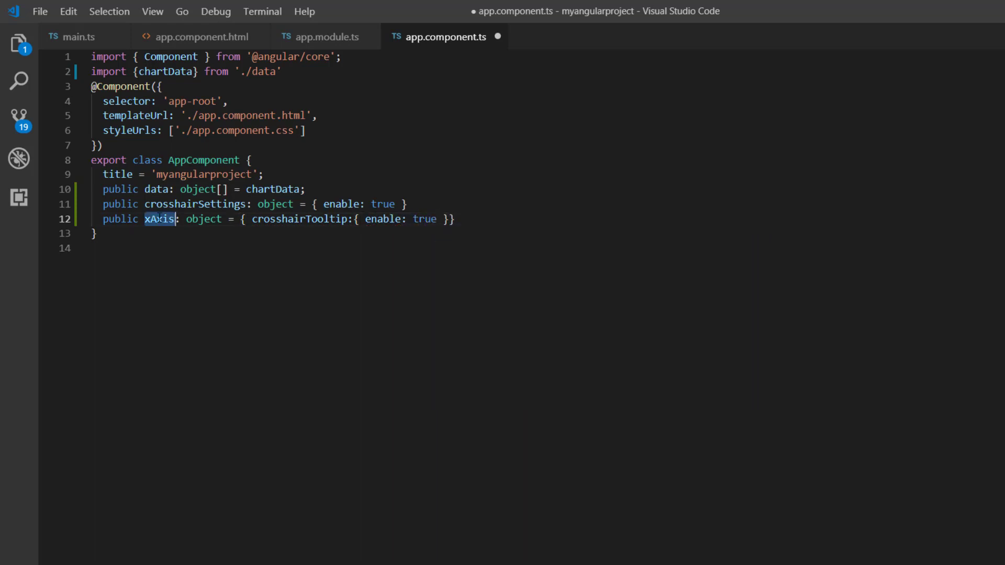
Bind [primaryXAxis]="xAxis" on the stock chart in app.component.html
{"action": "left_click", "coordinate": [197, 37]}
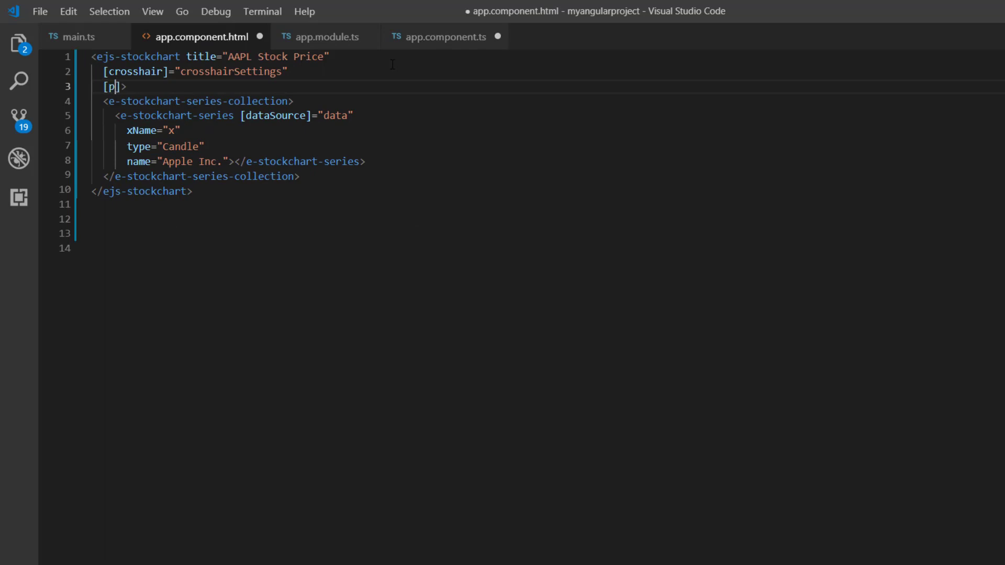
{"action": "type", "text": "rimar"}
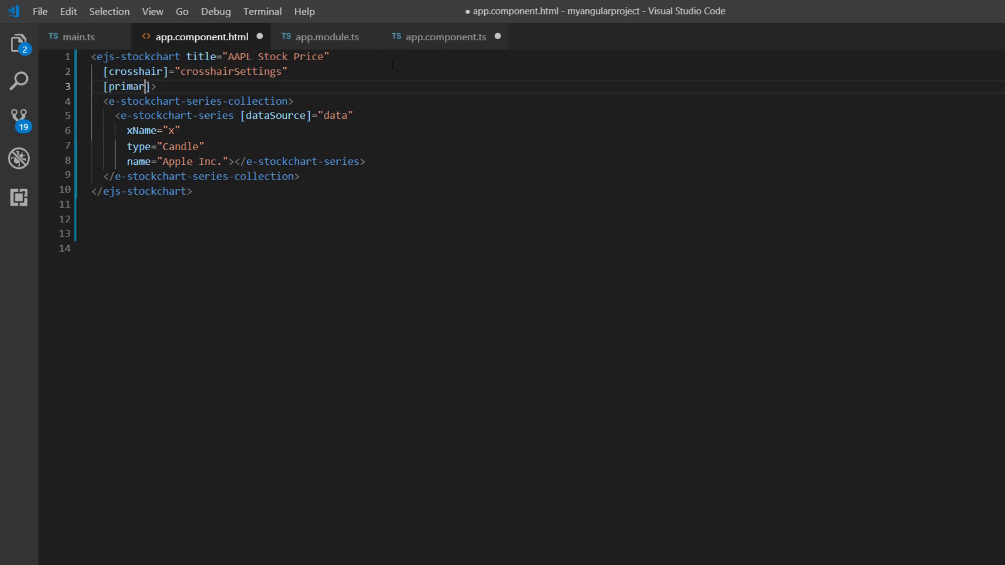
{"action": "type", "text": "yXAxis"}
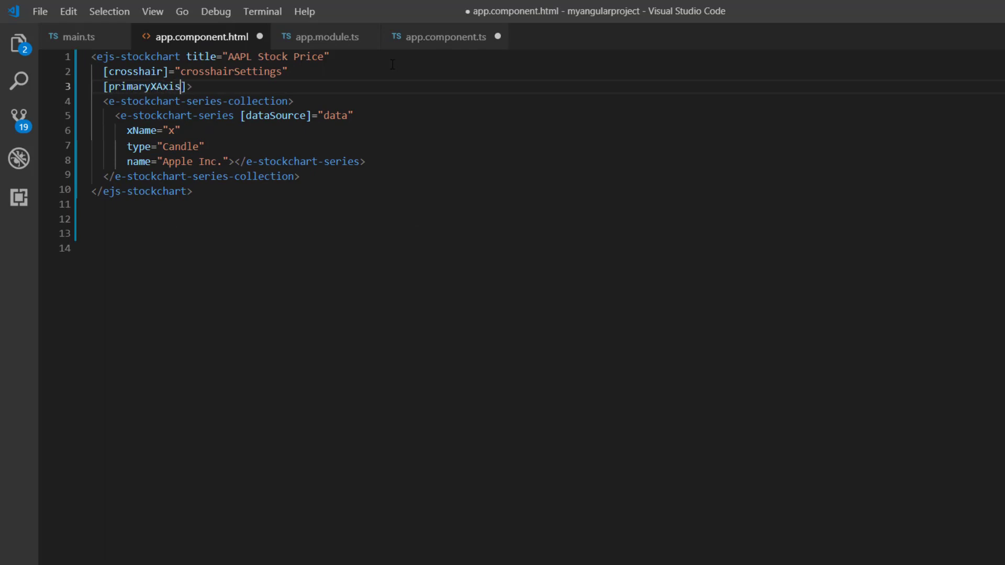
{"action": "type", "text": "="}
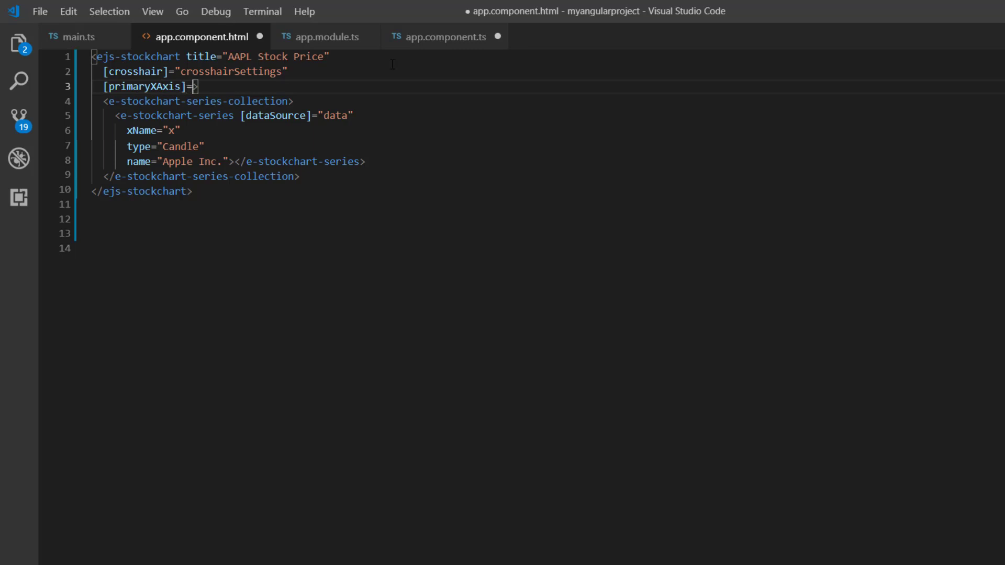
{"action": "type", "text": "\"xAxis\""}
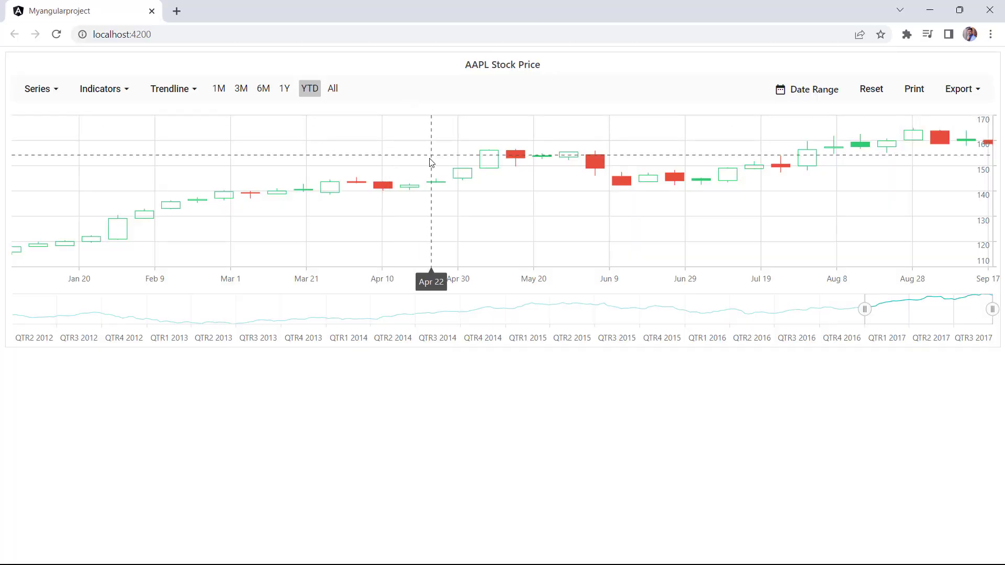
{"action": "mouse_move", "coordinate": [537, 220]}
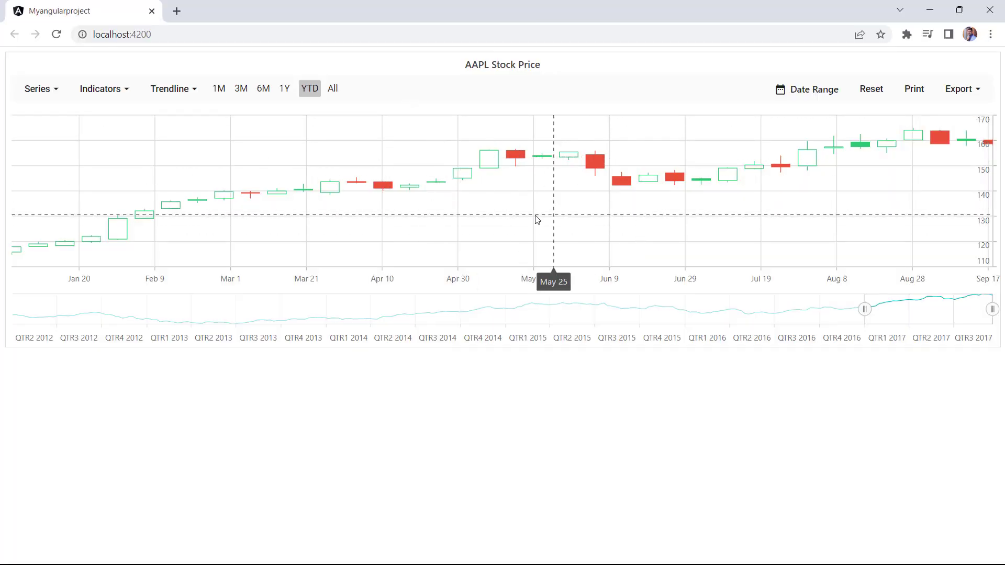
{"action": "mouse_move", "coordinate": [352, 227]}
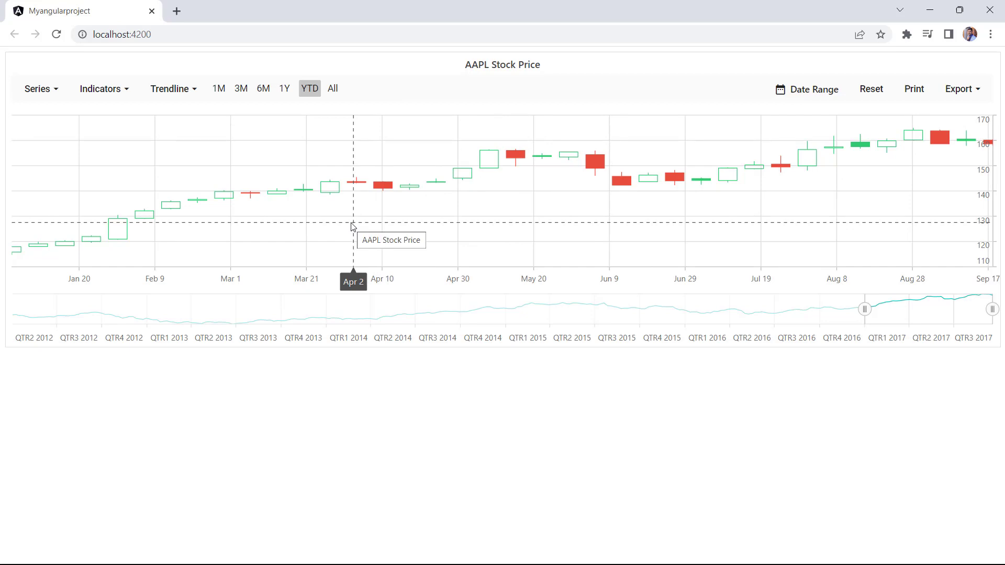
{"action": "mouse_move", "coordinate": [555, 209]}
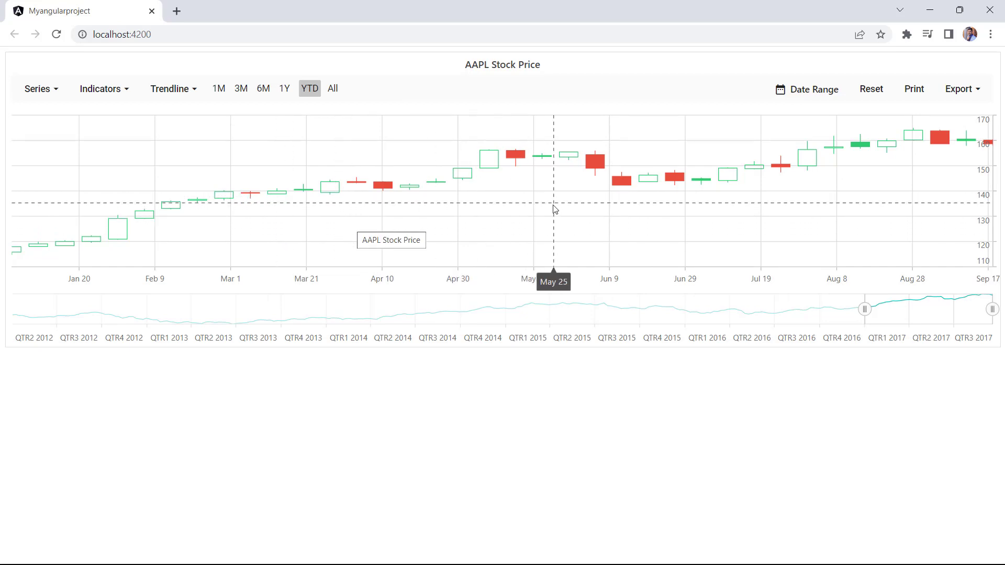
{"action": "mouse_move", "coordinate": [499, 212]}
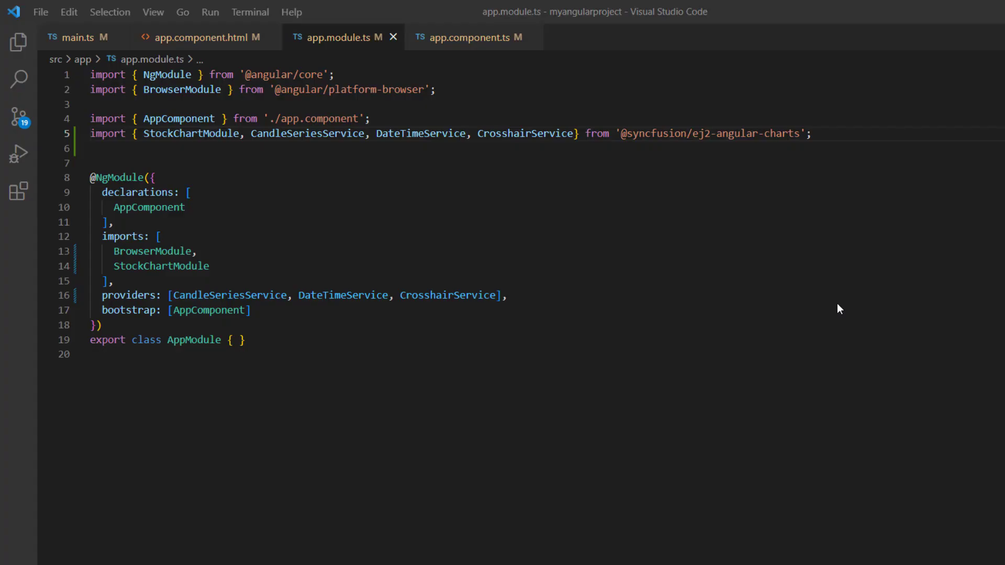
Import TooltipService and RangeTooltipService and add TooltipService to the providers
{"action": "type", "text": ","}
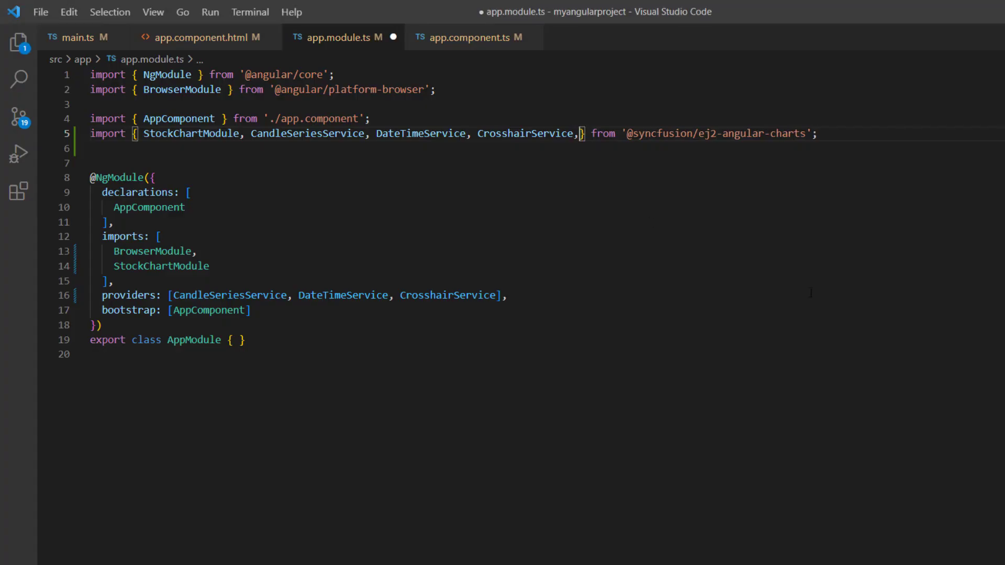
{"action": "type", "text": "Too"}
{"action": "left_click", "coordinate": [547, 294]}
{"action": "type", "text": ","}
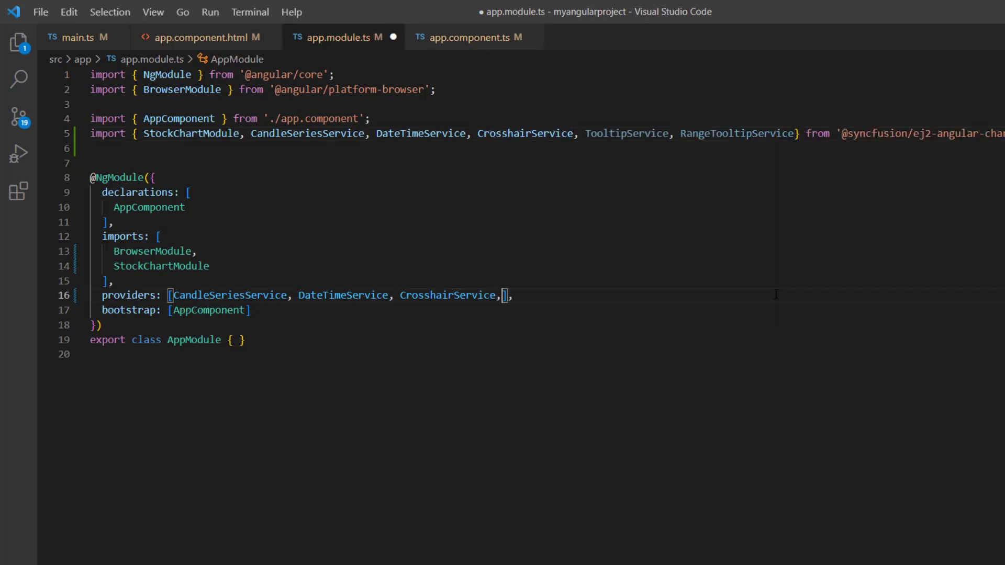
{"action": "type", "text": "TooltipService, Rang"}
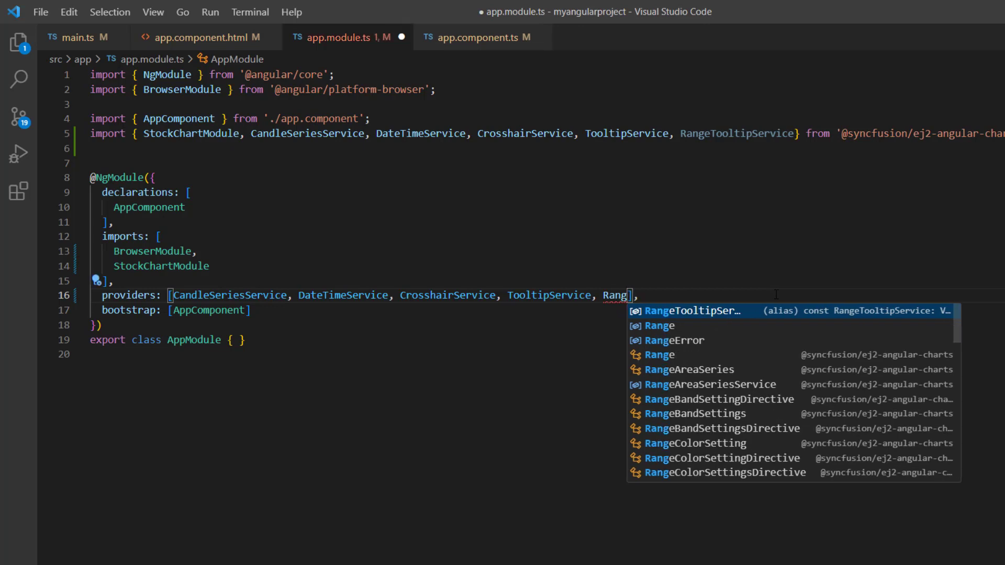
Define public tooltipOptions = { enable: true } in app.component.ts
{"action": "left_click", "coordinate": [488, 38]}
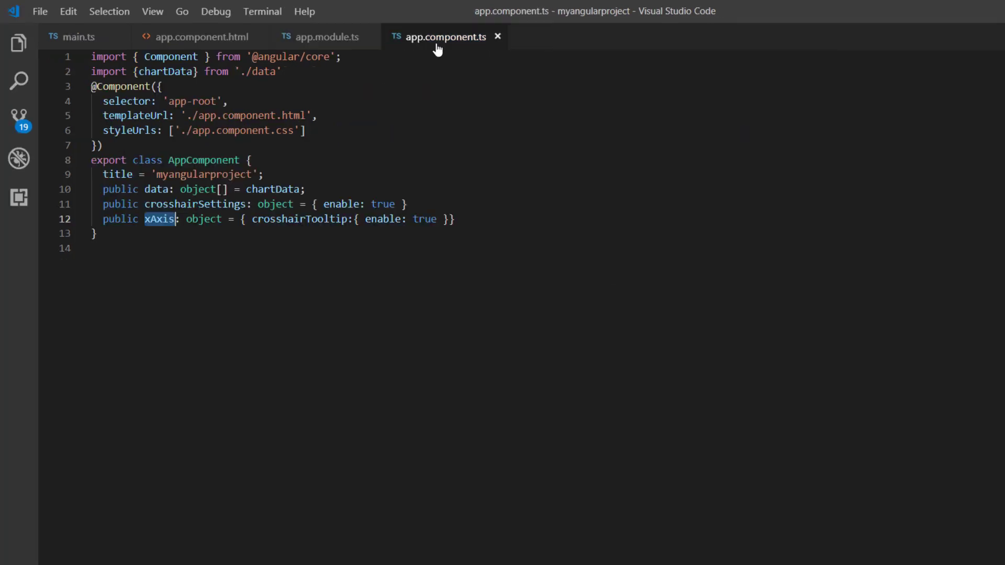
{"action": "type", "text": "pub"}
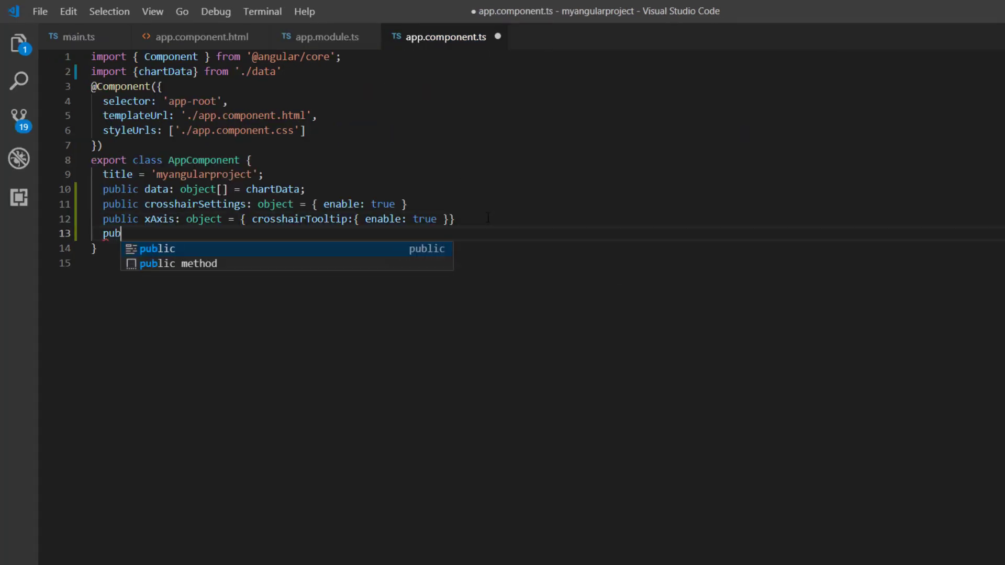
{"action": "type", "text": "lic tooltip0"}
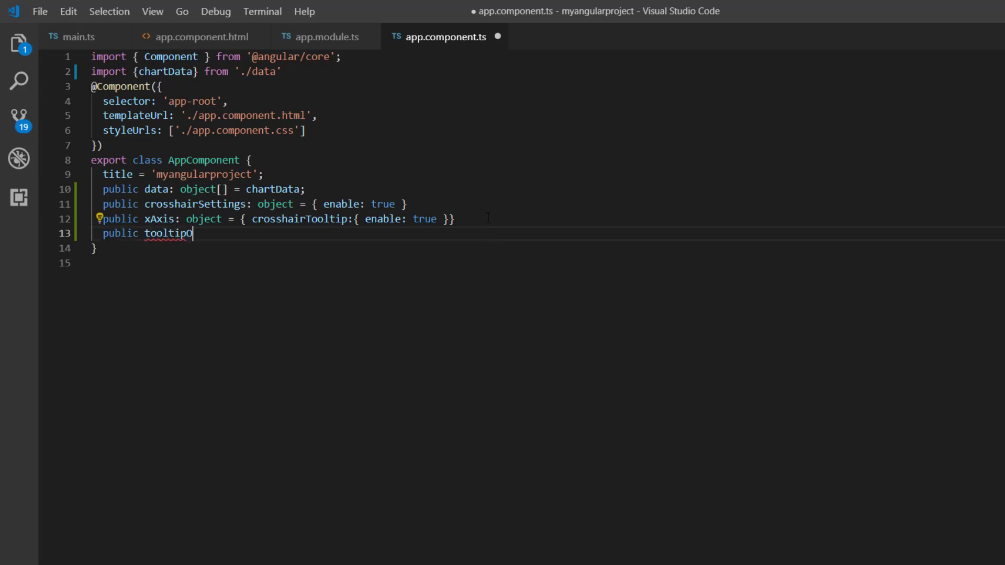
{"action": "type", "text": "Options = {"}
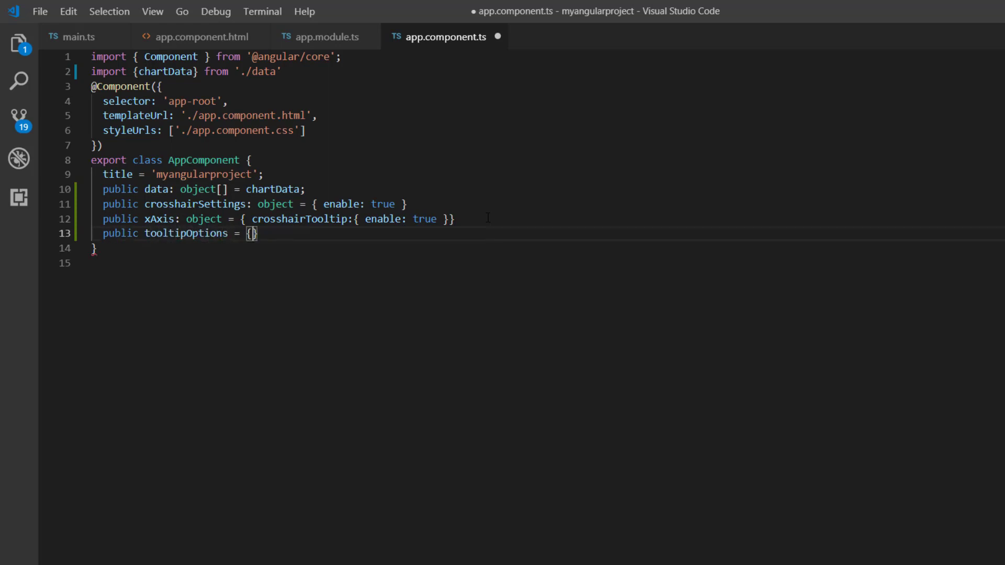
{"action": "type", "text": "enab"}
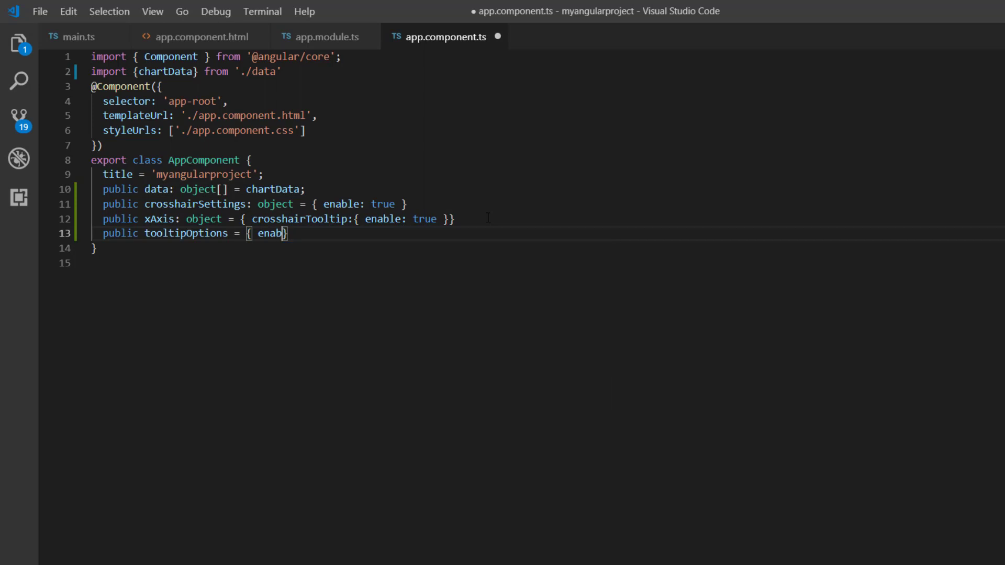
{"action": "type", "text": "le:"}
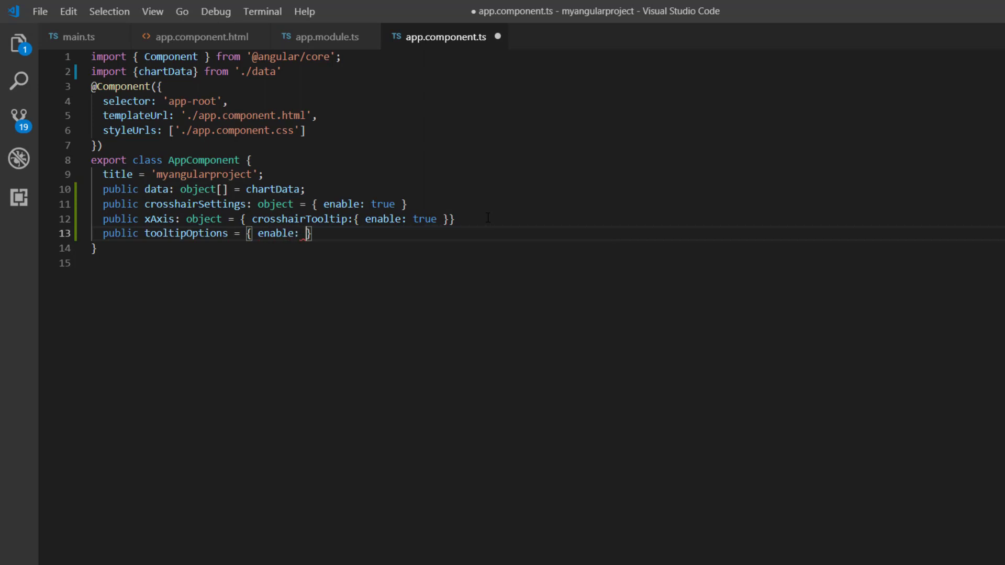
{"action": "type", "text": "true"}
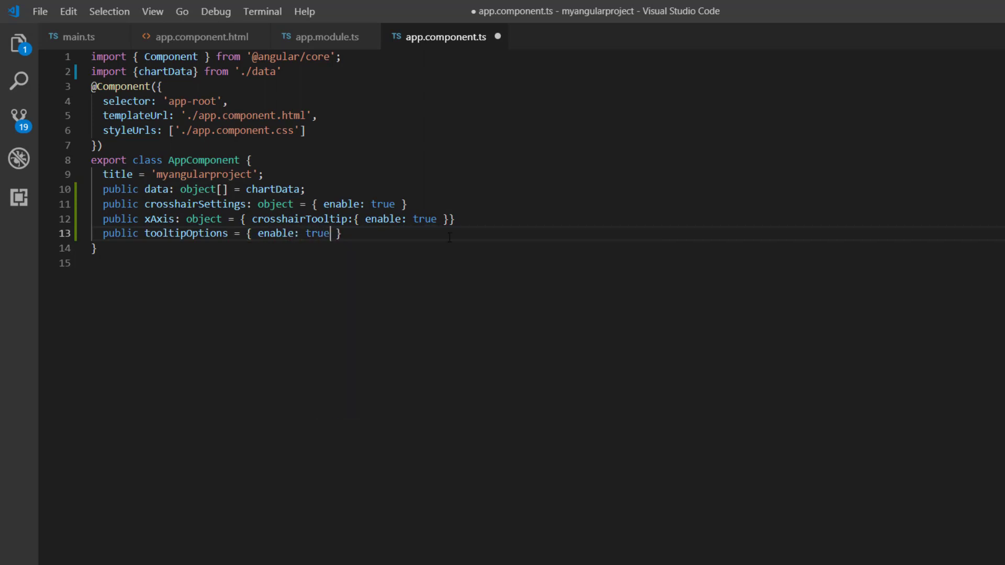
Bind [tooltip]="tooltipOptions" on the stock chart in the template
{"action": "left_click", "coordinate": [199, 37]}
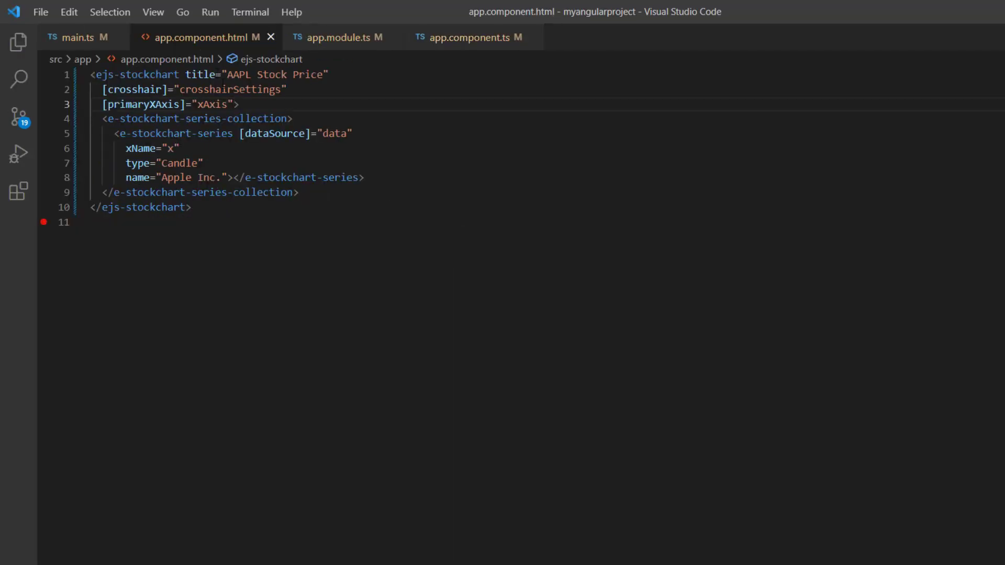
{"action": "type", "text": "[tooltip]=\"\">"}
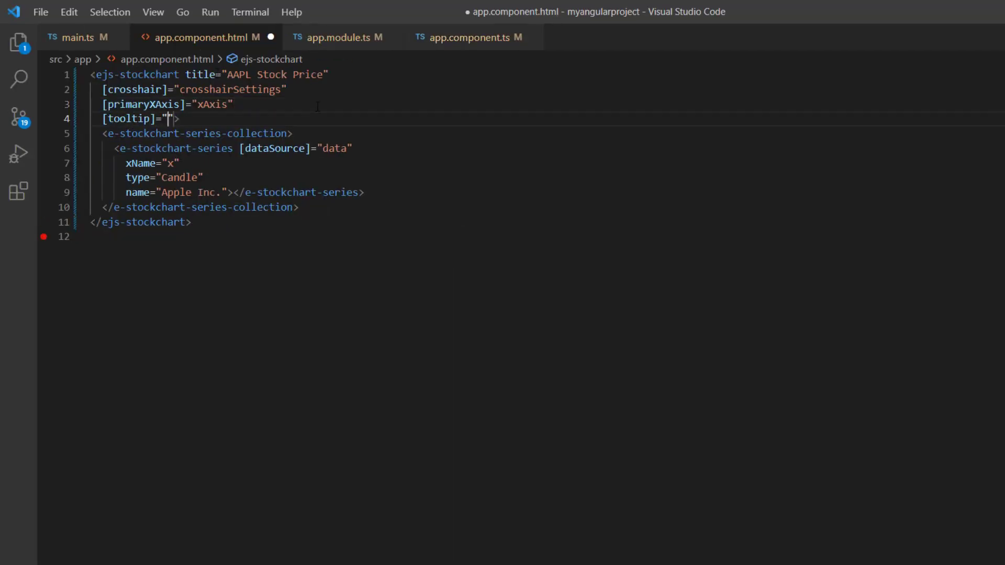
{"action": "type", "text": "tooltipOptions"}
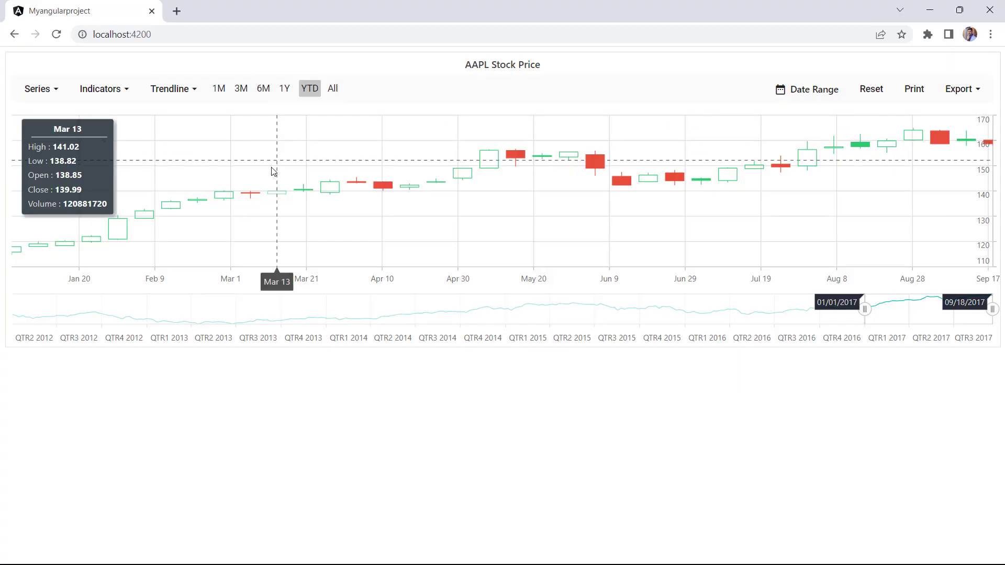
{"action": "mouse_move", "coordinate": [261, 213]}
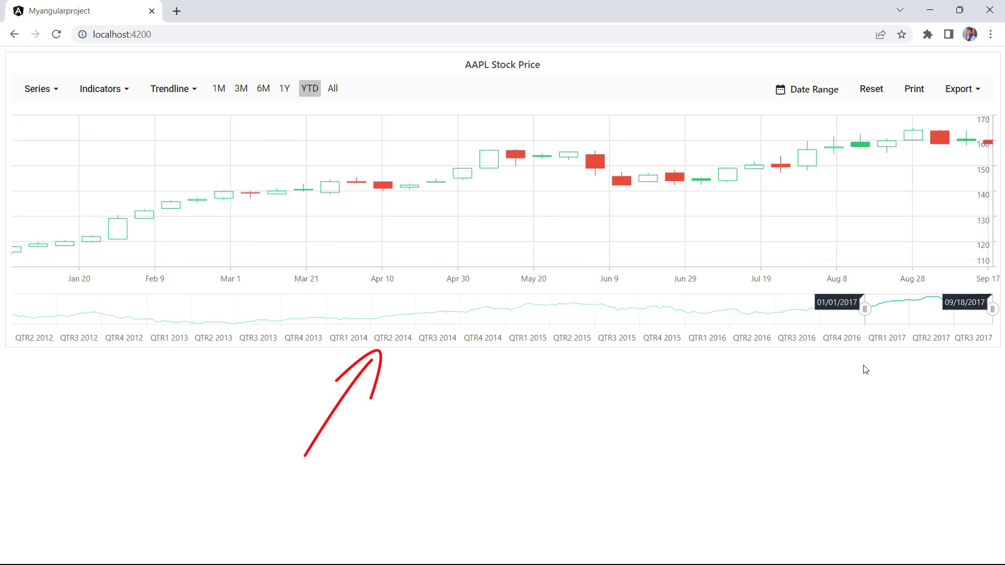
Drag the range selector's left handle to widen the period back to November 2016
{"action": "left_click_drag", "start_coordinate": [865, 309], "coordinate": [840, 308]}
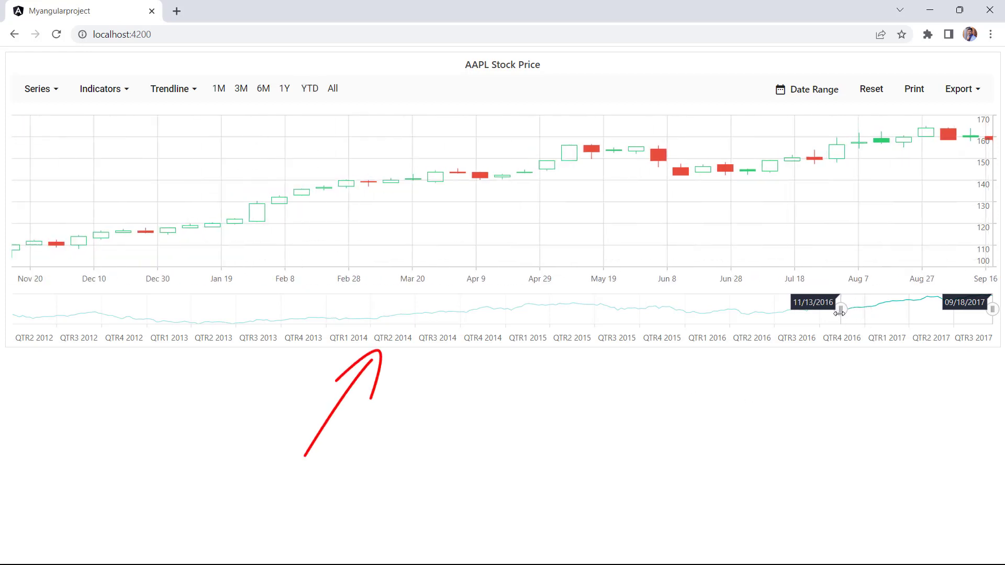
{"action": "left_click_drag", "start_coordinate": [841, 308], "coordinate": [823, 308]}
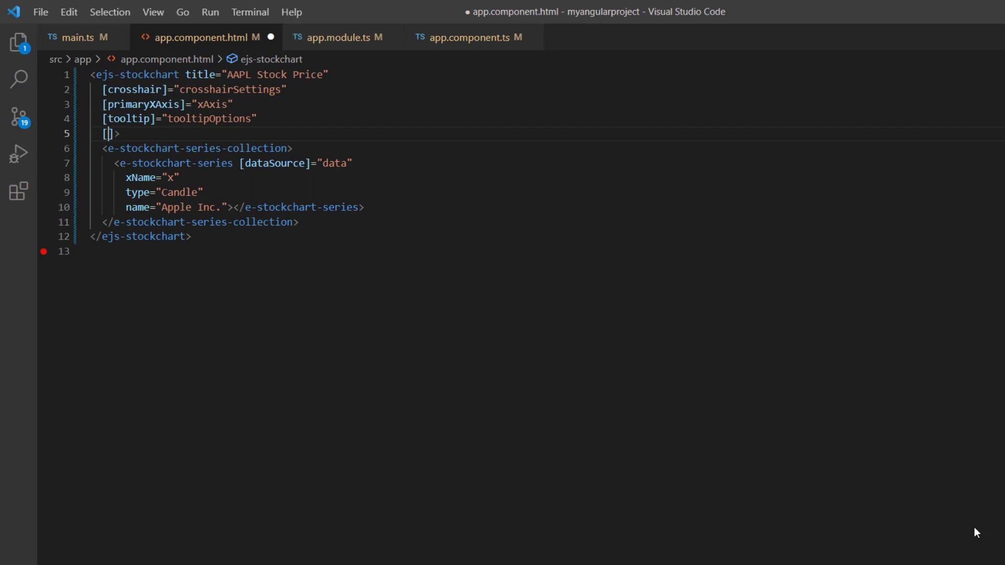
Add the [enableSelector]="false" binding to the ejs-stockchart element in app.component.html
{"action": "type", "text": "enables"}
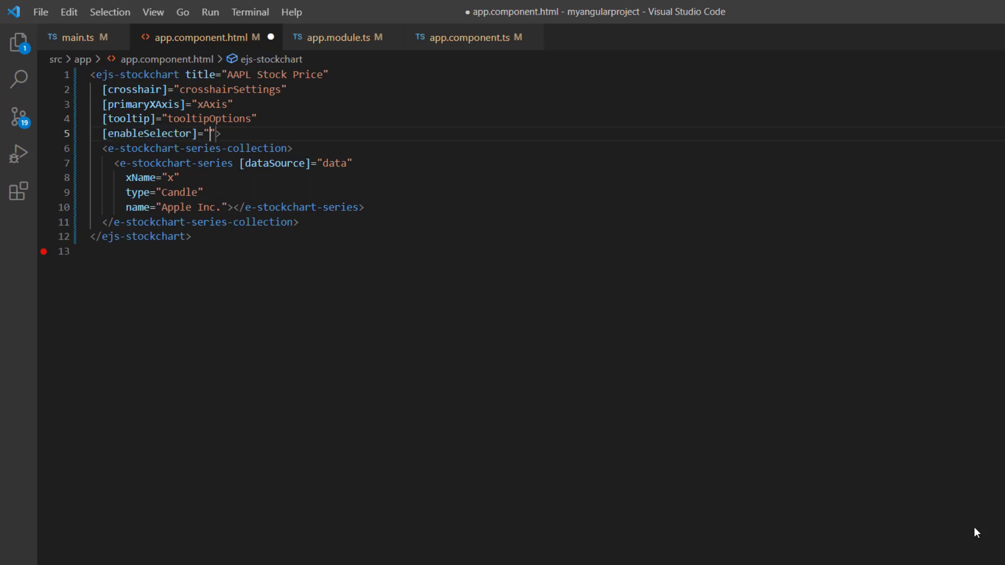
{"action": "type", "text": "false"}
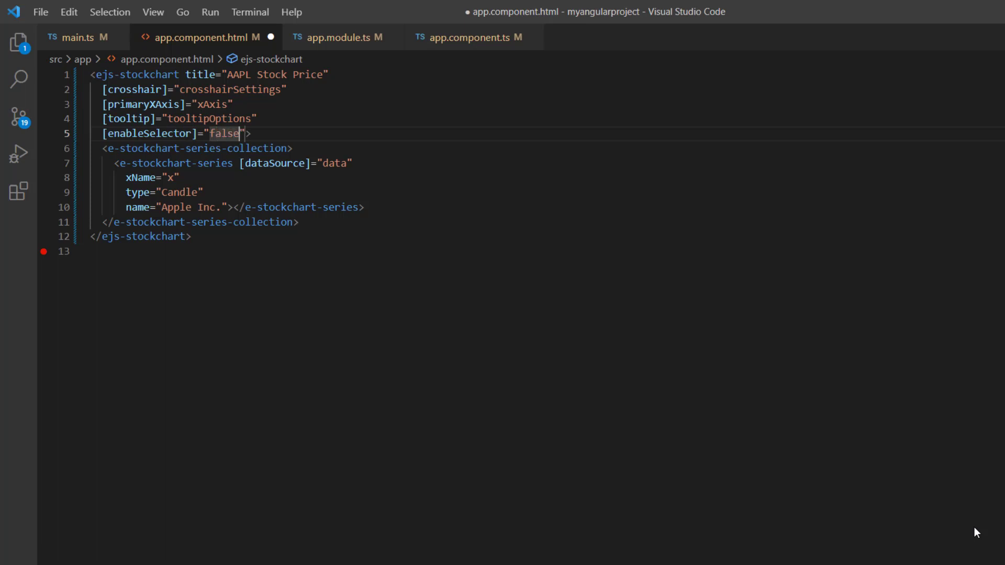